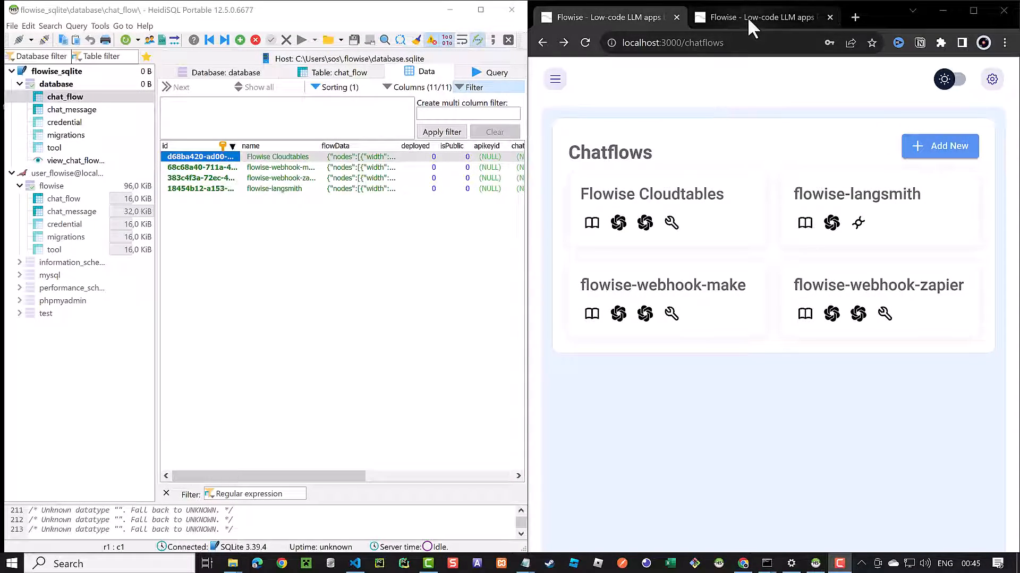
# - In HeidiSQL, view the chat_flow and chat_message tables in SQLite and MariaDB, plus the view
pyautogui.click(605, 17)
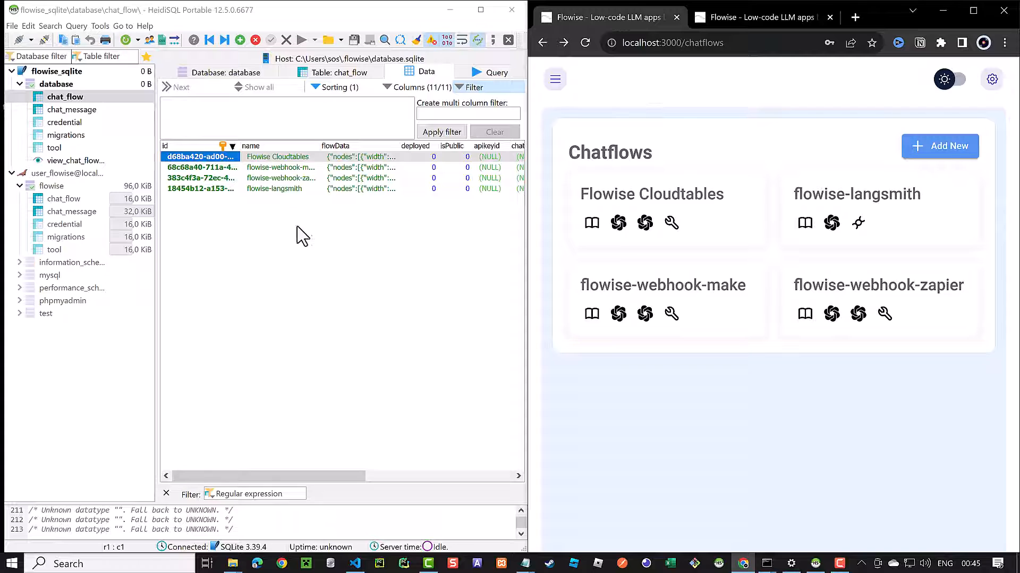
pyautogui.click(71, 109)
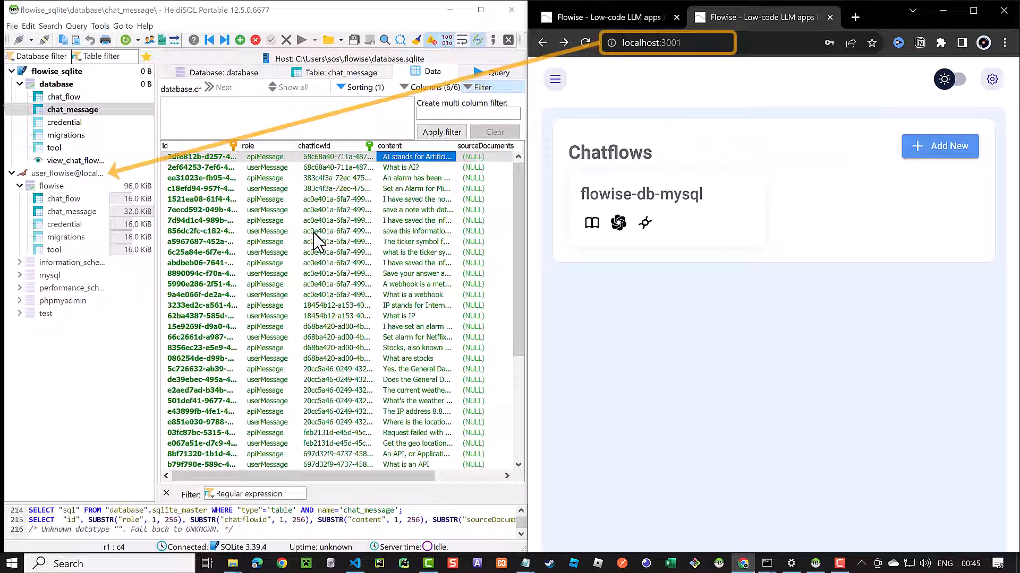
pyautogui.click(64, 198)
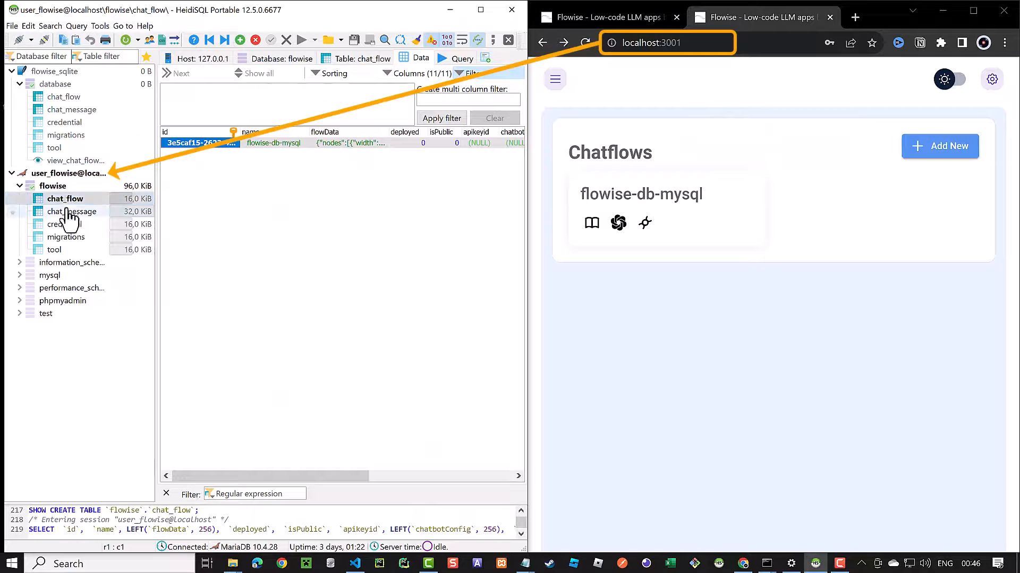
pyautogui.click(73, 211)
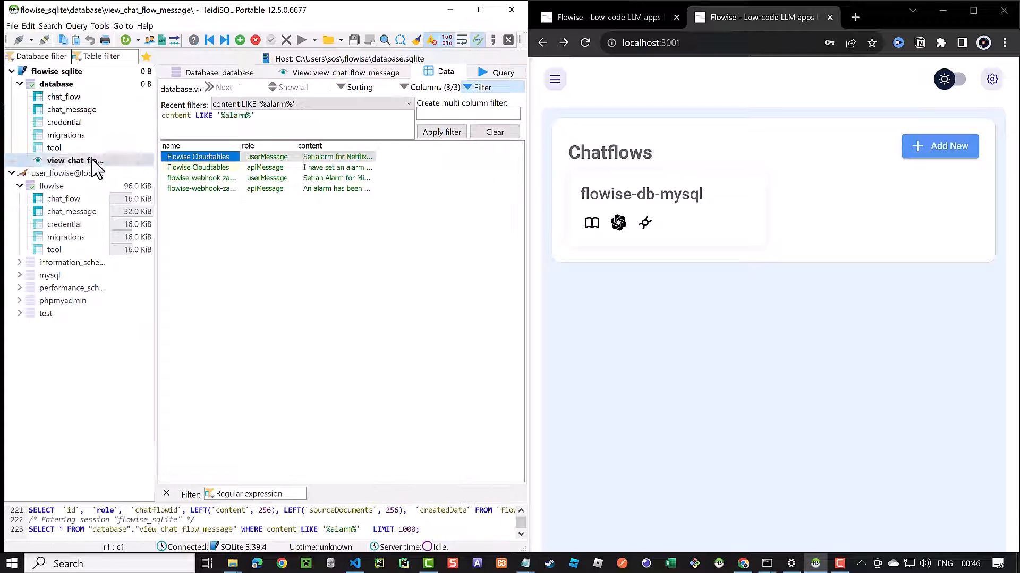
pyautogui.moveTo(244, 127)
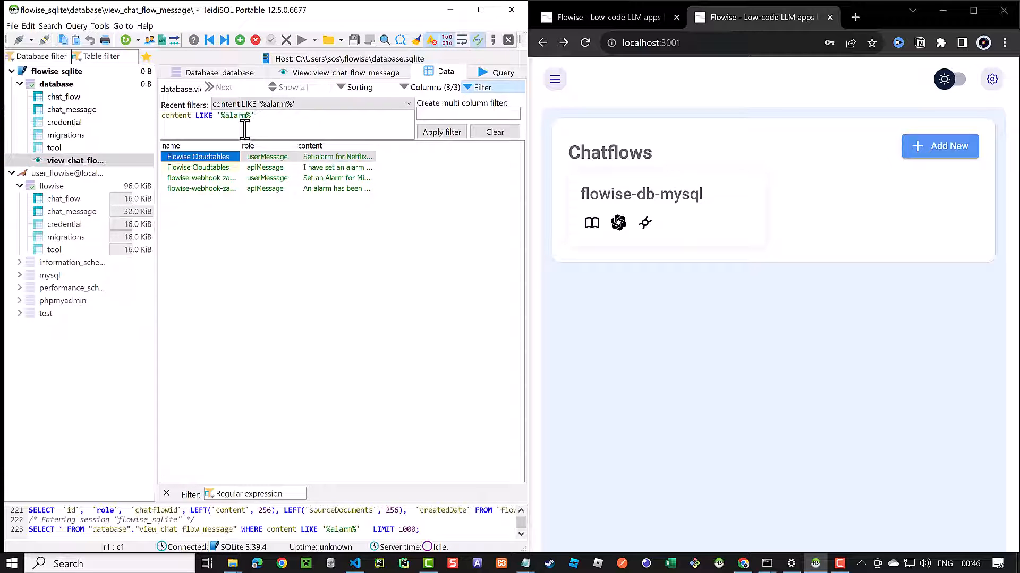
pyautogui.click(71, 211)
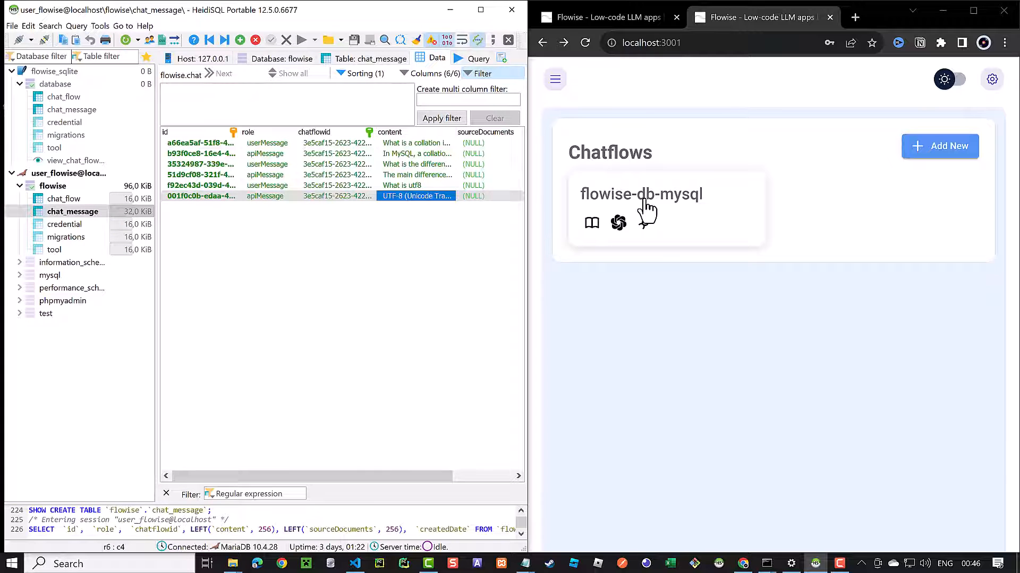
# - Open the flowise-db-mysql chatflow in Flowise and its chat panel
pyautogui.click(640, 194)
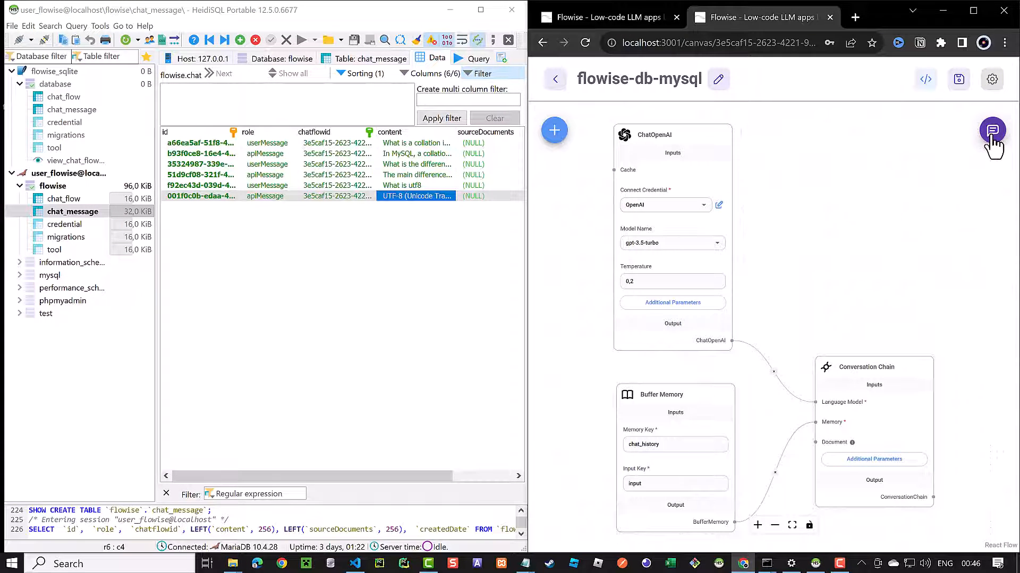
pyautogui.click(992, 130)
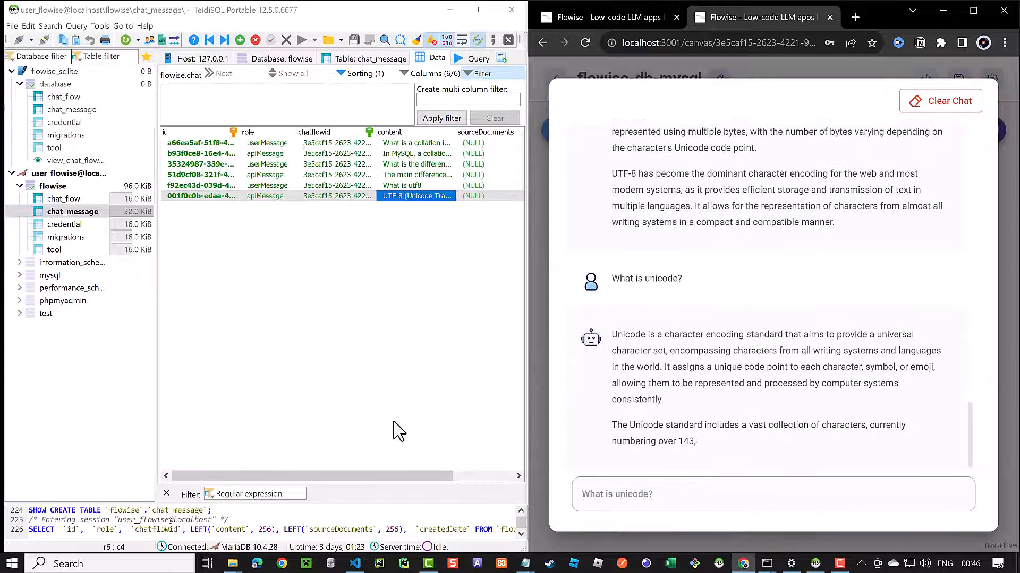
pyautogui.scroll(-3)
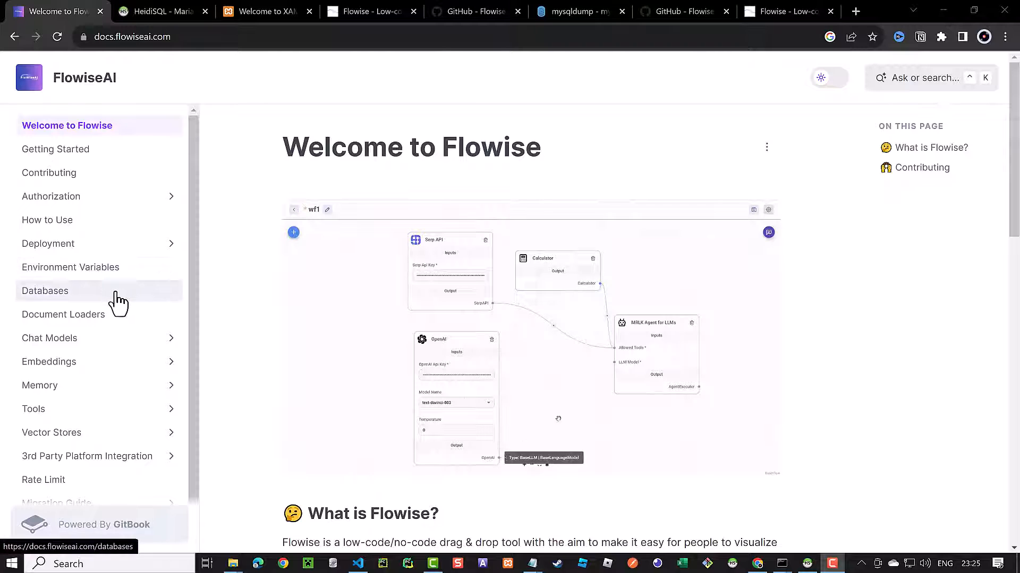
# - Read the SQLite, MySQL and PostgreSQL env settings on the Flowise docs Databases page
pyautogui.click(45, 290)
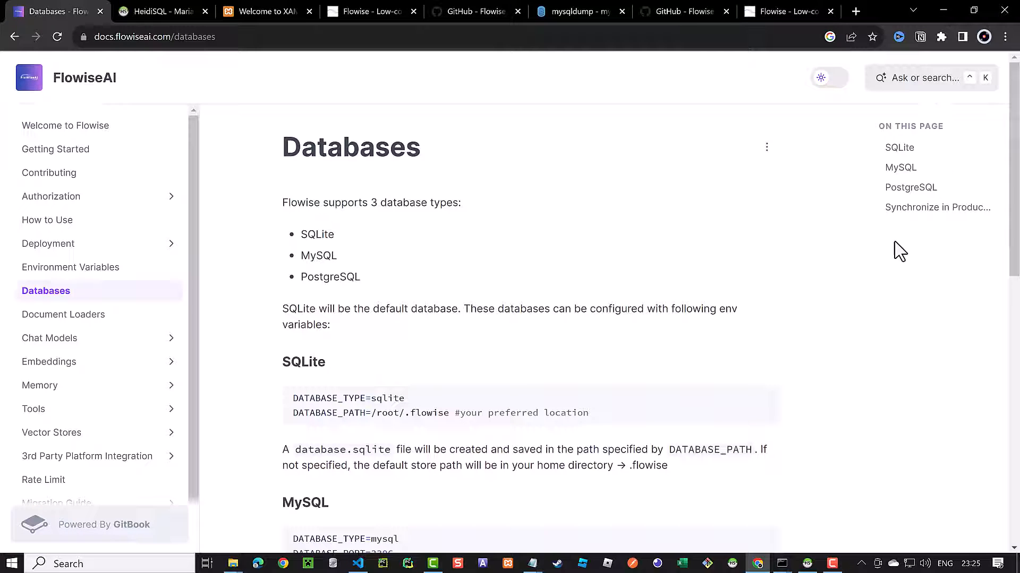
pyautogui.moveTo(915, 265)
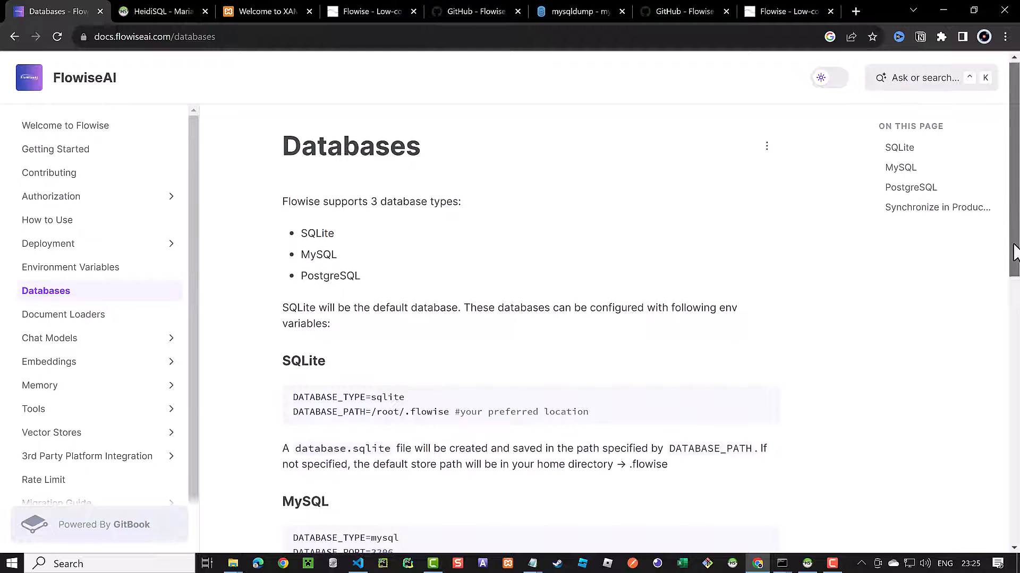
pyautogui.scroll(-3)
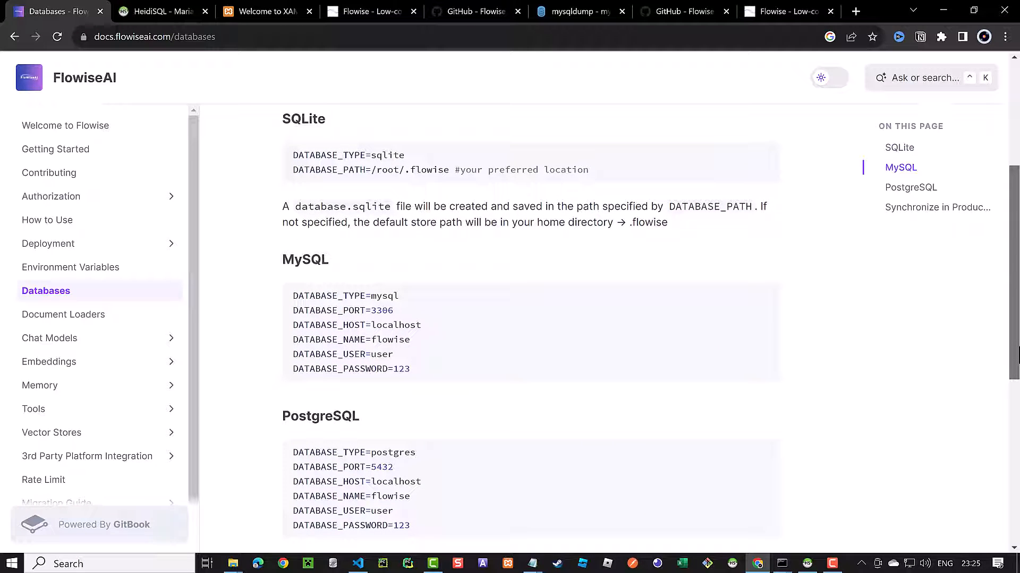
pyautogui.scroll(-3)
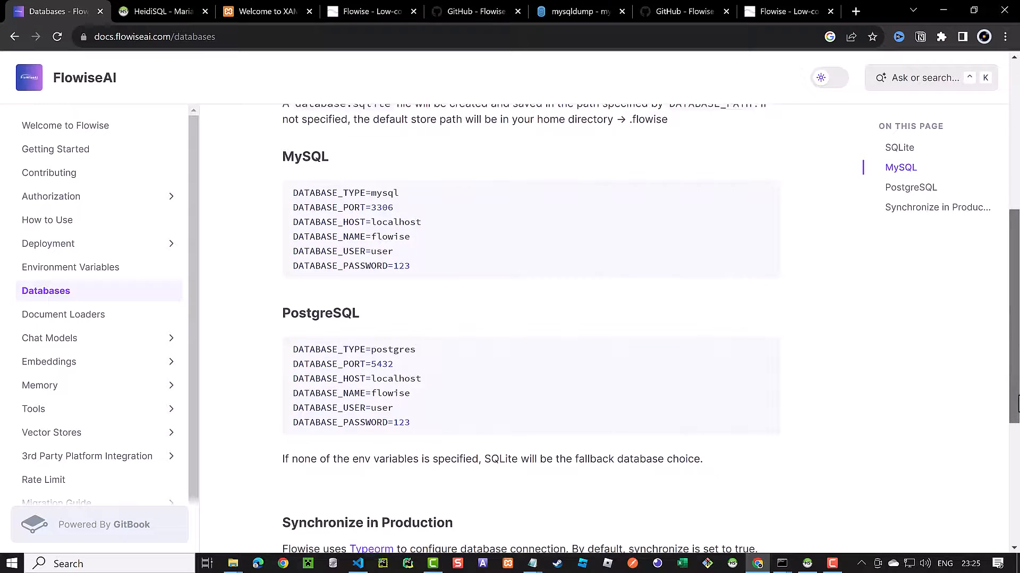
pyautogui.scroll(-3)
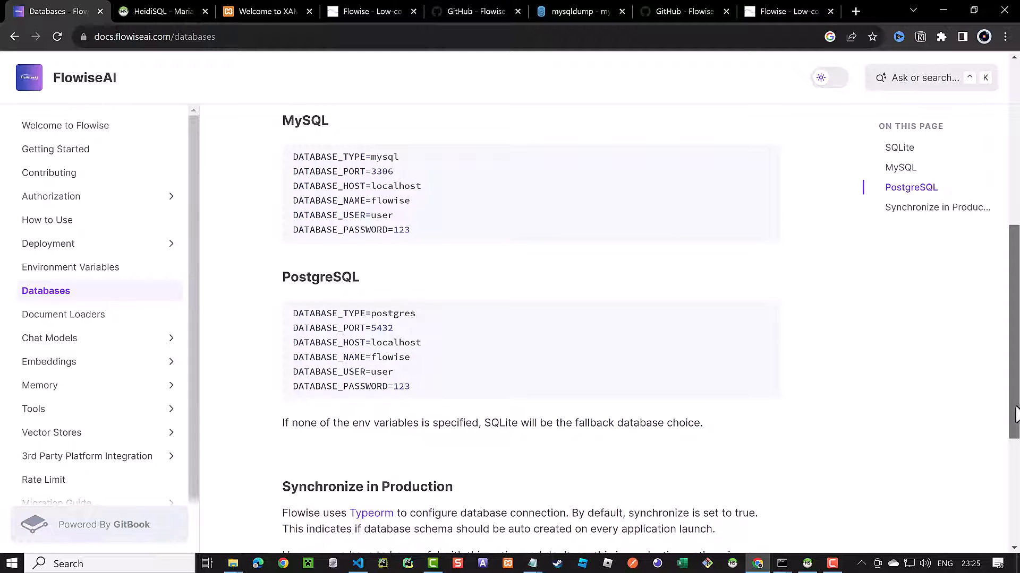
pyautogui.scroll(-3)
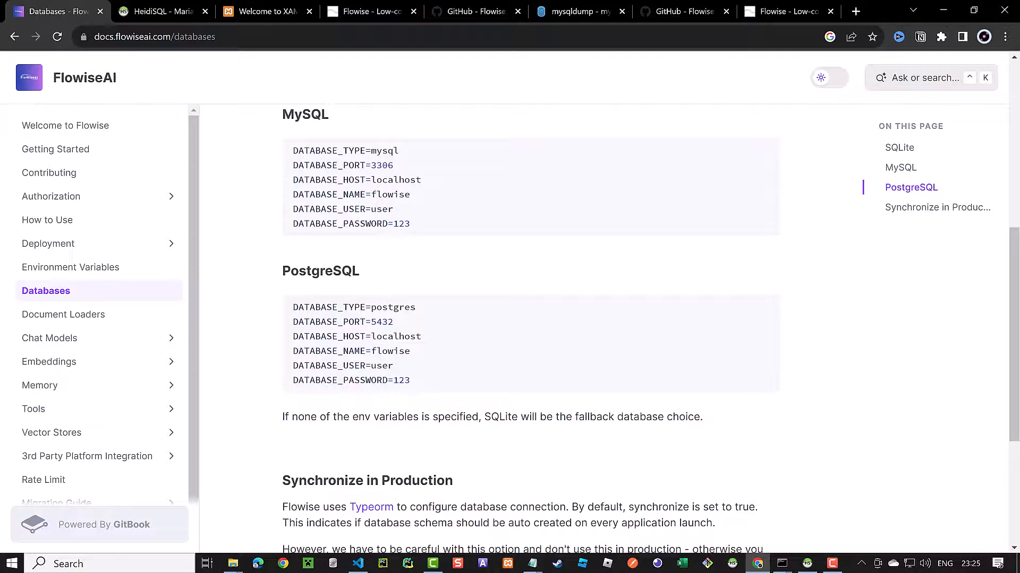
pyautogui.click(156, 11)
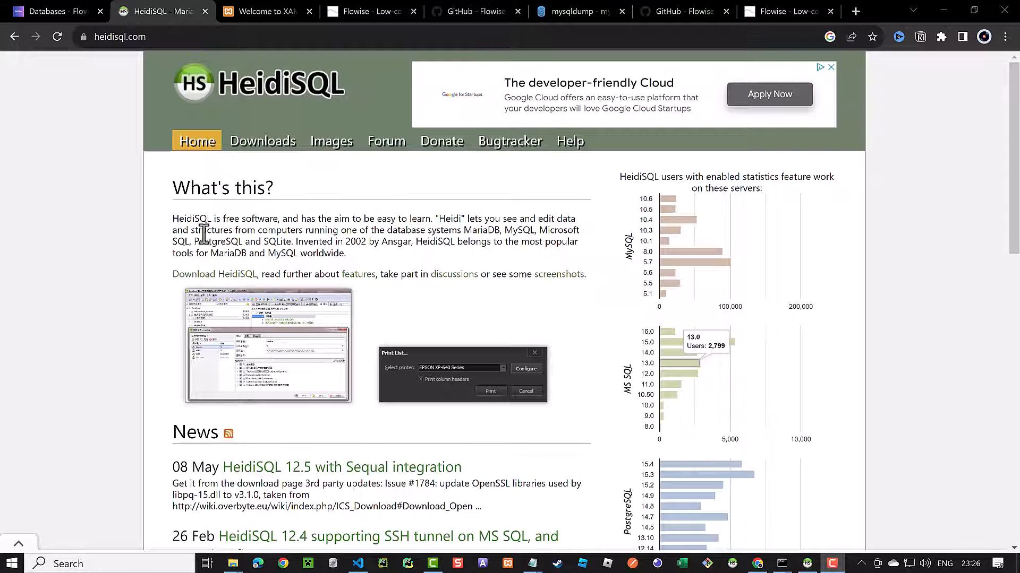
# - Show the heidisql.com Downloads menu with Installer, Portable and Portable-64 options
pyautogui.click(263, 141)
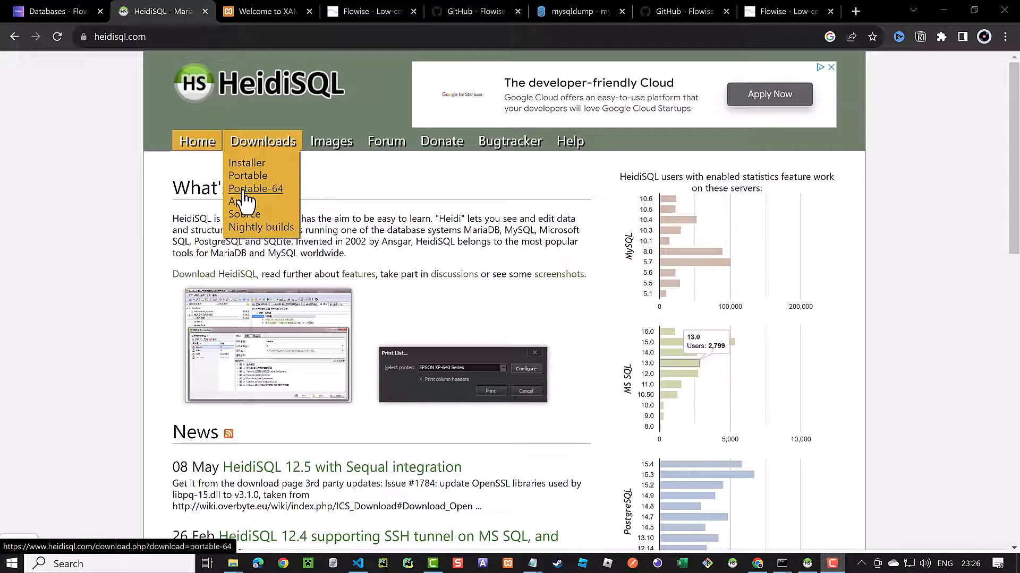
pyautogui.moveTo(296, 192)
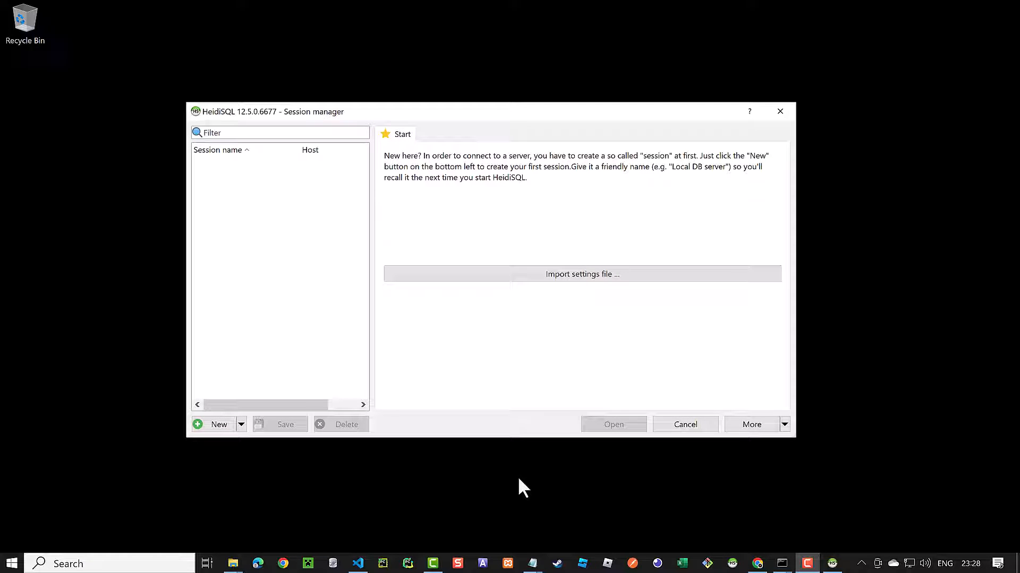
# - Add a HeidiSQL session named flowise_sqlite with SQLite as the network type
pyautogui.click(218, 424)
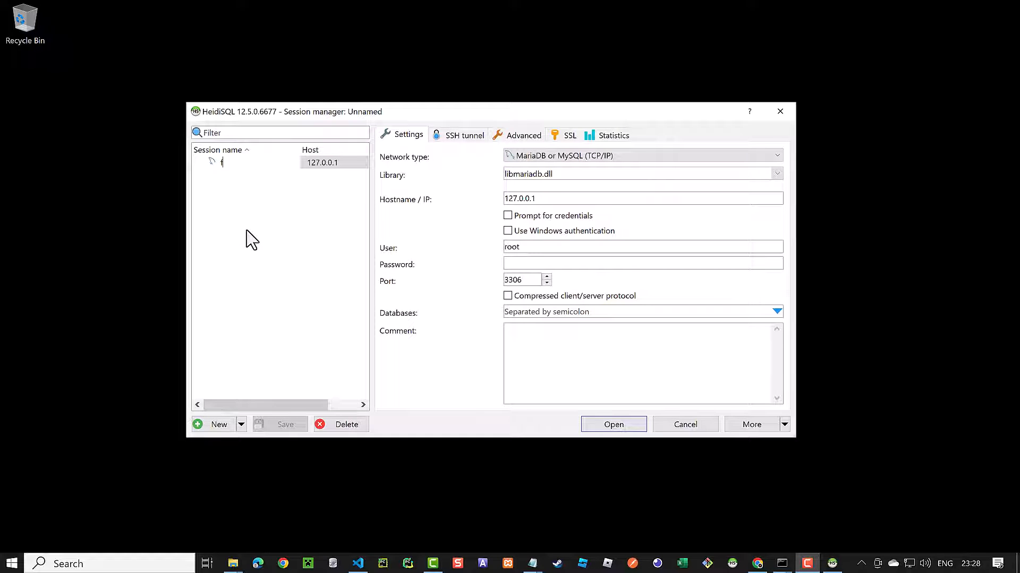
pyautogui.write('flowise_sqlite')
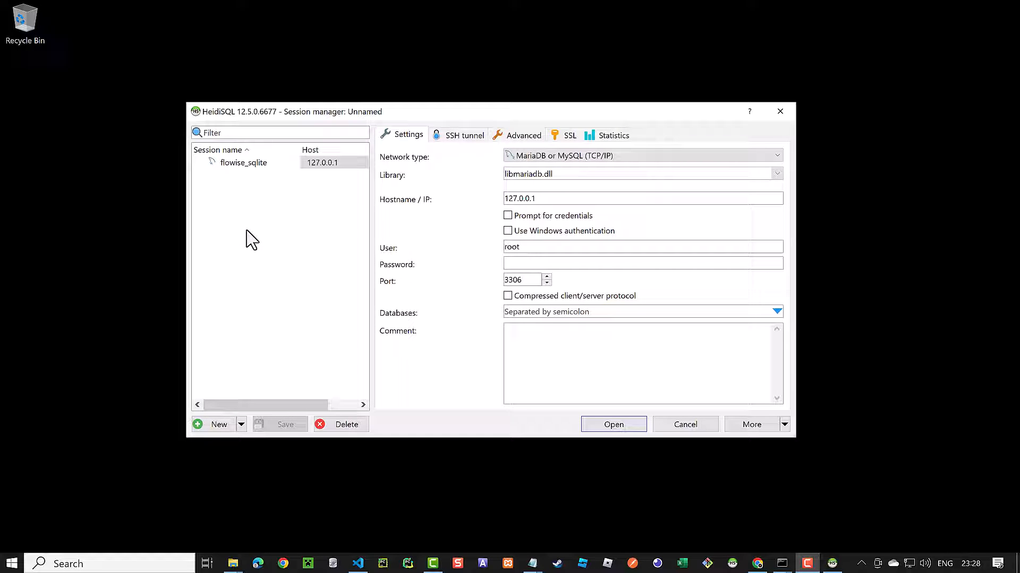
pyautogui.click(244, 163)
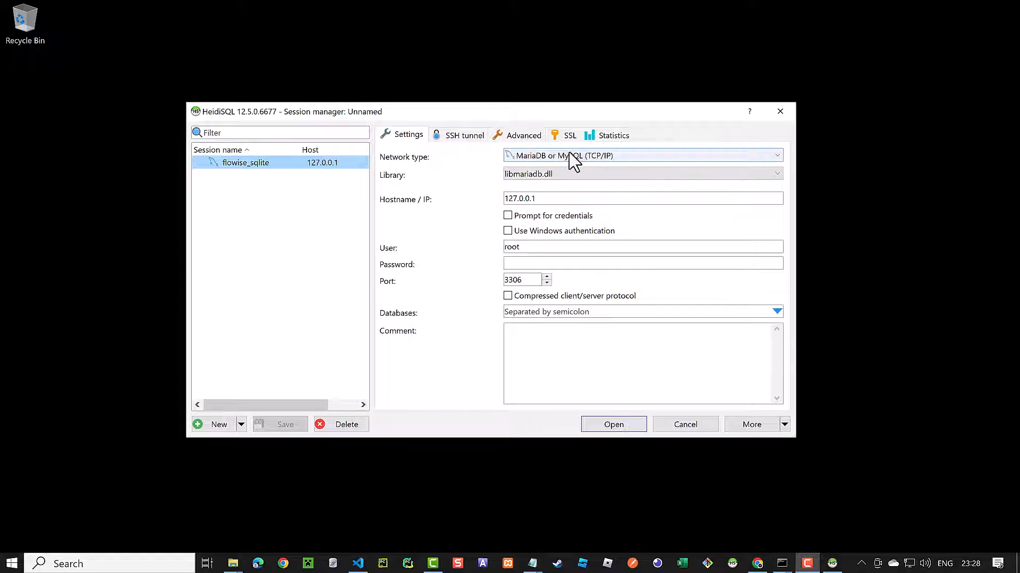
pyautogui.click(775, 156)
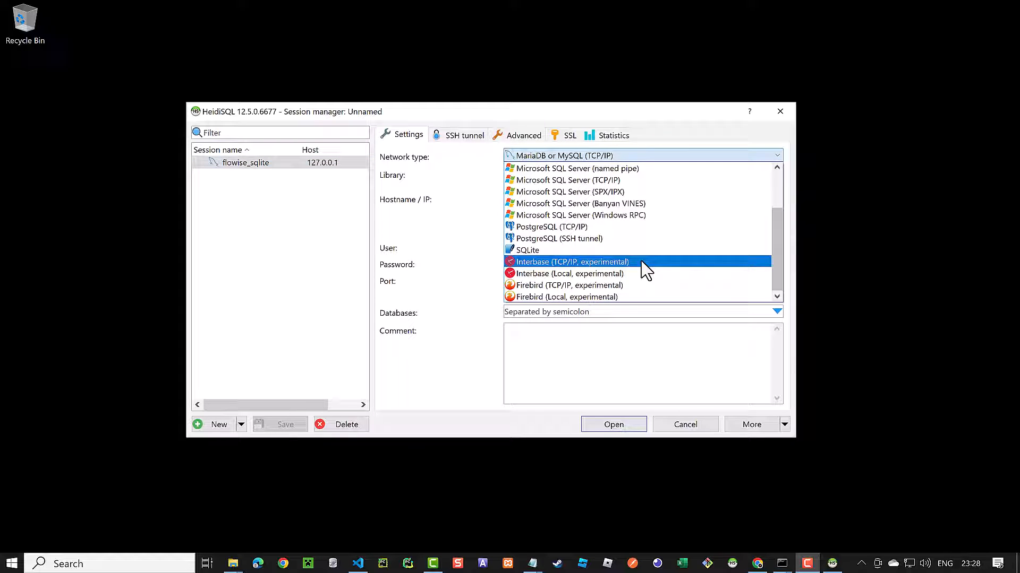
pyautogui.click(526, 250)
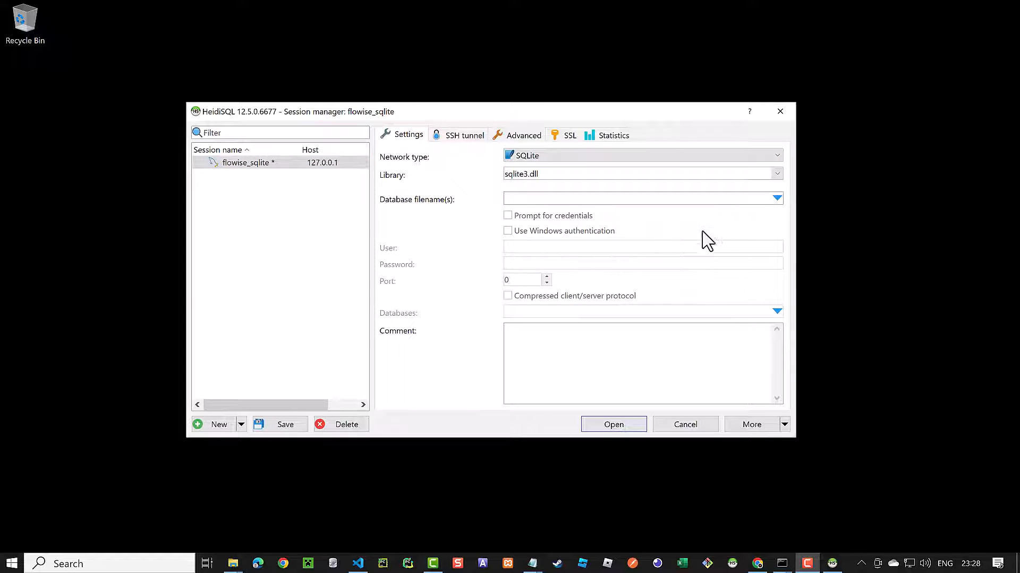
pyautogui.click(777, 198)
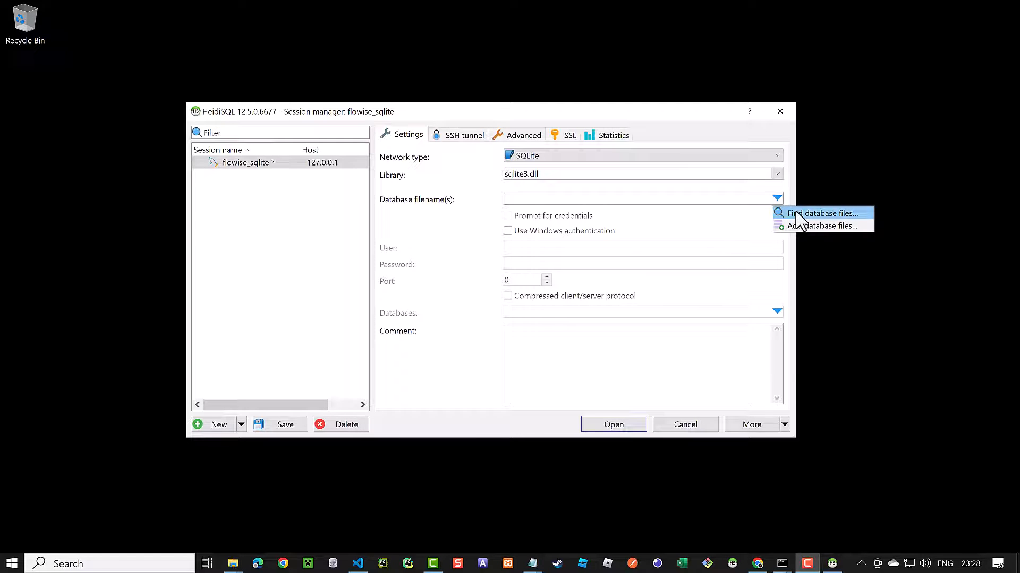
# - Set flowise_sqlite's database to .flowise/database.sqlite, save the session and connect
pyautogui.click(822, 213)
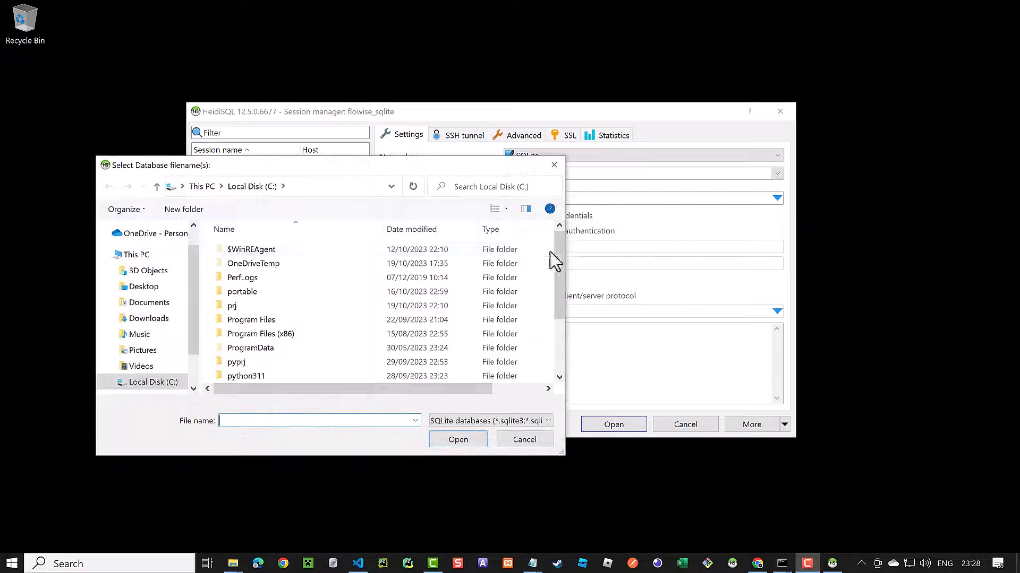
pyautogui.scroll(-3)
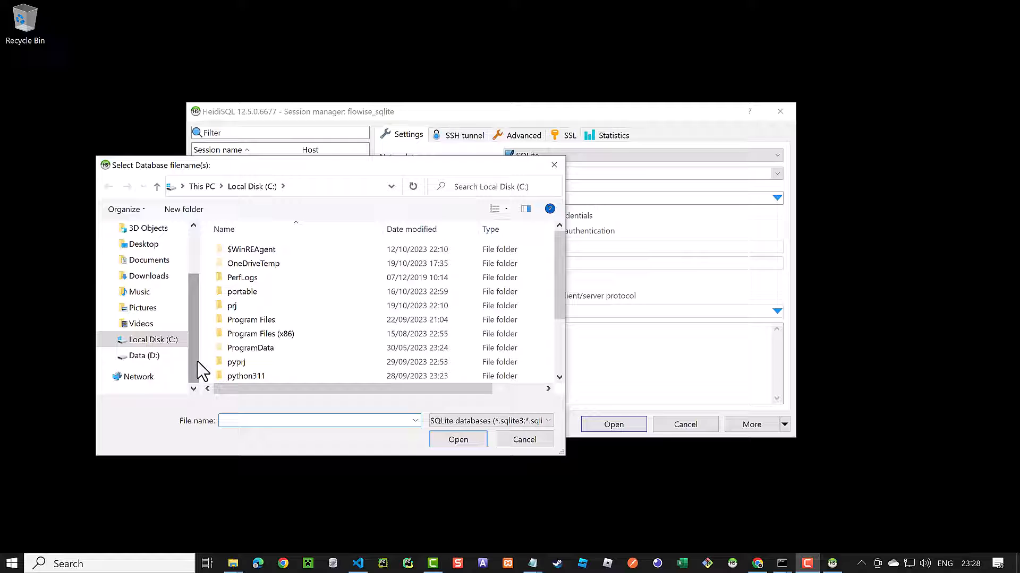
pyautogui.scroll(-3)
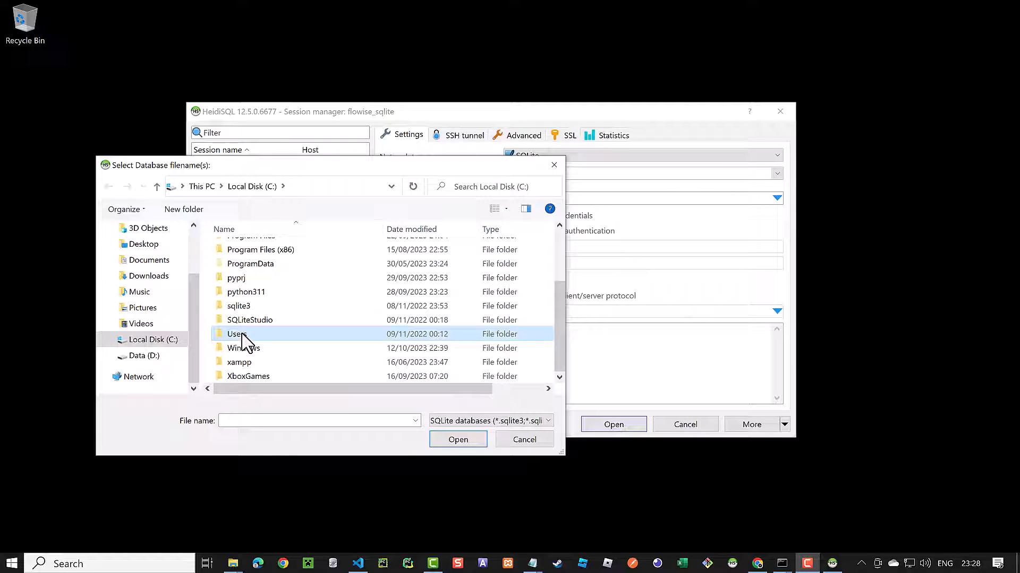
pyautogui.doubleClick(238, 334)
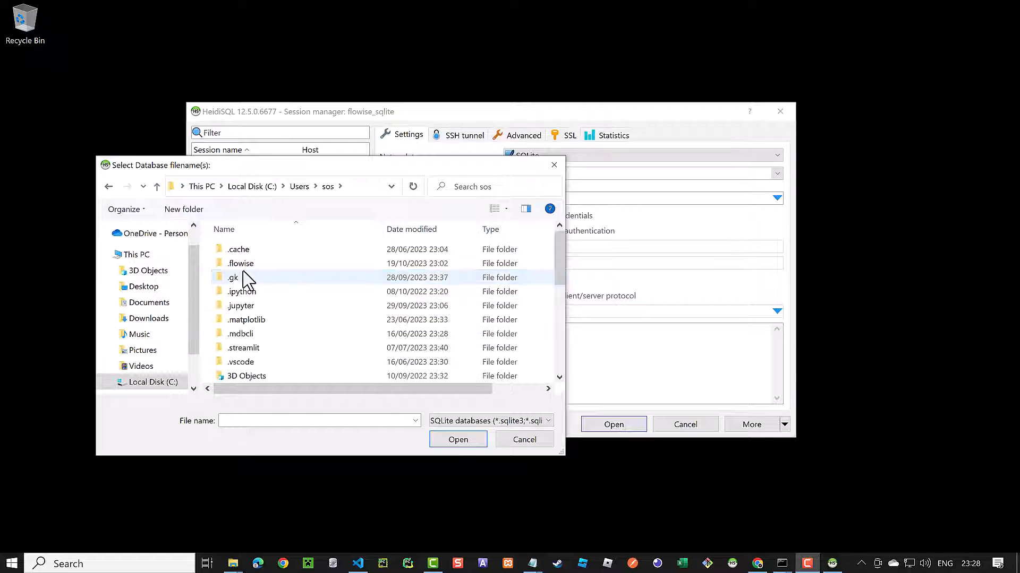
pyautogui.doubleClick(240, 263)
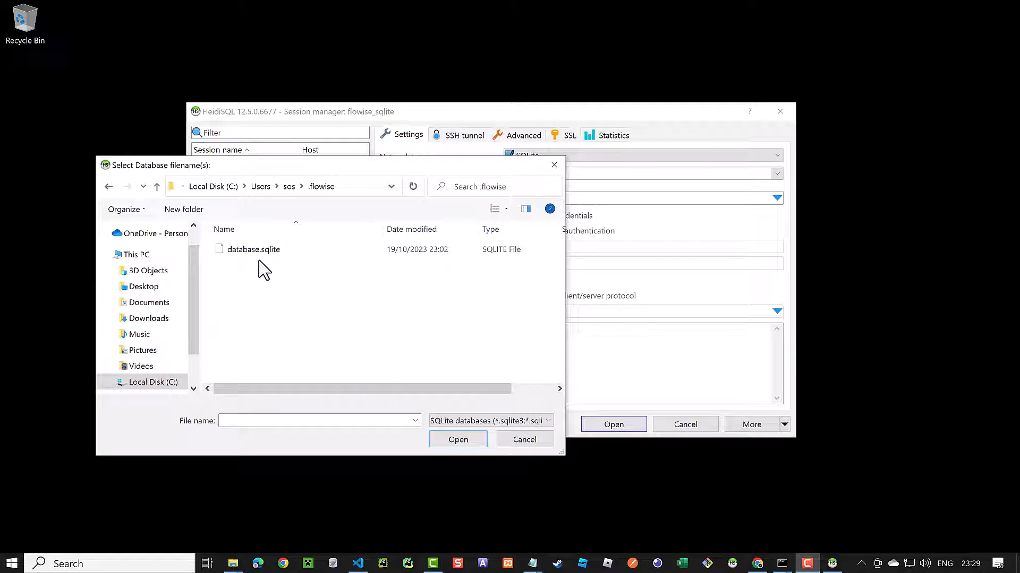
pyautogui.click(253, 249)
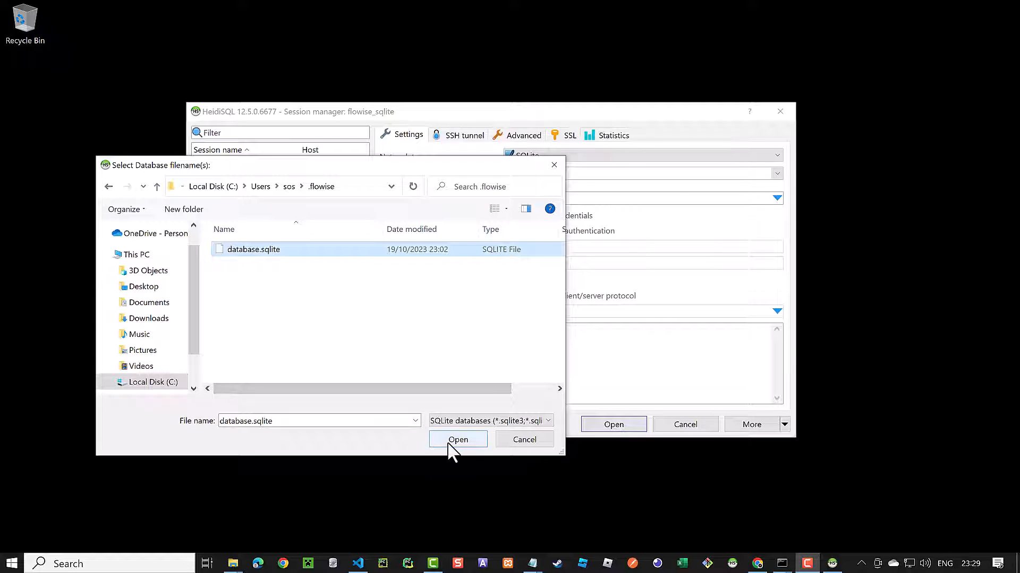
pyautogui.click(458, 440)
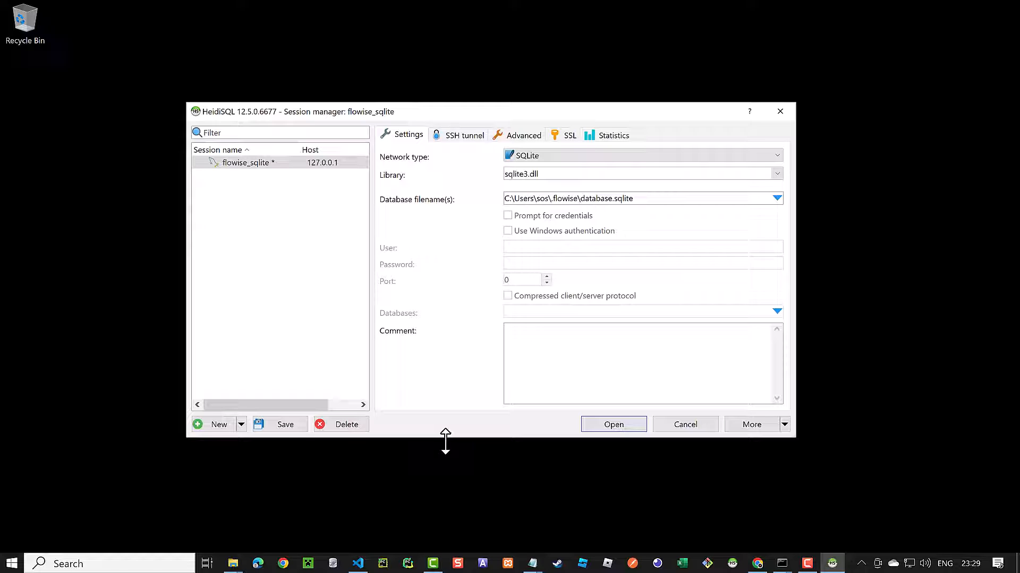
pyautogui.click(285, 424)
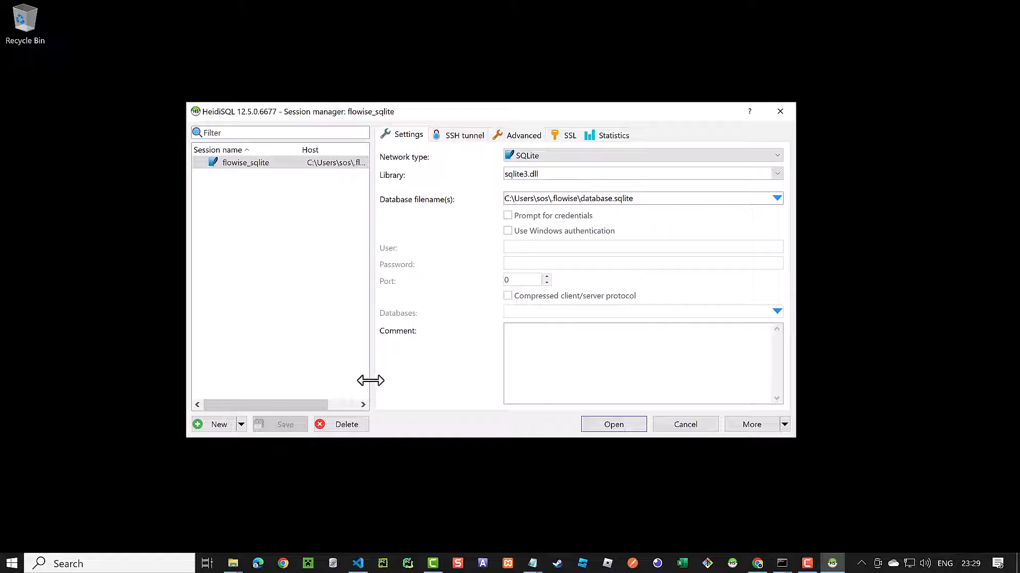
pyautogui.click(613, 423)
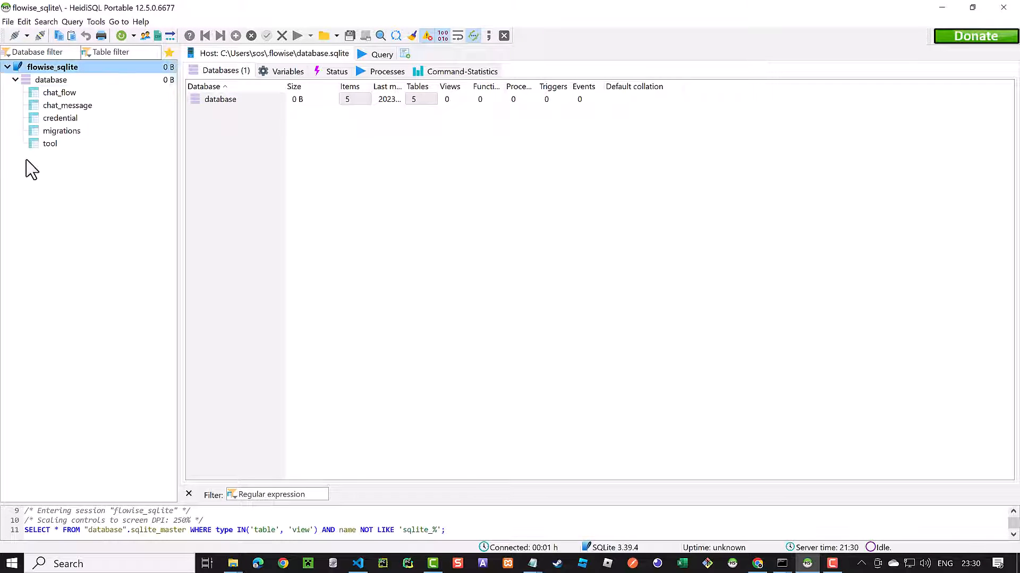
# - View the chat_flow and chat_message rows, widening columns to read message content
pyautogui.doubleClick(59, 92)
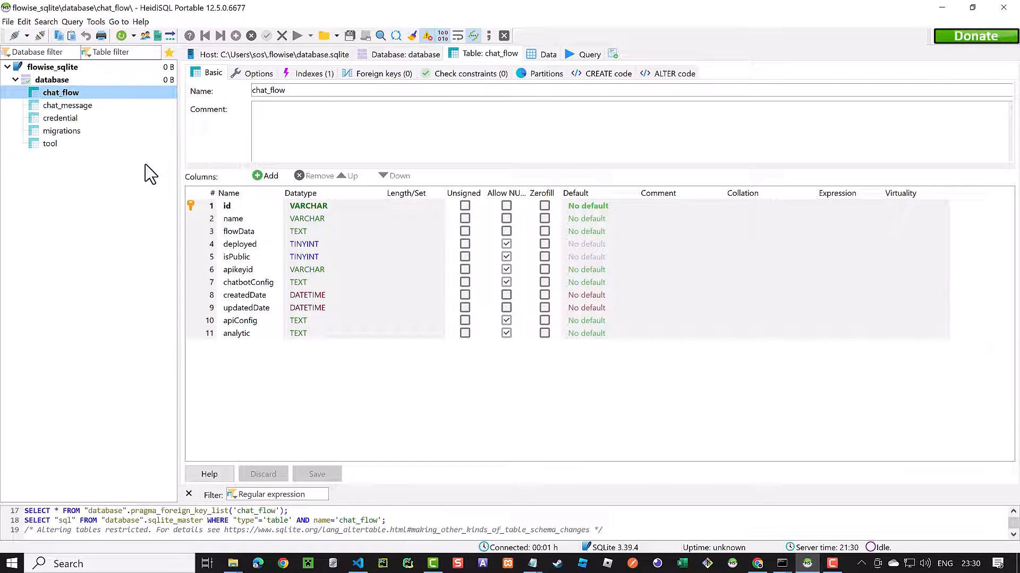
pyautogui.click(547, 55)
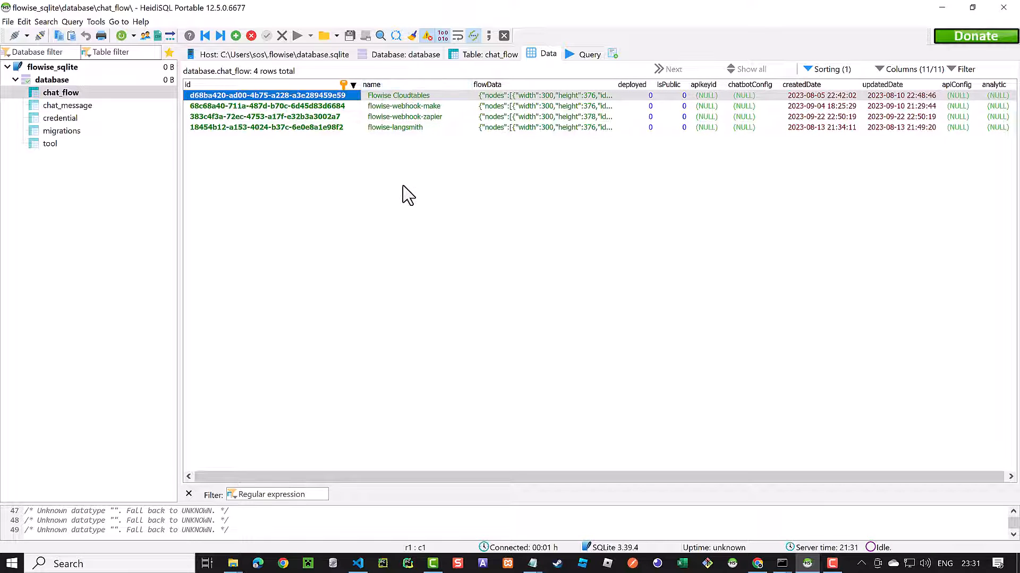
pyautogui.click(68, 105)
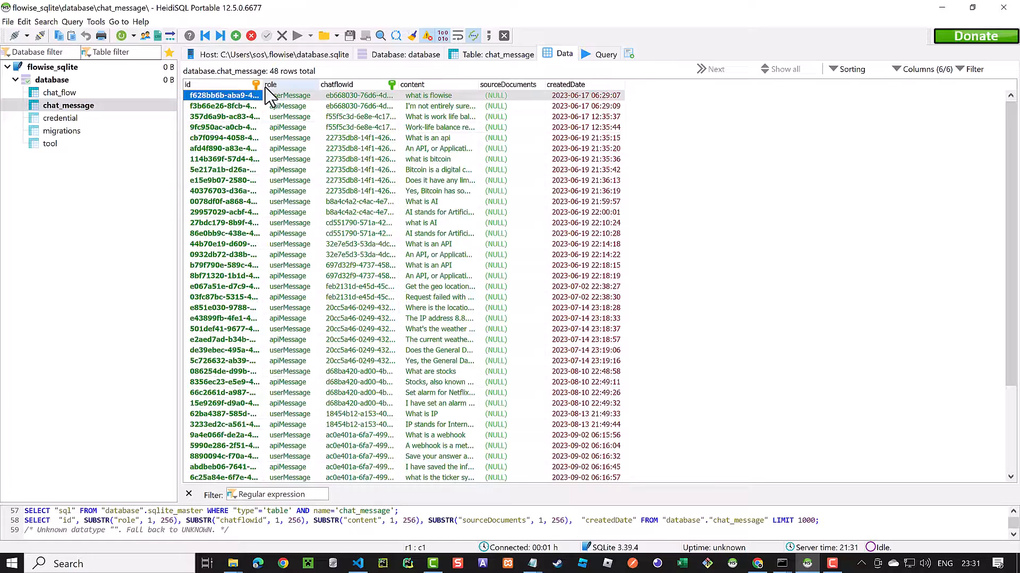
pyautogui.moveTo(260, 84); pyautogui.dragTo(345, 85)
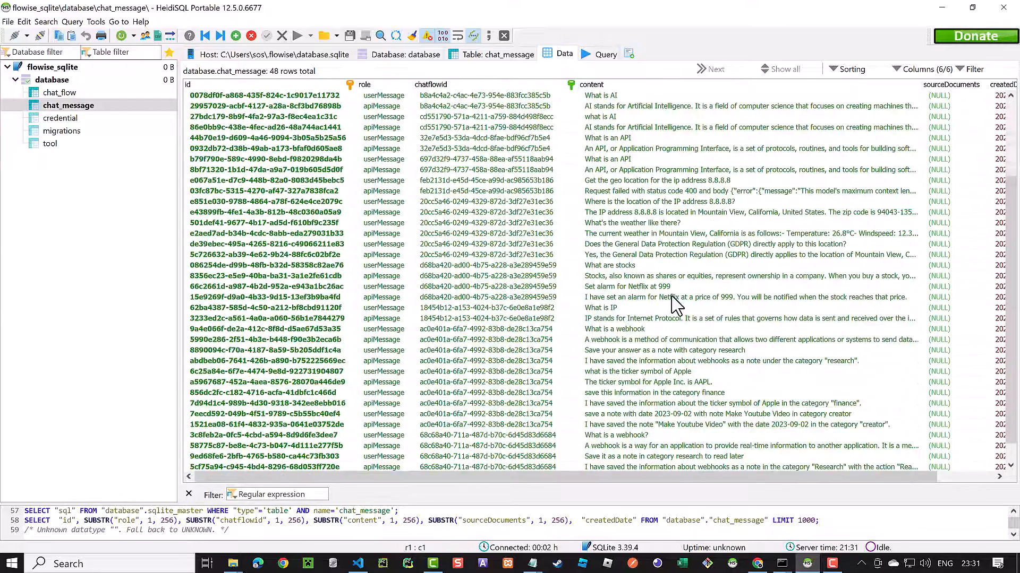
# - View the credential and tool rows and open the second tool's function code
pyautogui.click(61, 118)
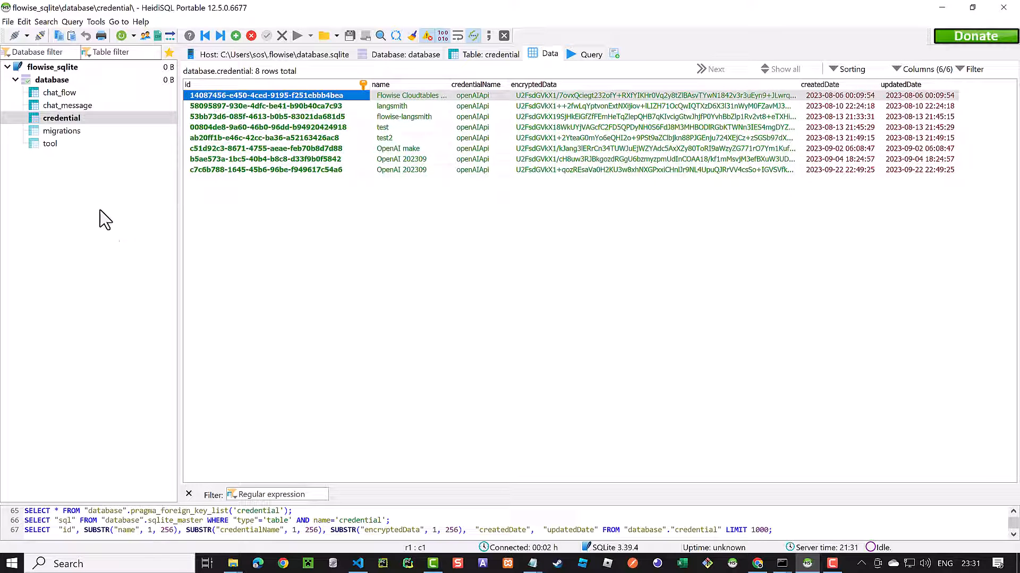
pyautogui.click(49, 144)
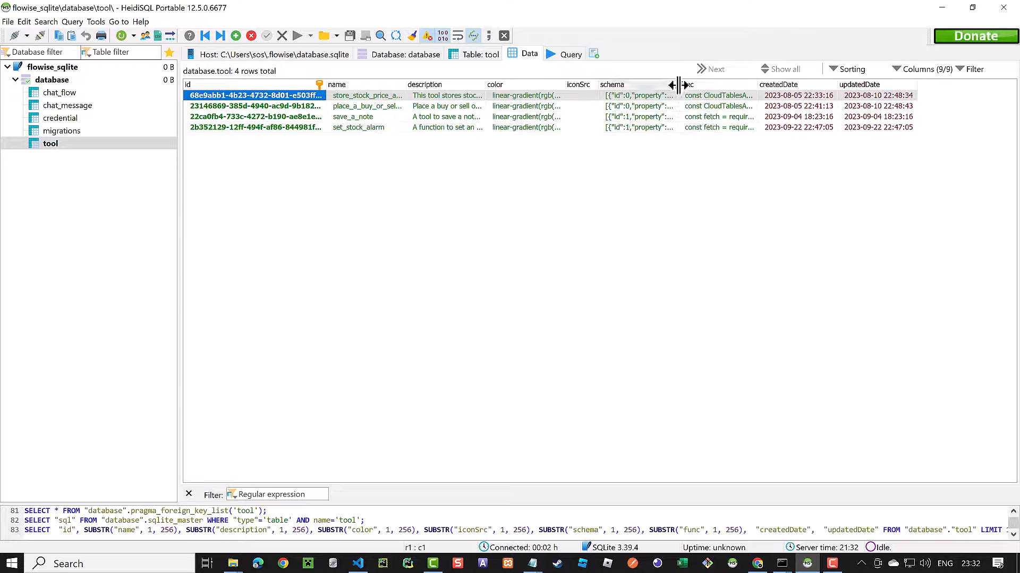
pyautogui.doubleClick(749, 106)
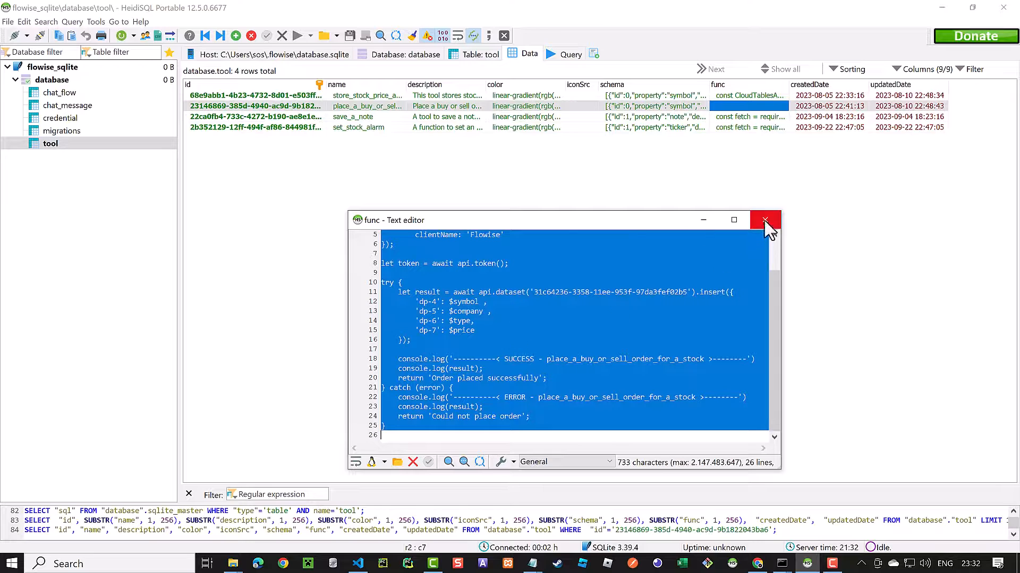
# - Close the tool code editor, check chat_flow, then show chat_message's 48 rows again
pyautogui.click(764, 220)
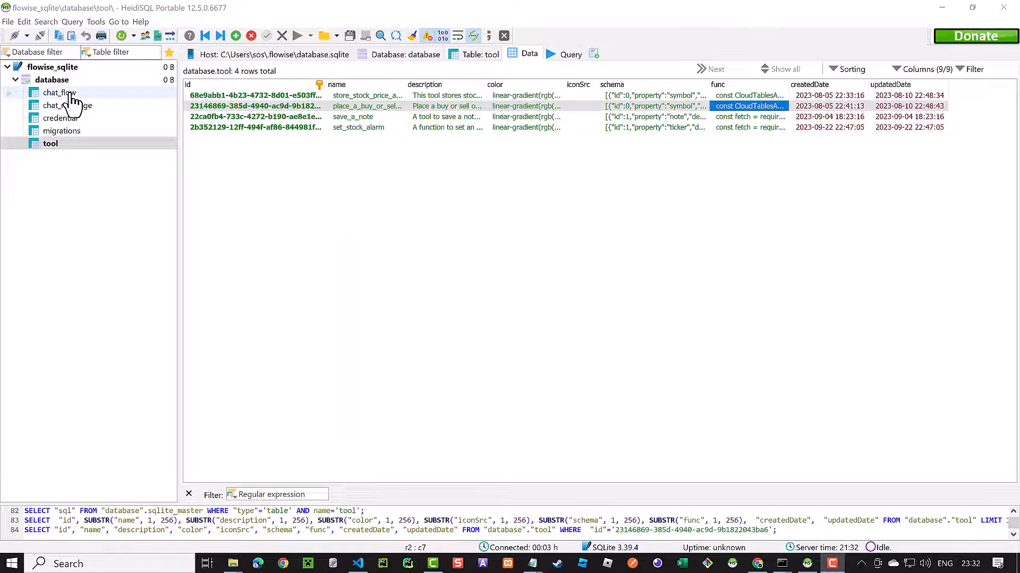
pyautogui.click(60, 92)
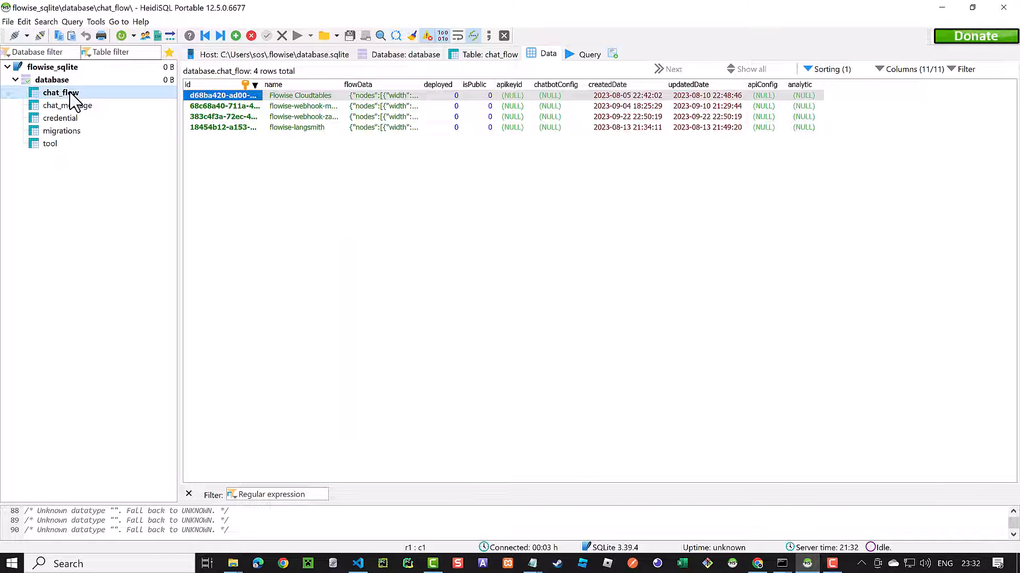
pyautogui.click(67, 105)
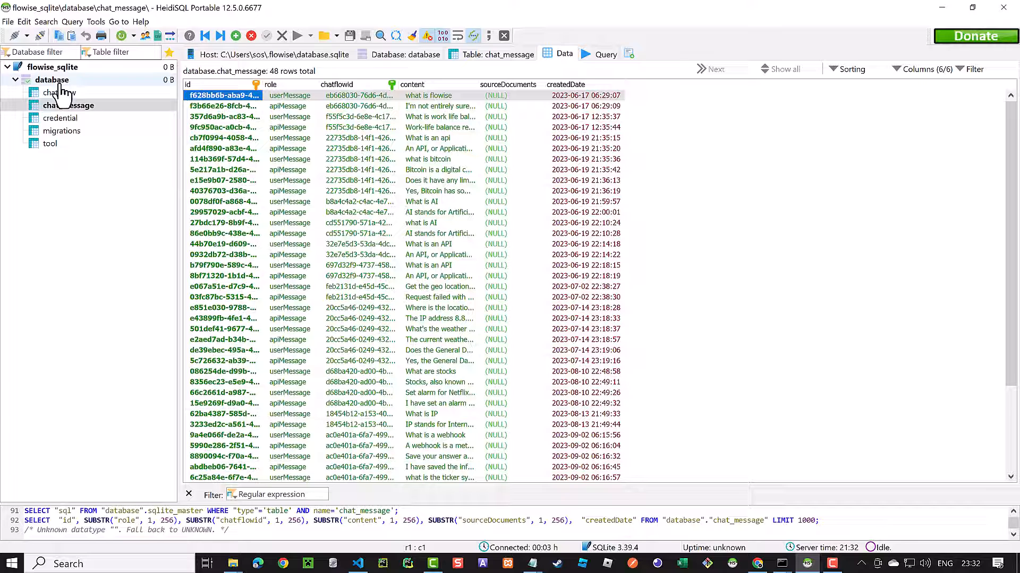
# - Create a new view in the database named view_chat_flow_message
pyautogui.rightClick(52, 79)
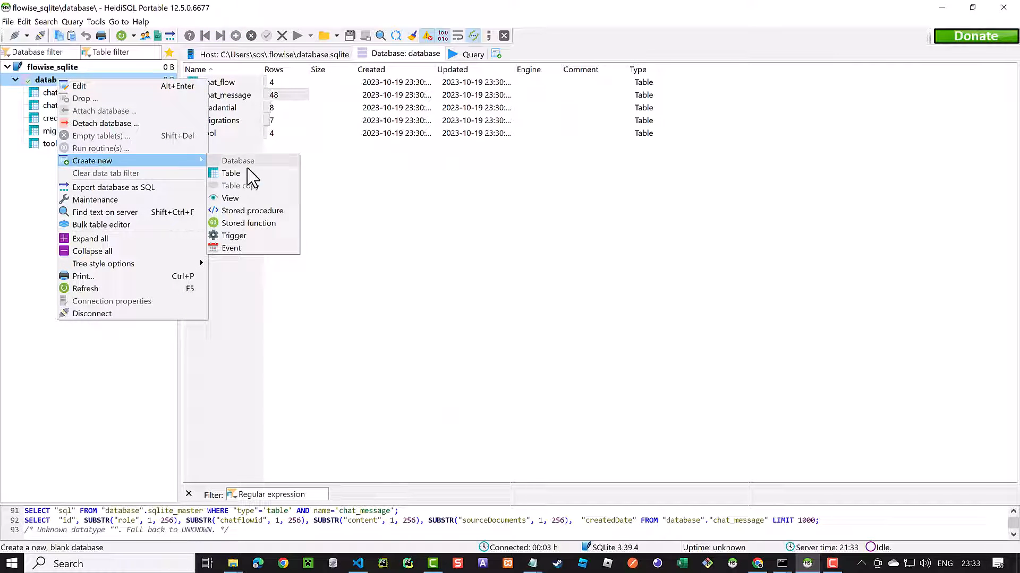
pyautogui.click(230, 198)
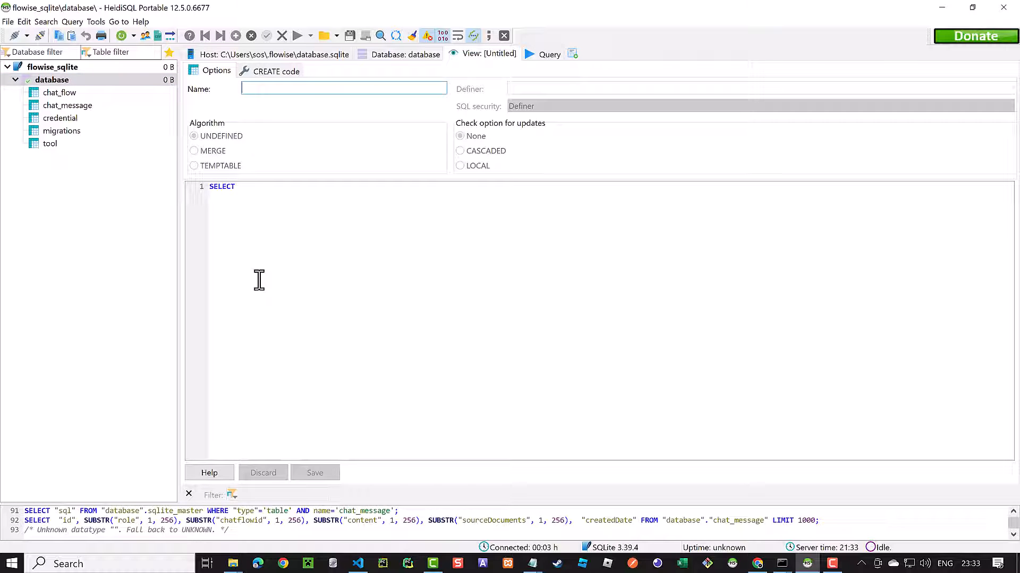
pyautogui.write('view_chat_fl')
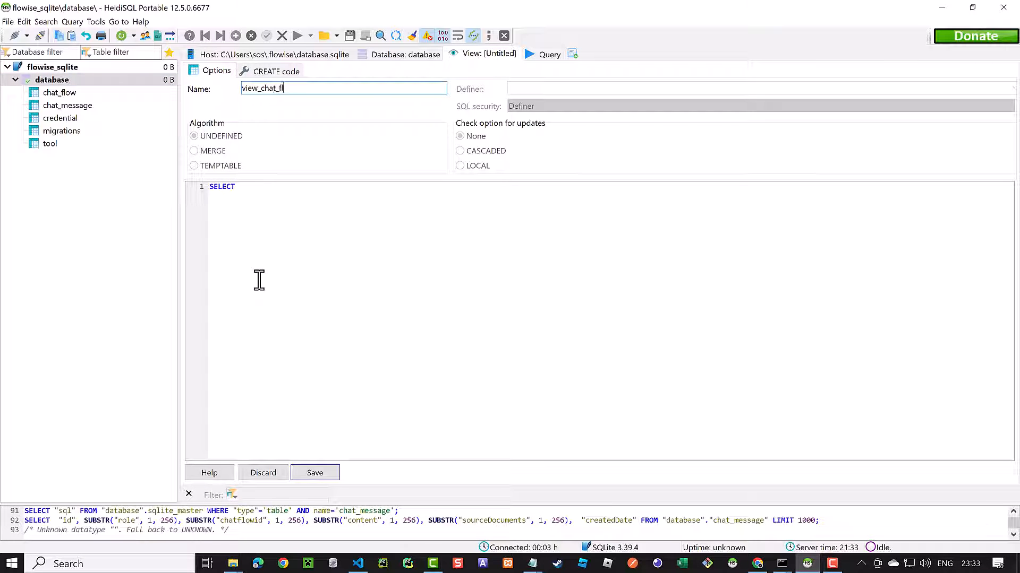
pyautogui.write('ow_message')
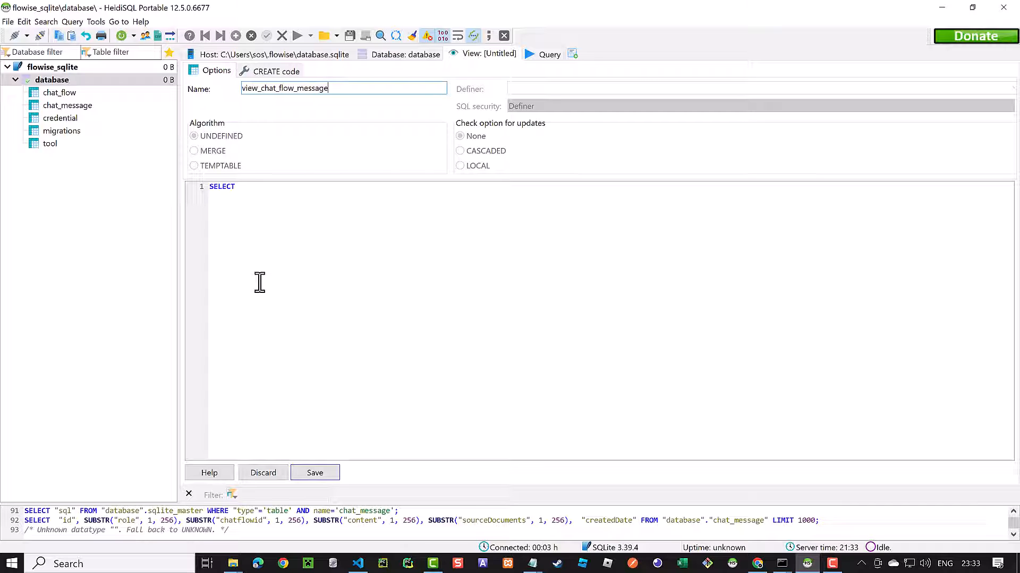
# - Write the SELECT cf.name, cm.role, cm.content INNER JOIN query and save the view
pyautogui.write('* fr')
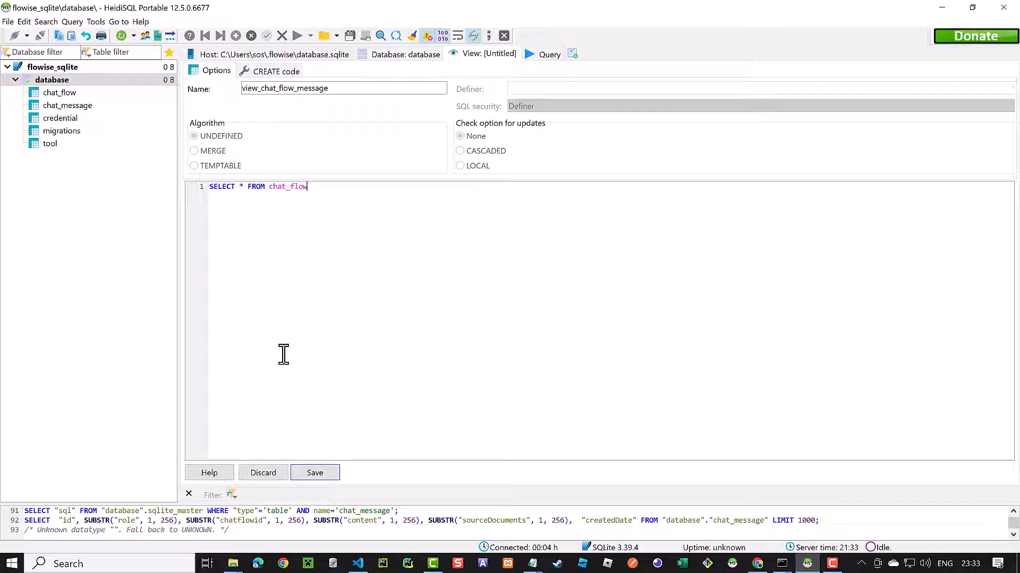
pyautogui.write('cf')
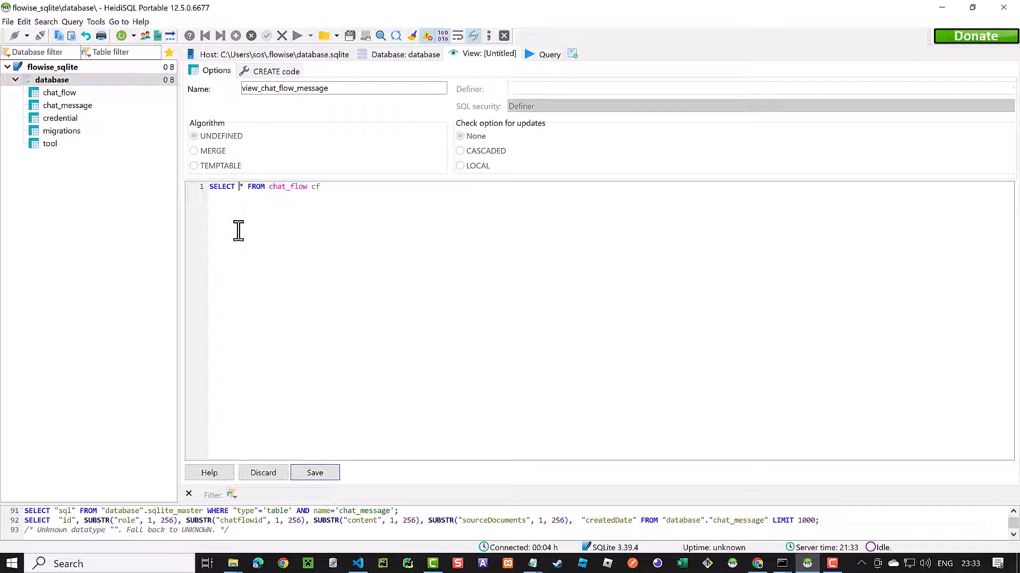
pyautogui.write('cf.name')
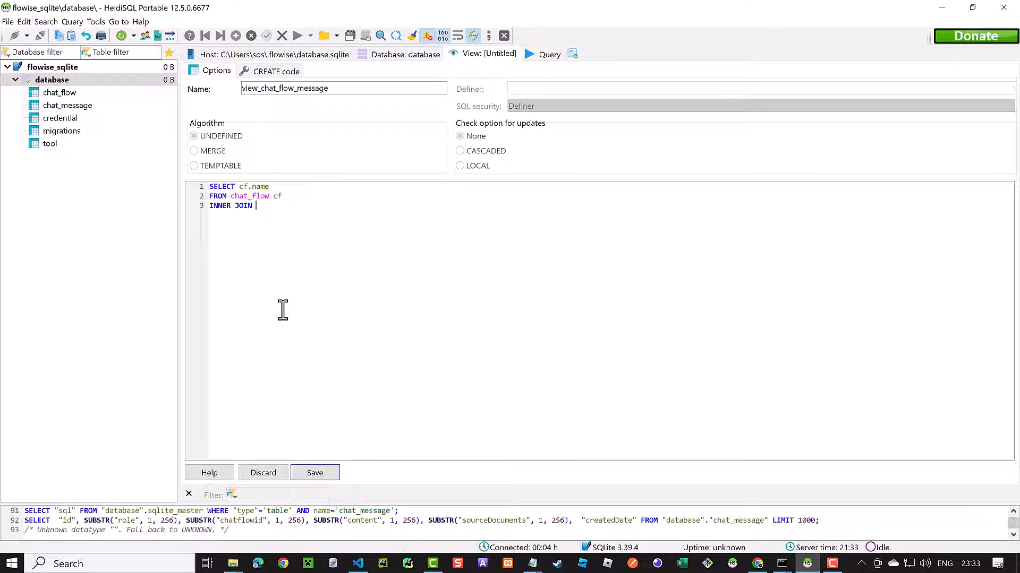
pyautogui.write('chat_message cm ON cf.id = cm.chatflowid')
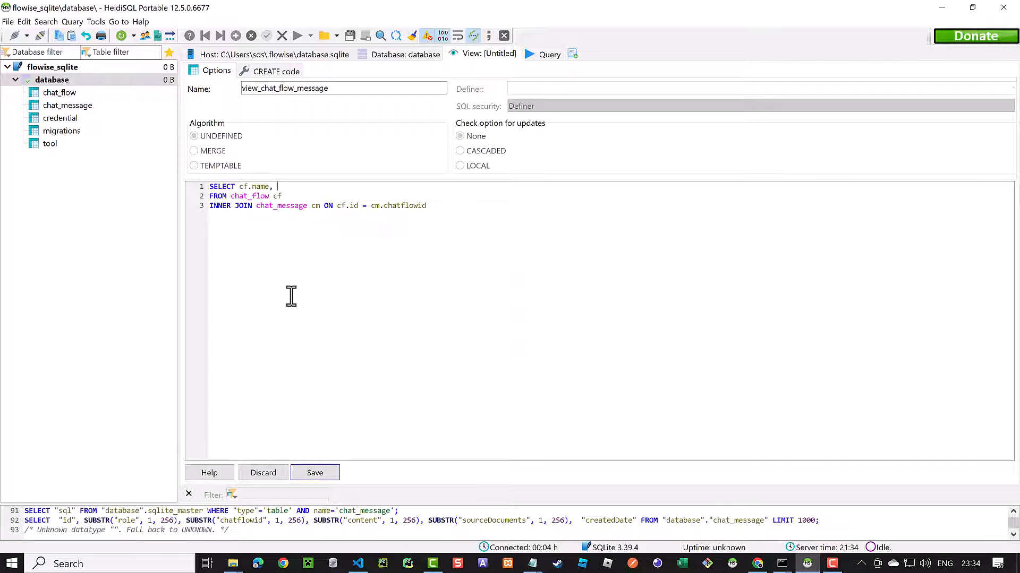
pyautogui.write('cm.role, cm.')
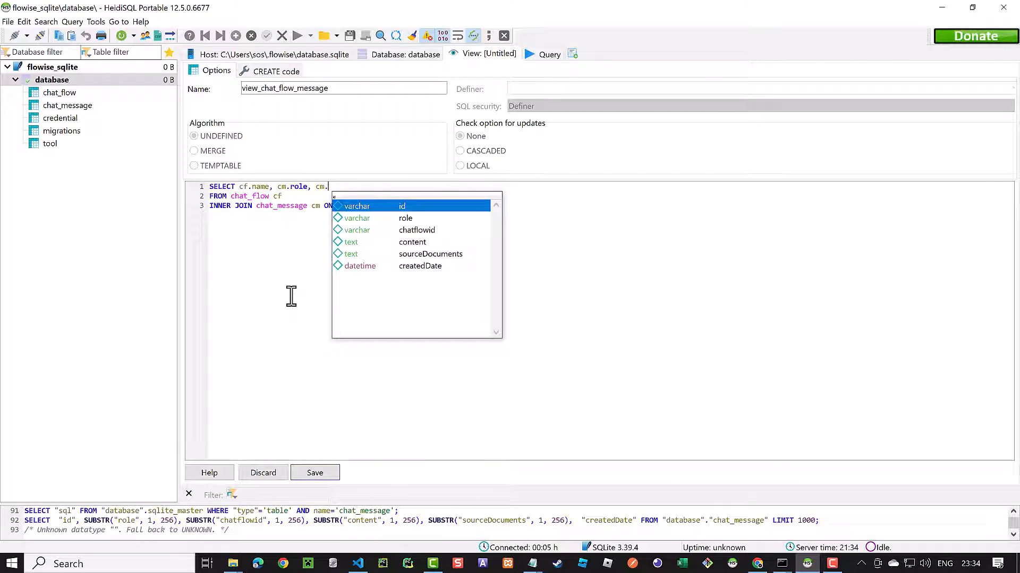
pyautogui.click(315, 473)
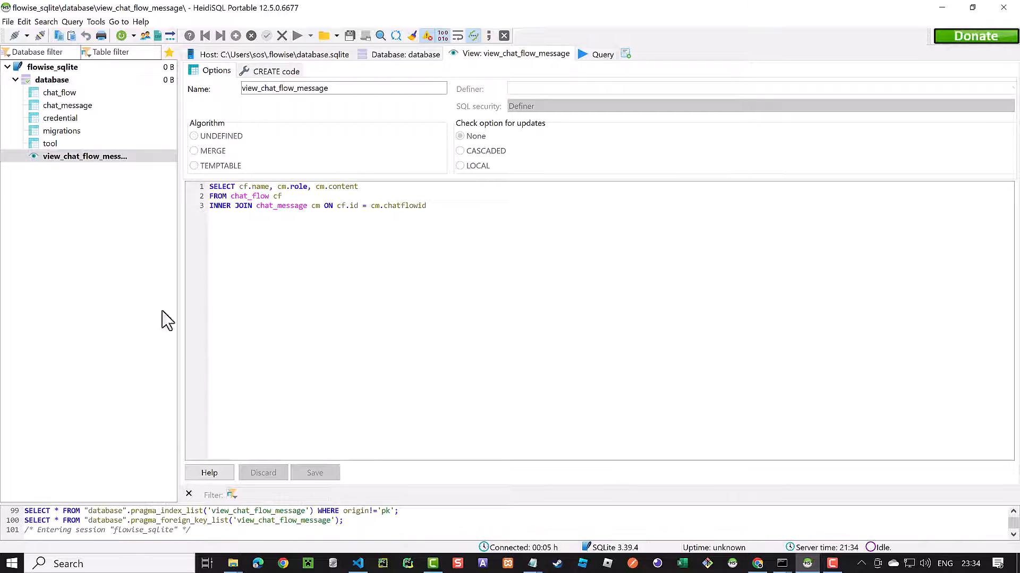
# - Filter the view's rows with content LIKE '%alarm%', leaving four messages
pyautogui.click(599, 55)
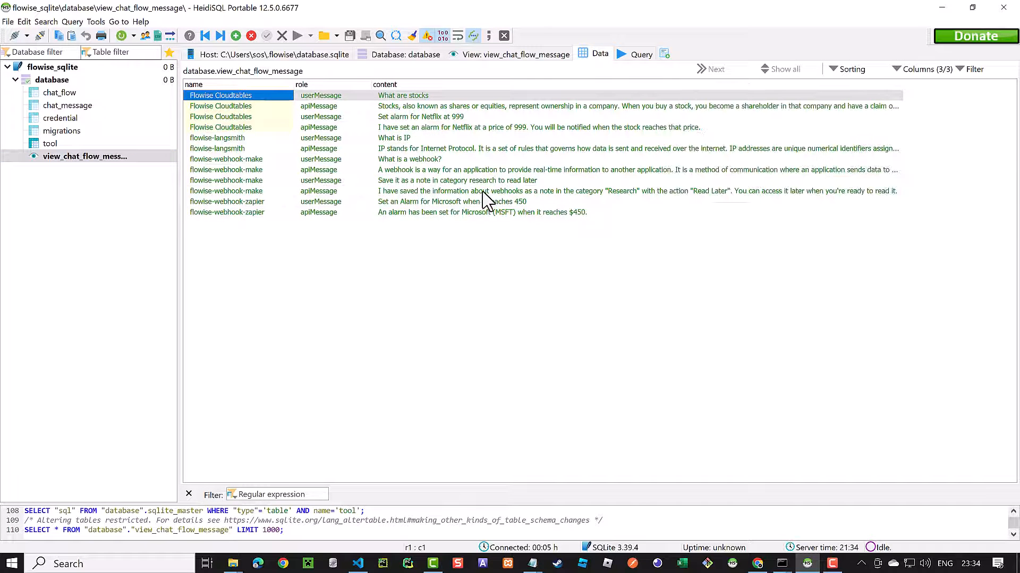
pyautogui.moveTo(741, 283)
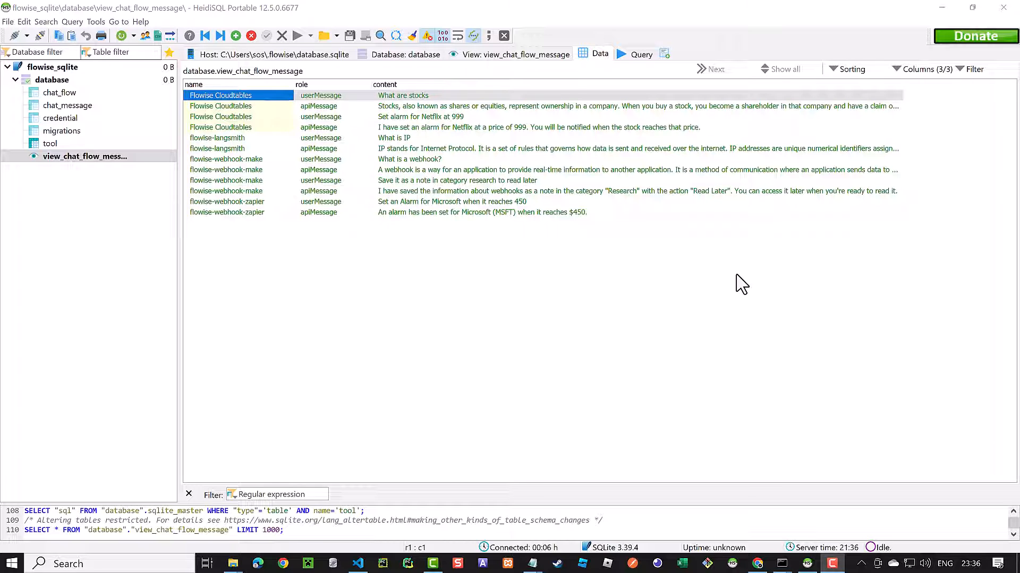
pyautogui.click(973, 69)
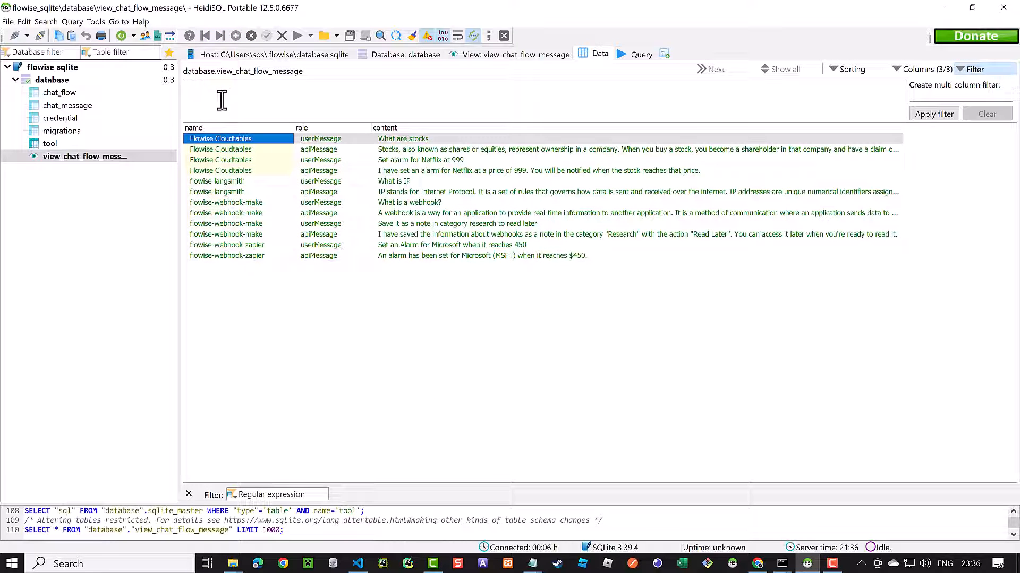
pyautogui.write("content LIKE '")
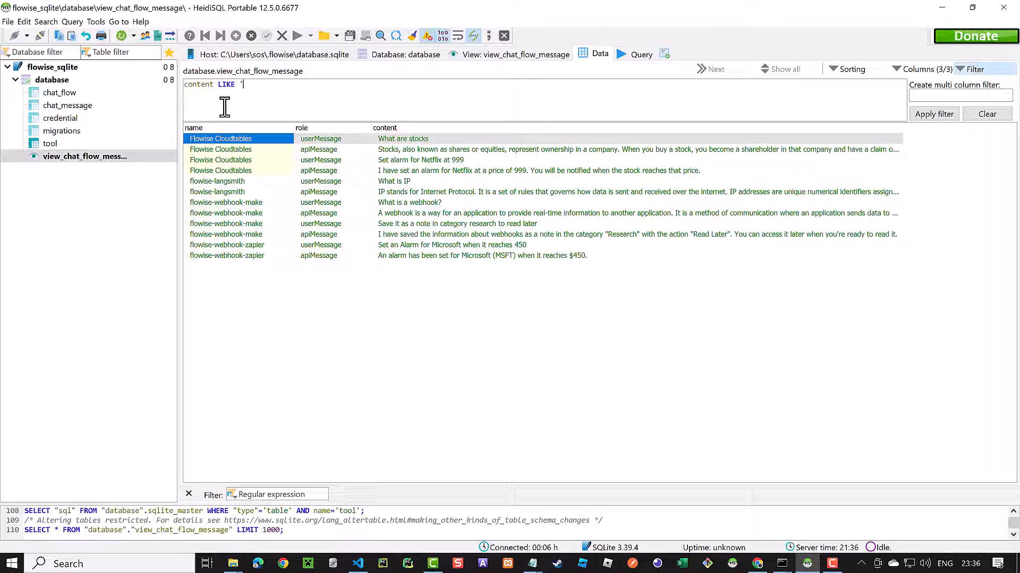
pyautogui.write('%alarm%')
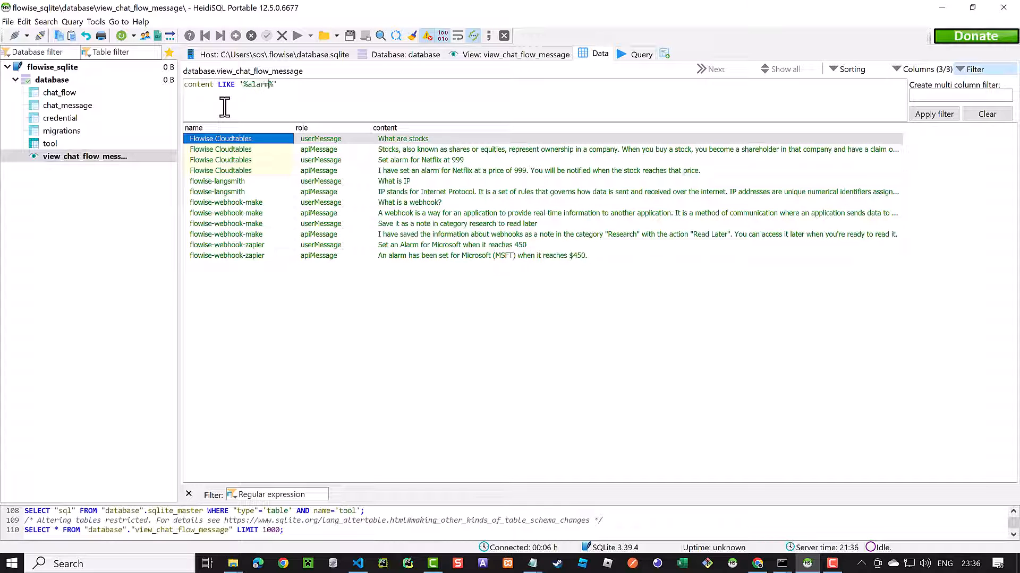
pyautogui.click(932, 114)
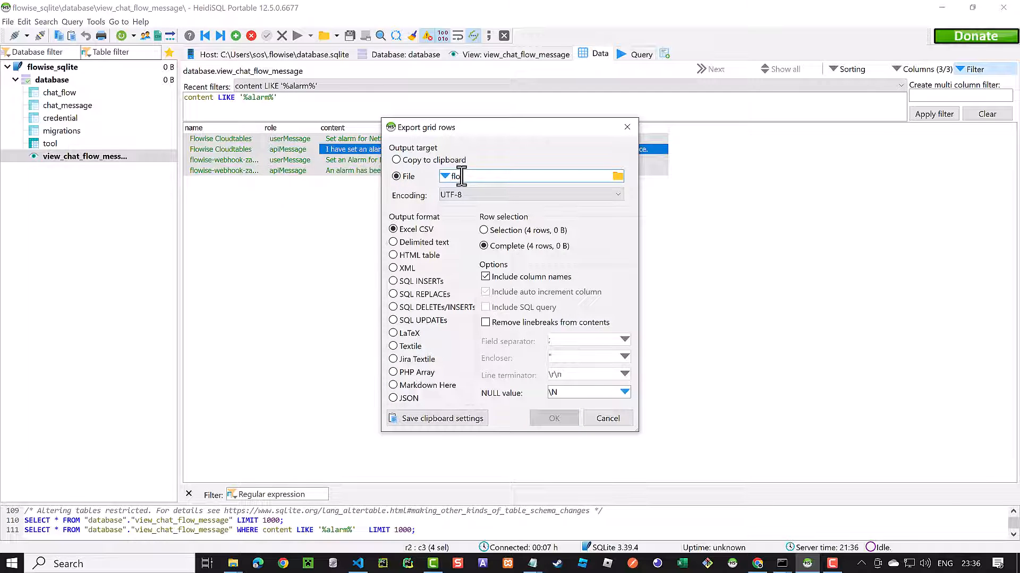
# - Export the four alarm rows to flowise_messages.csv
pyautogui.click(617, 176)
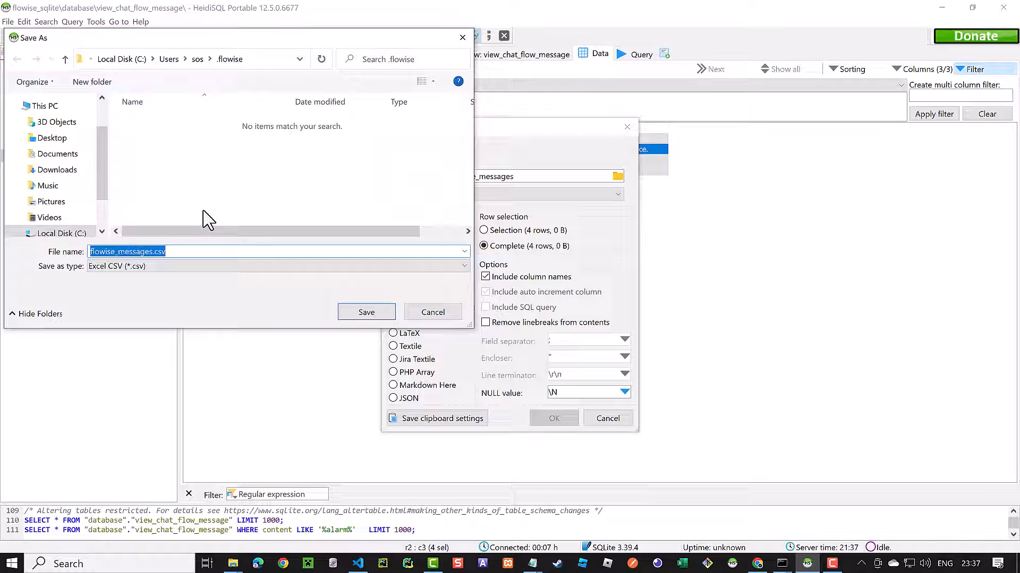
pyautogui.click(366, 312)
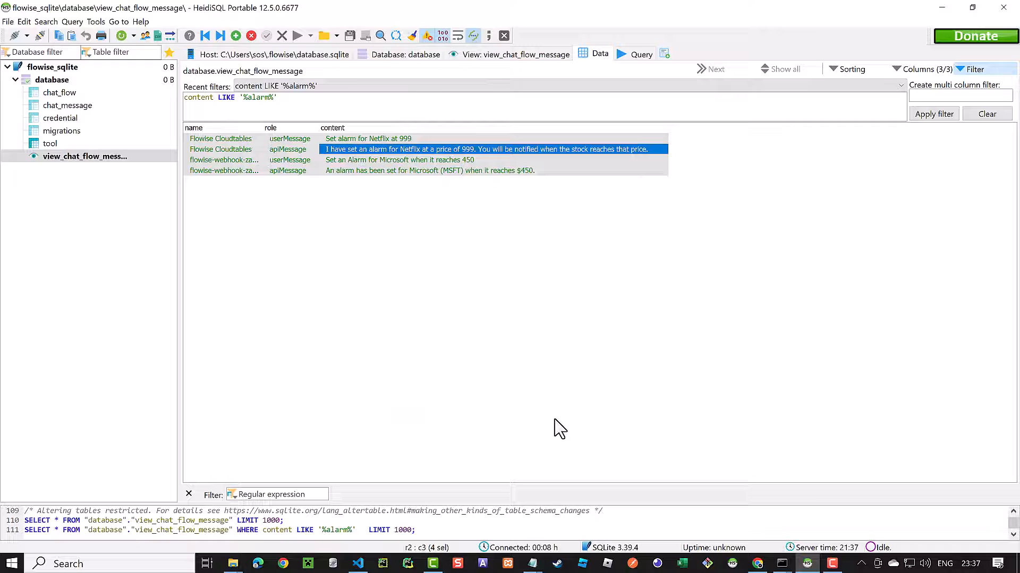
pyautogui.click(680, 564)
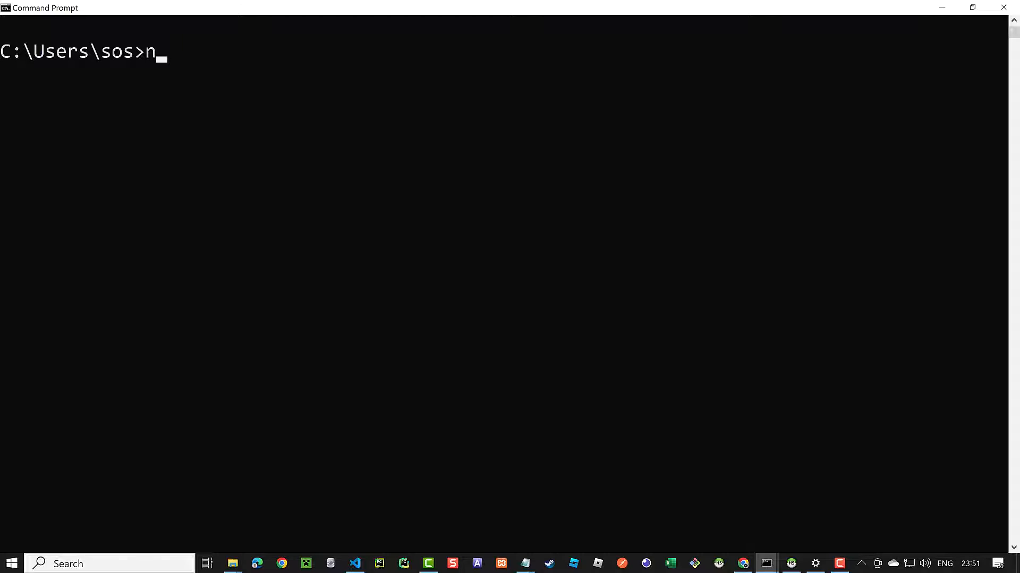
# - Launch the Flowise server by running npx flowise start from C:\Users
pyautogui.write('px flowise')
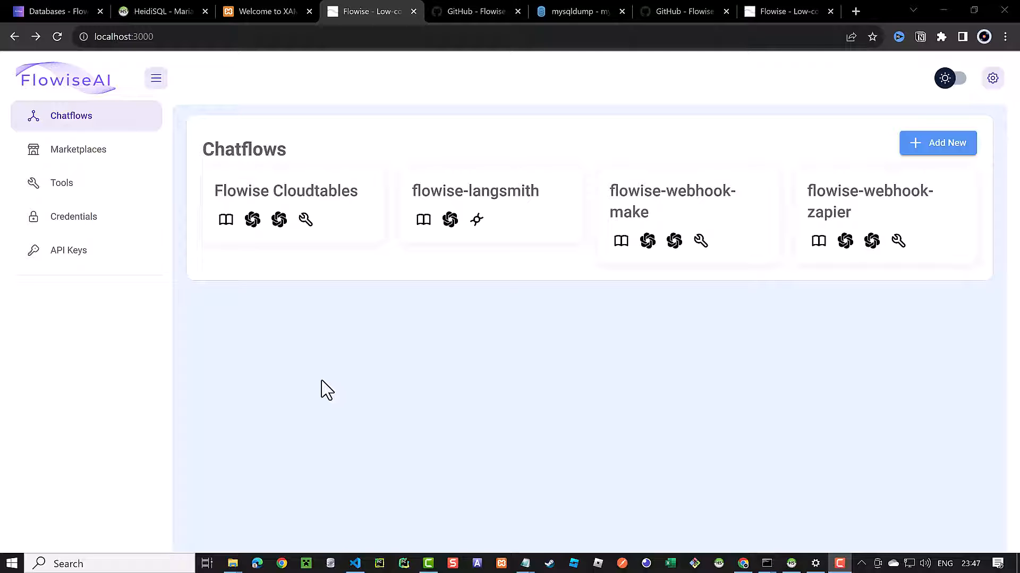
pyautogui.moveTo(324, 370)
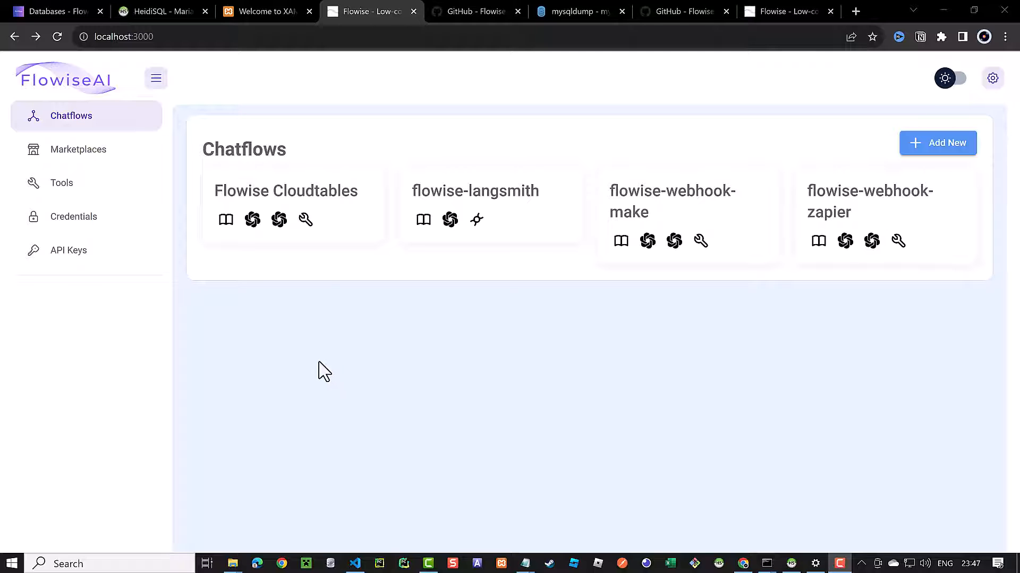
# - Browse the Flowise Cloudtables chatflow, then the Tools and Credentials pages
pyautogui.click(285, 191)
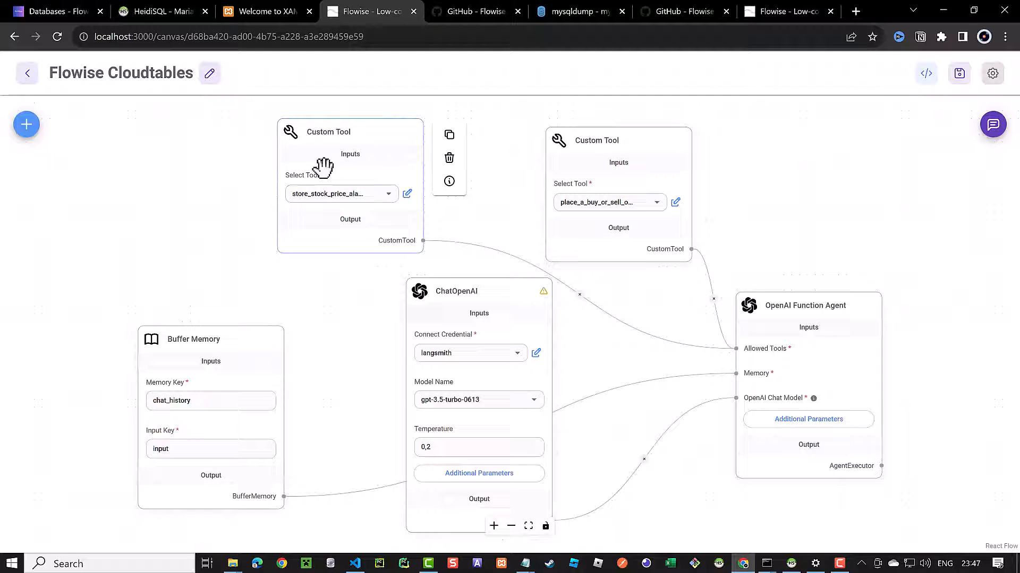
pyautogui.moveTo(49, 104)
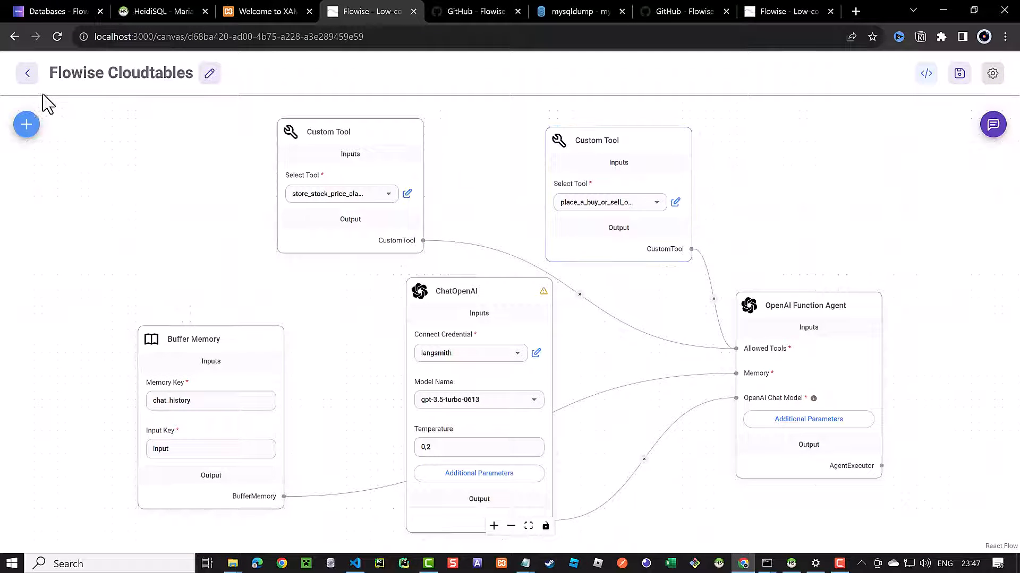
pyautogui.click(26, 72)
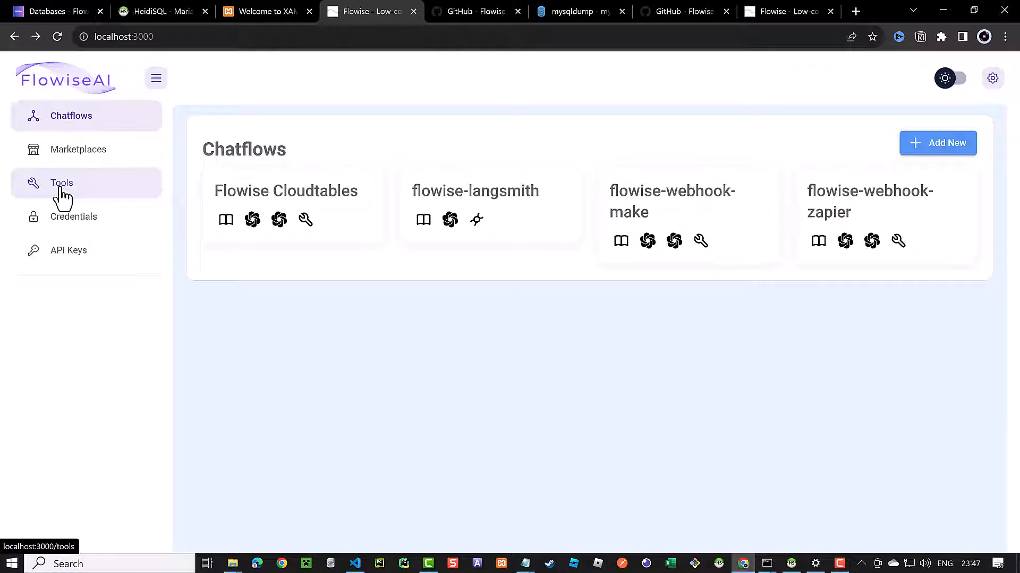
pyautogui.click(61, 183)
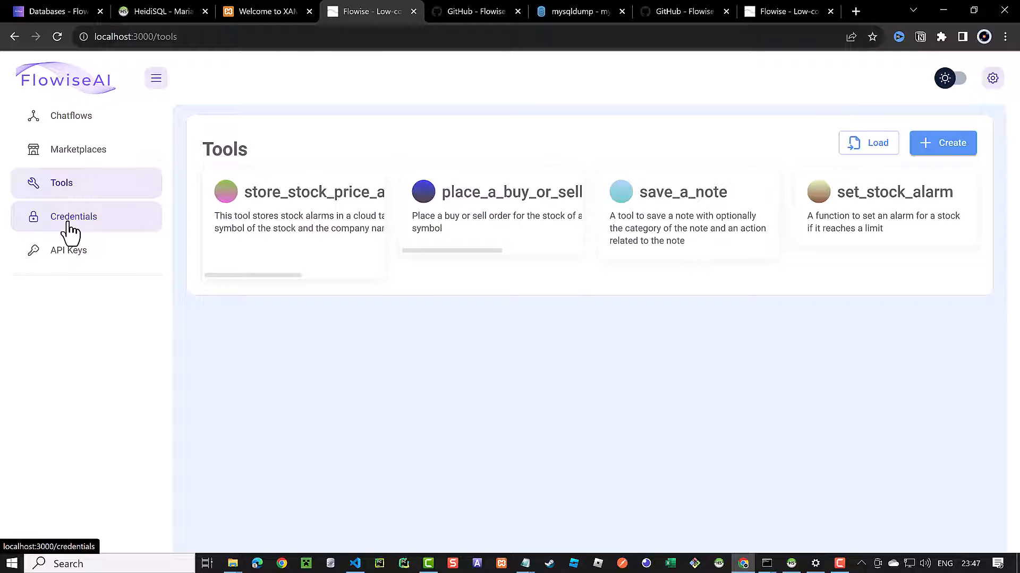
pyautogui.click(73, 216)
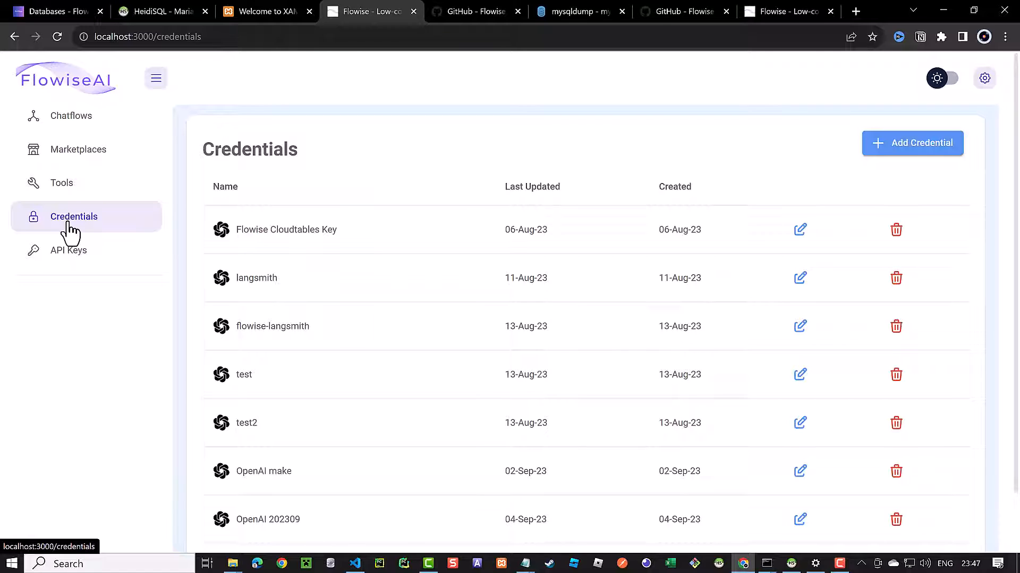
pyautogui.moveTo(70, 115)
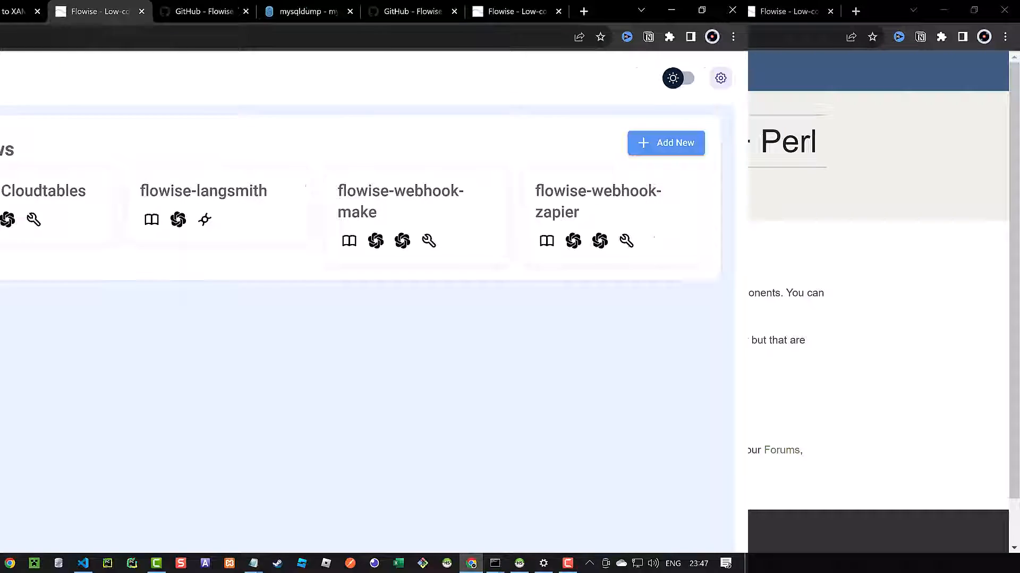
# - Check phpMyAdmin's user accounts for user_flowise with all privileges
pyautogui.click(266, 11)
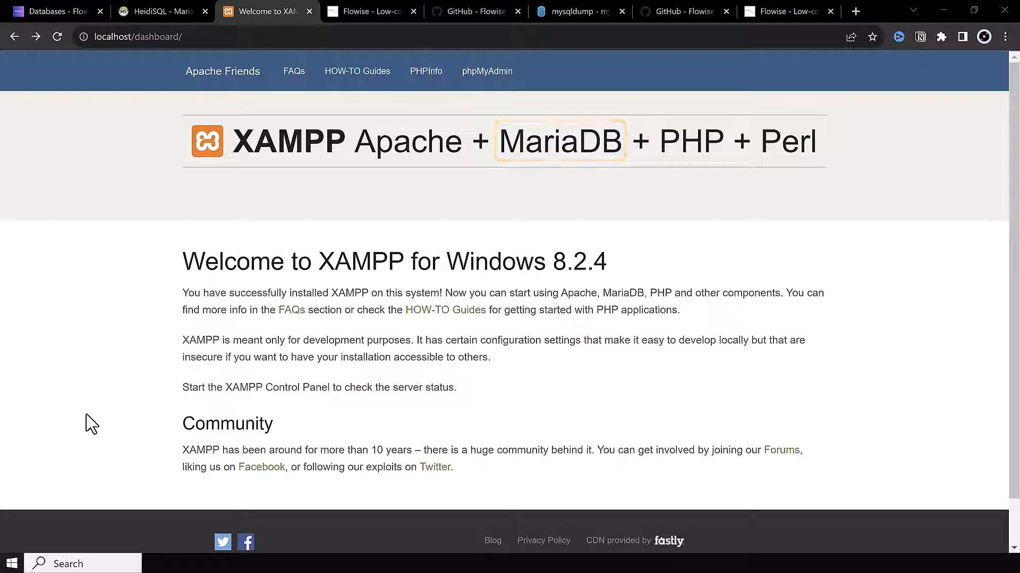
pyautogui.click(486, 70)
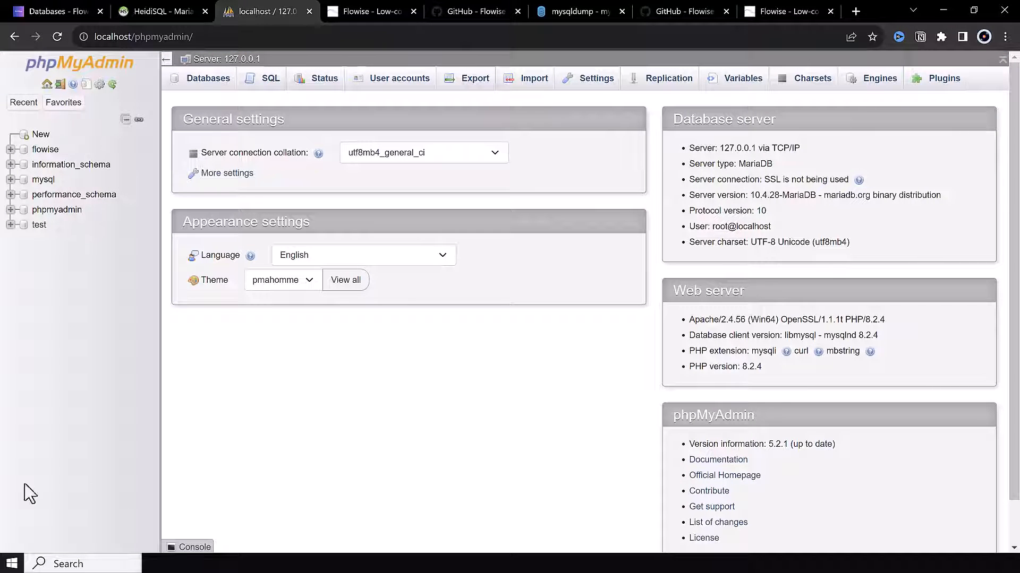
pyautogui.moveTo(215, 358)
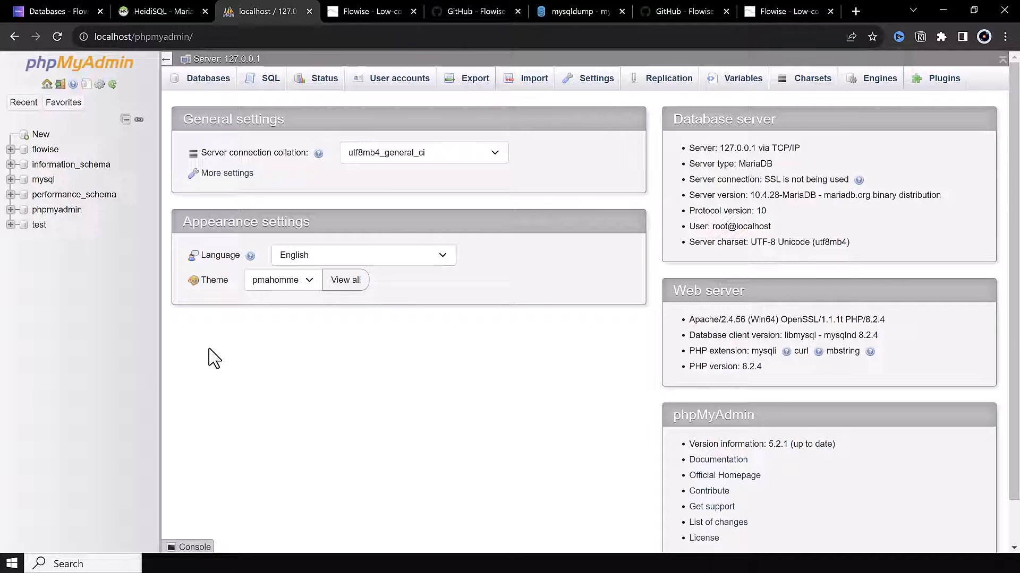
pyautogui.click(400, 78)
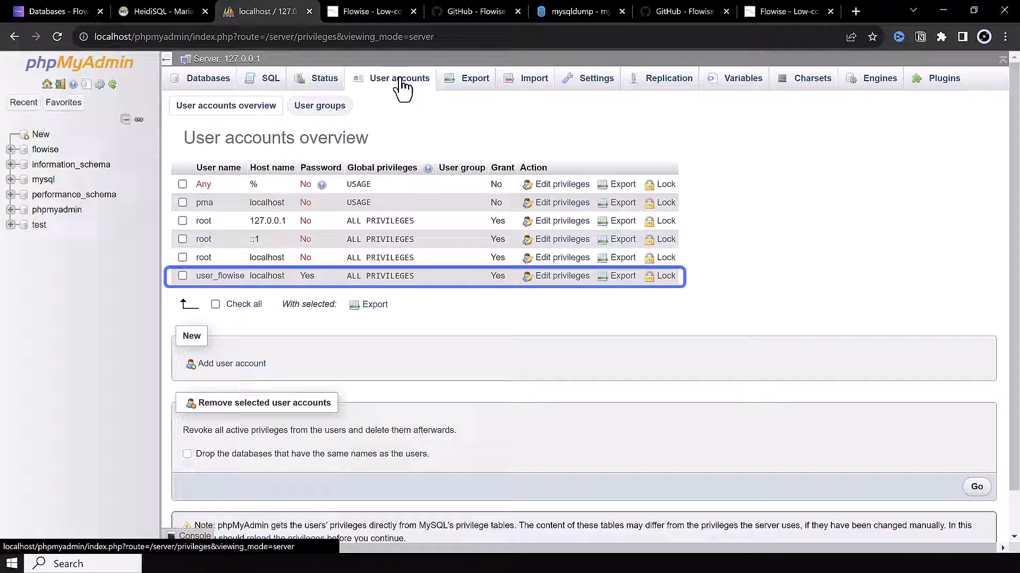
# - Copy the Flowise repository's HTTPS clone address from GitHub
pyautogui.click(475, 11)
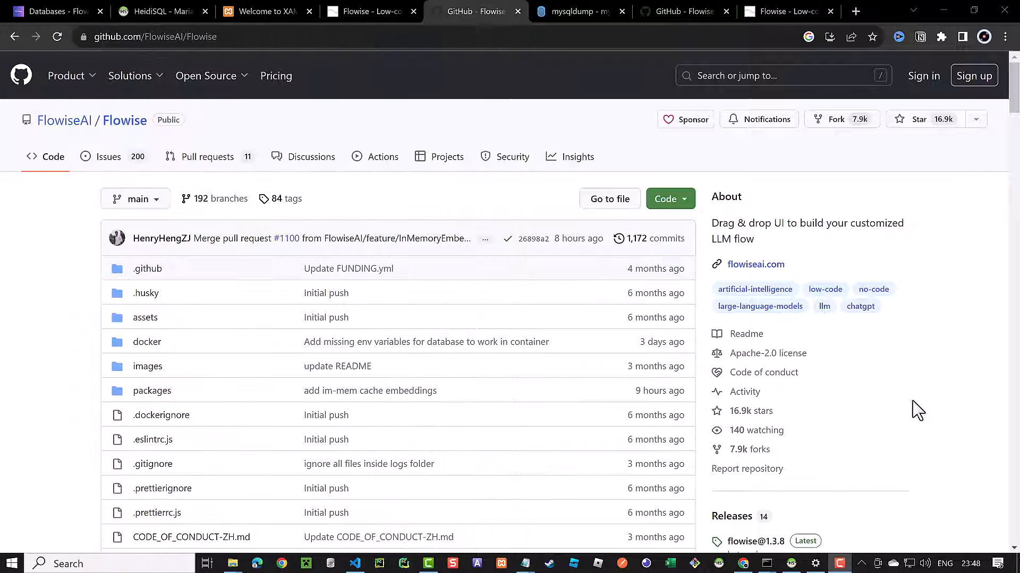
pyautogui.click(666, 198)
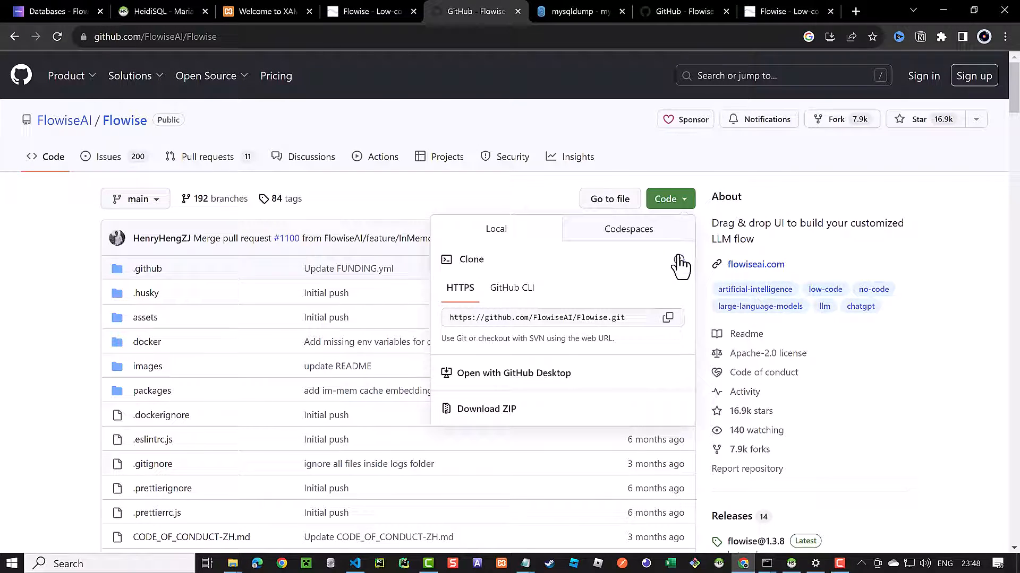
pyautogui.click(667, 318)
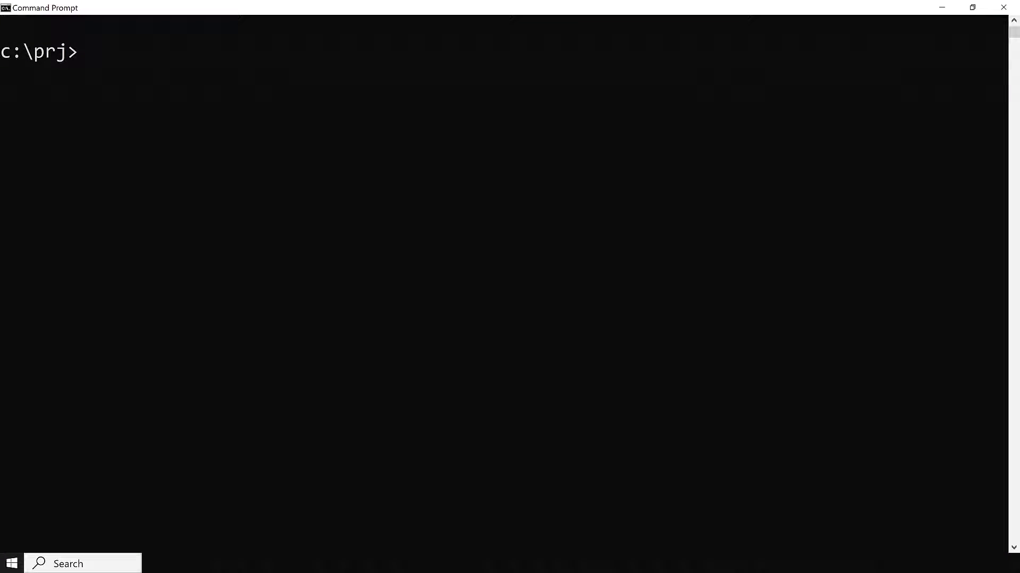
# - Clone Flowise.git into flowise-db-mysql and begin typing cd flowise-db-mysql
pyautogui.write('git clone https://github.com/FlowiseAI/Flowise.git')
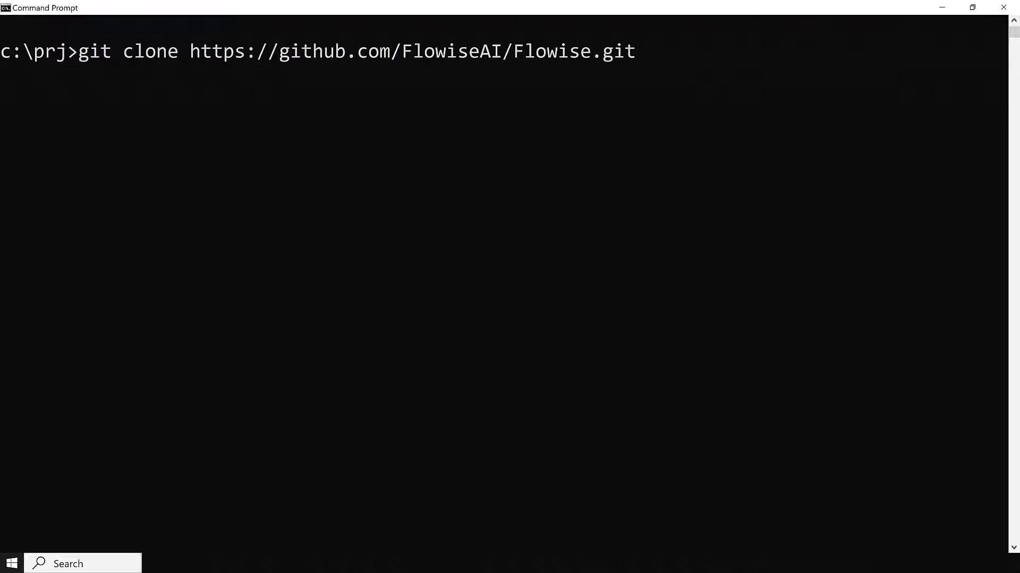
pyautogui.write('flowise-db-mysql')
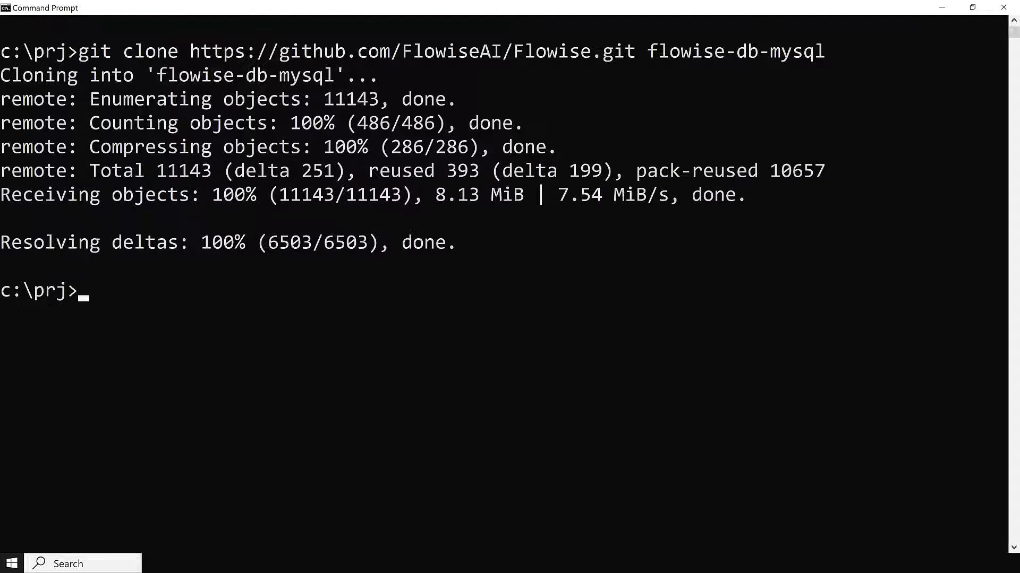
pyautogui.write('cd flowi')
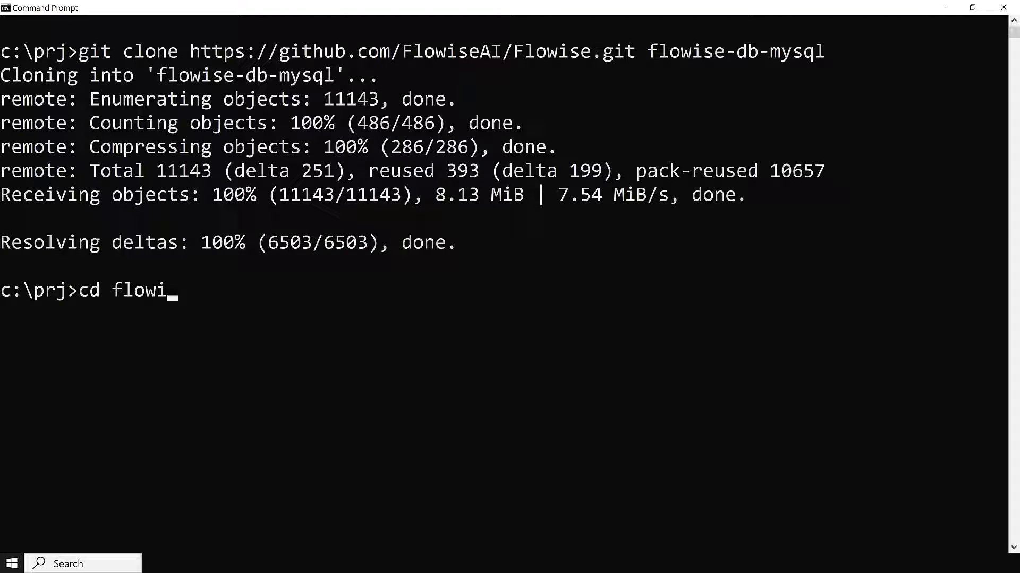
pyautogui.write('se-db-my')
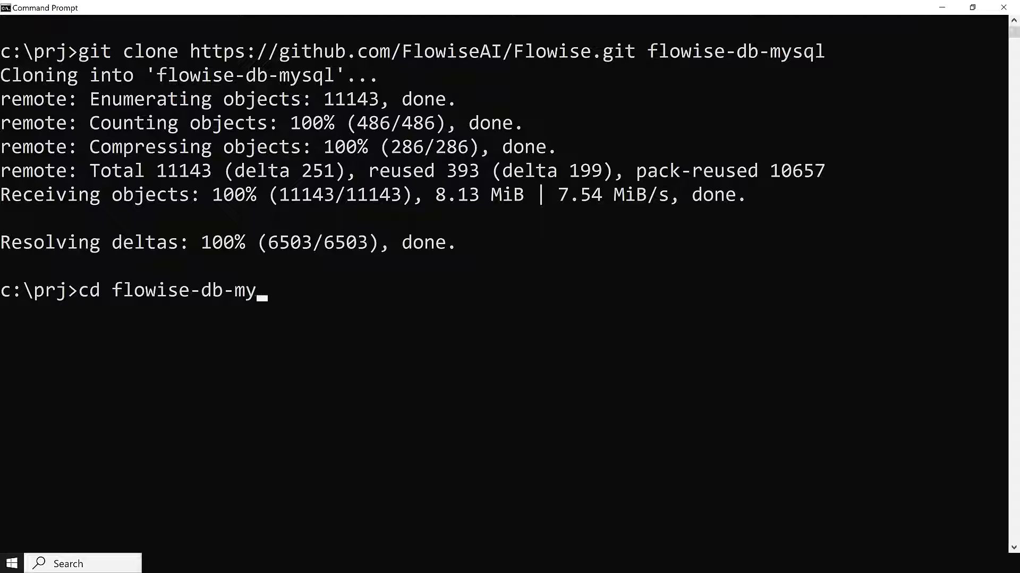
# - Enter flowise-db-mysql, open it in VS Code, and duplicate packages/server/.env.example
pyautogui.press('Return')
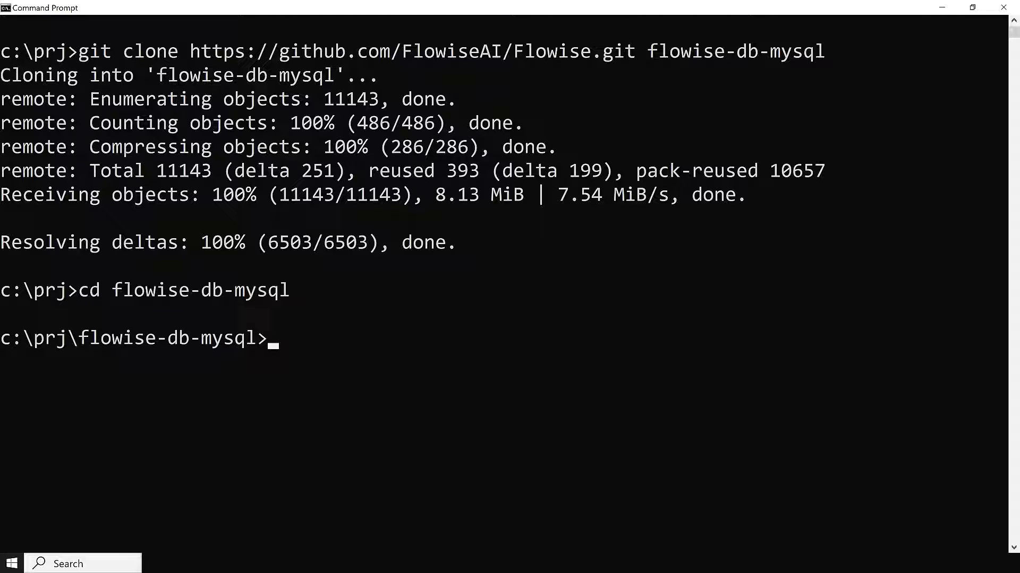
pyautogui.write('code .')
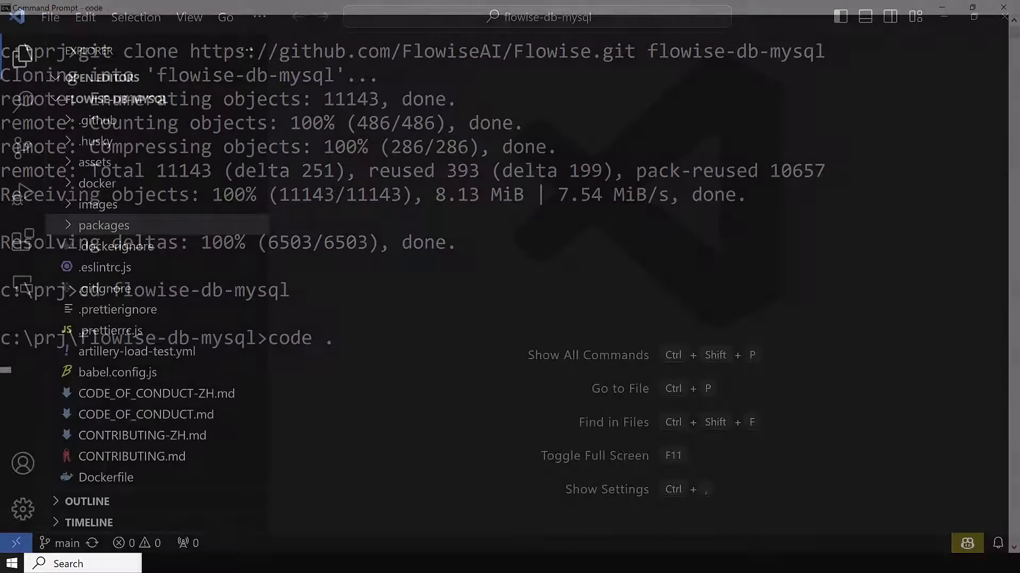
pyautogui.click(103, 225)
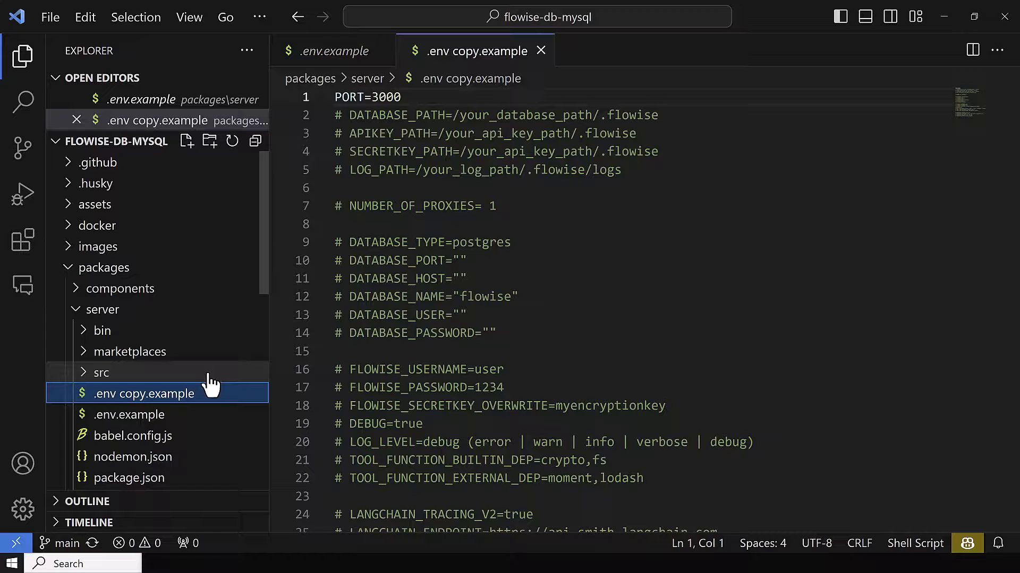
pyautogui.rightClick(144, 393)
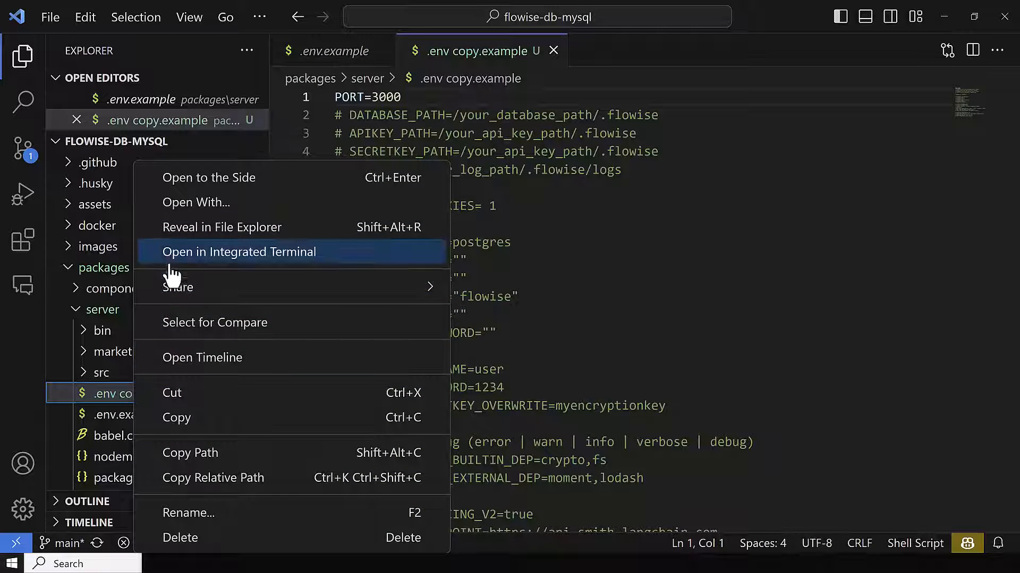
pyautogui.click(188, 513)
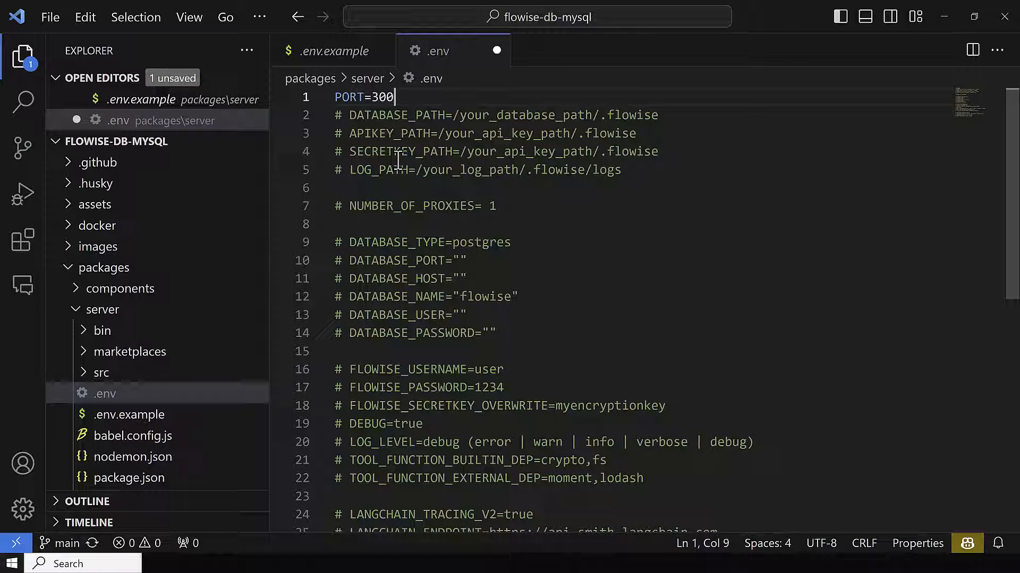
pyautogui.write('1')
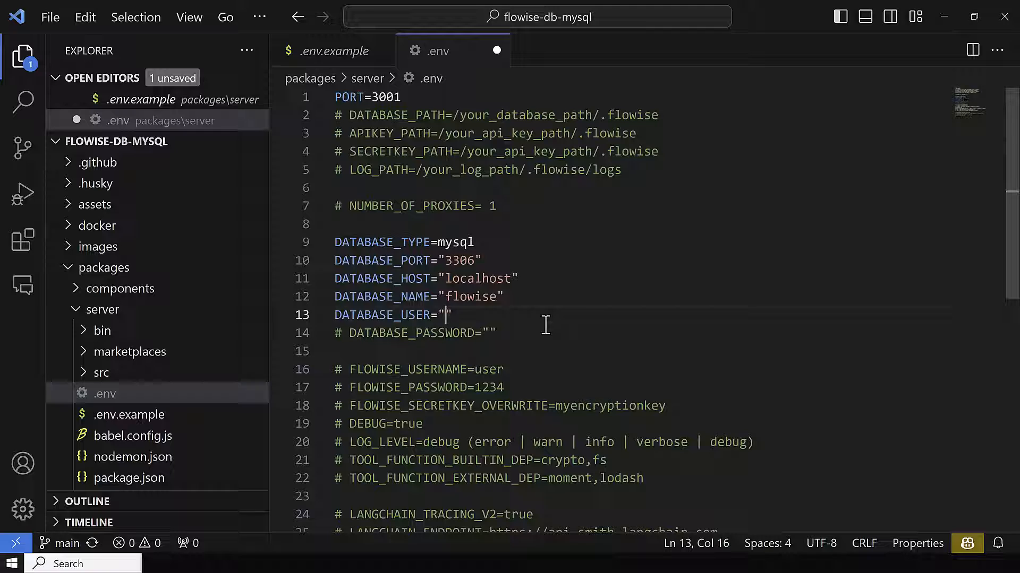
pyautogui.write('user_flowise')
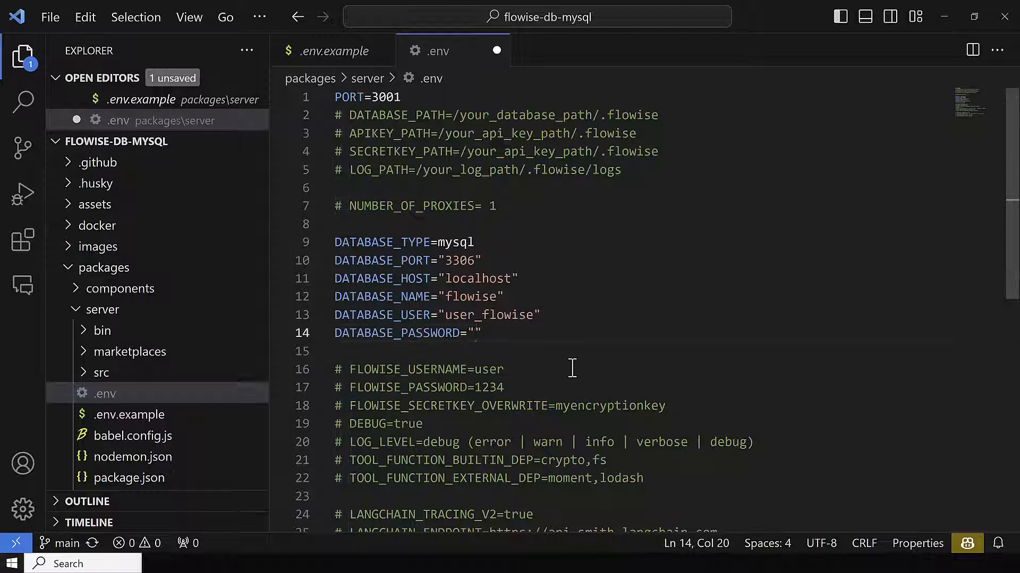
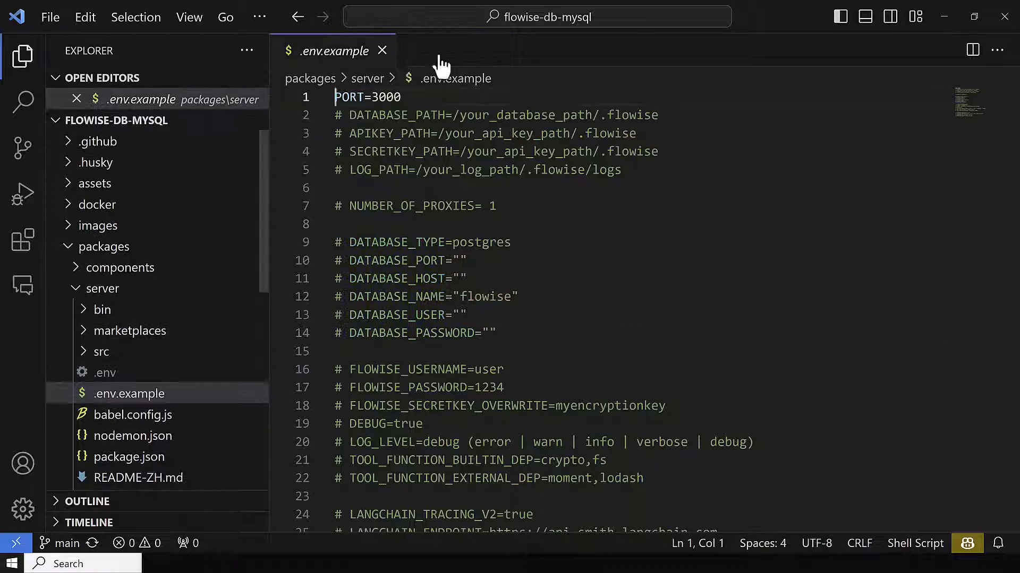
# - Close the .env.example tab and expand packages/server's src and database folders
pyautogui.click(382, 50)
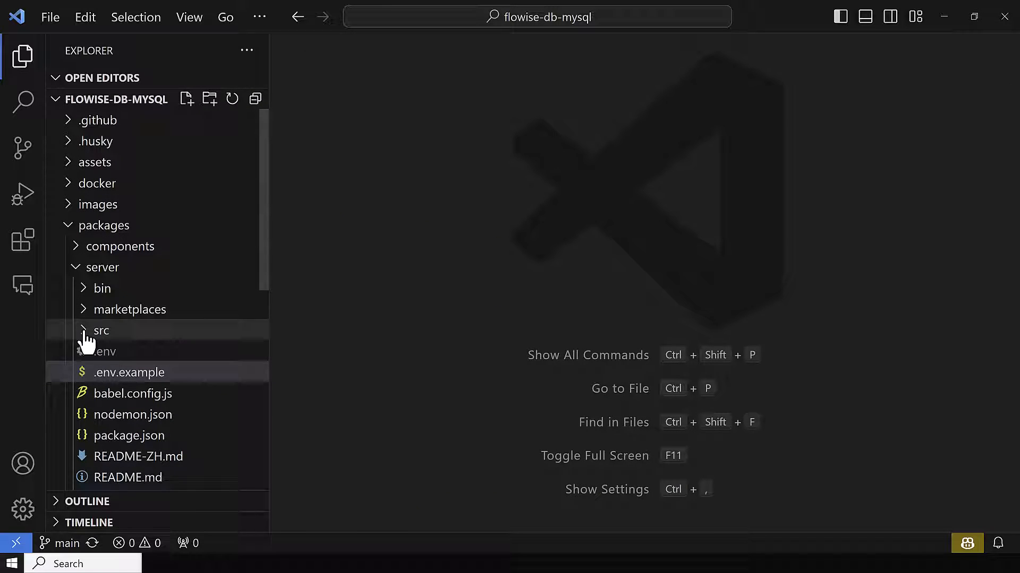
pyautogui.click(101, 330)
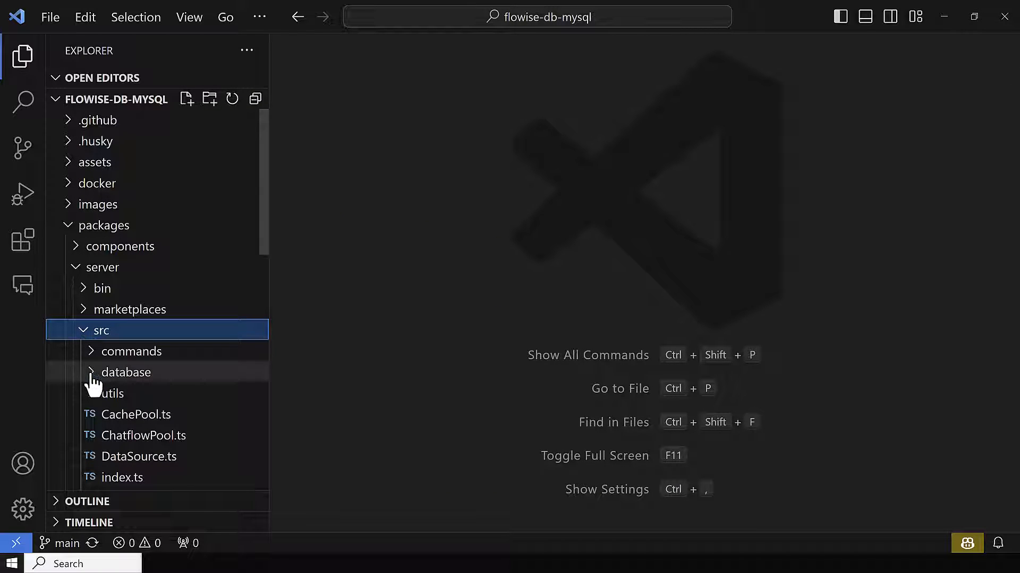
pyautogui.click(125, 373)
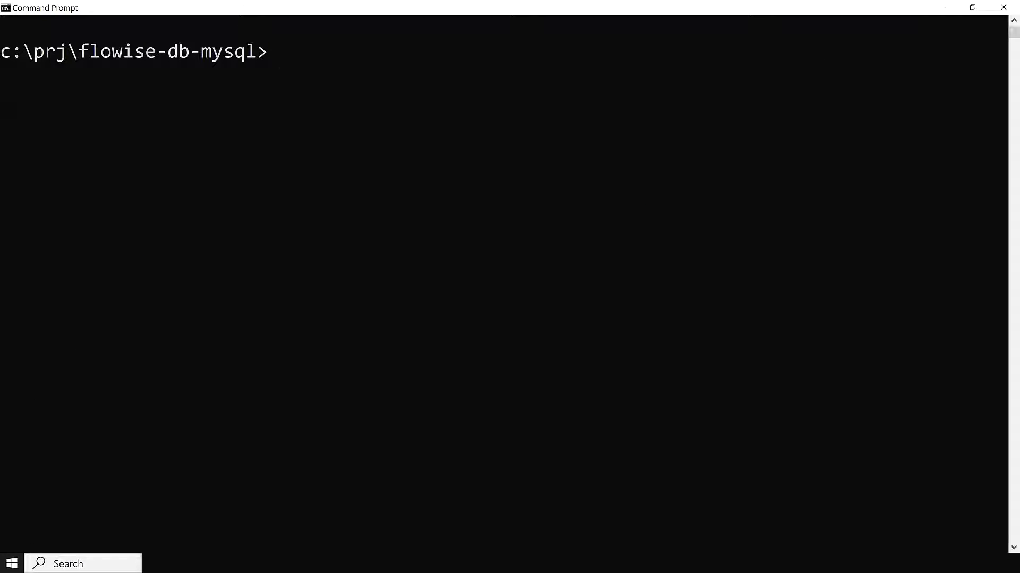
# - Run yarn install in flowise-db-mysql, then clear the console with cls
pyautogui.write('yarn')
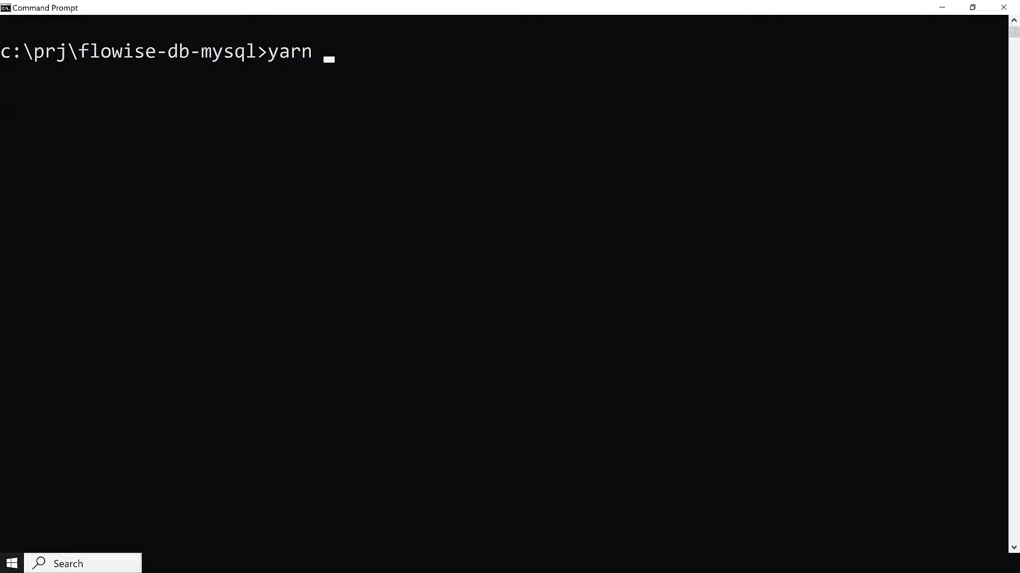
pyautogui.write('install')
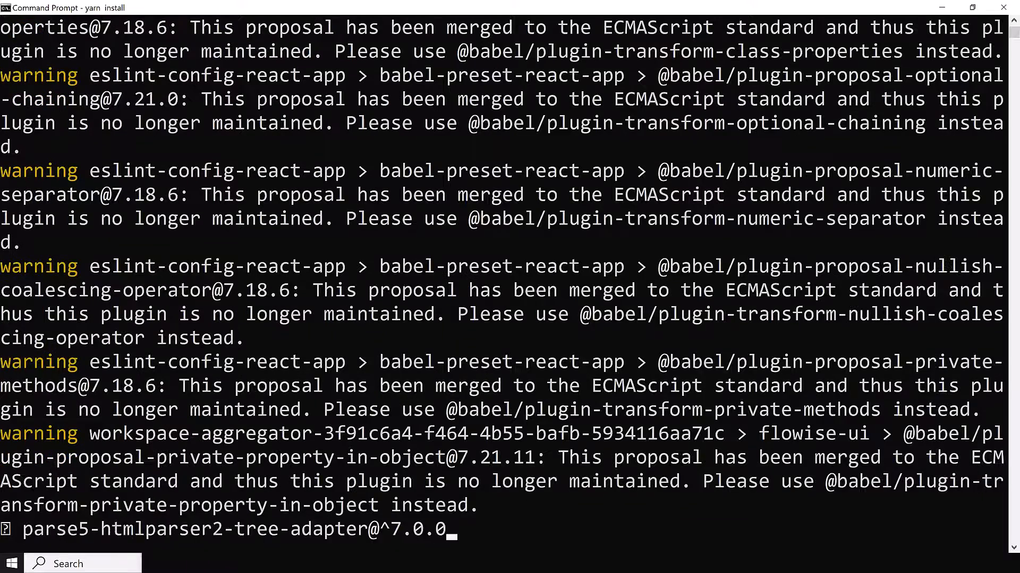
pyautogui.scroll(-3)
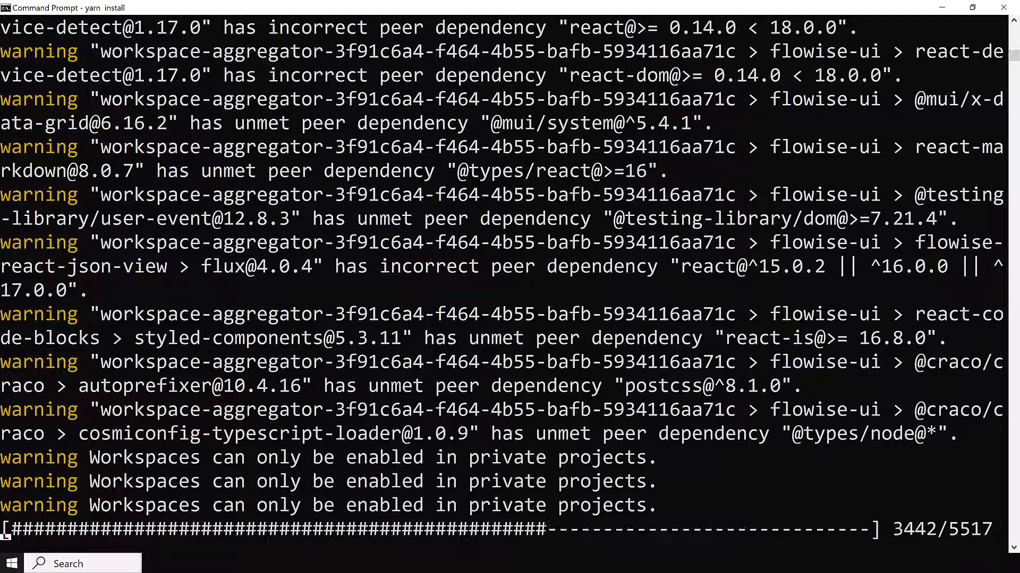
pyautogui.write('cls')
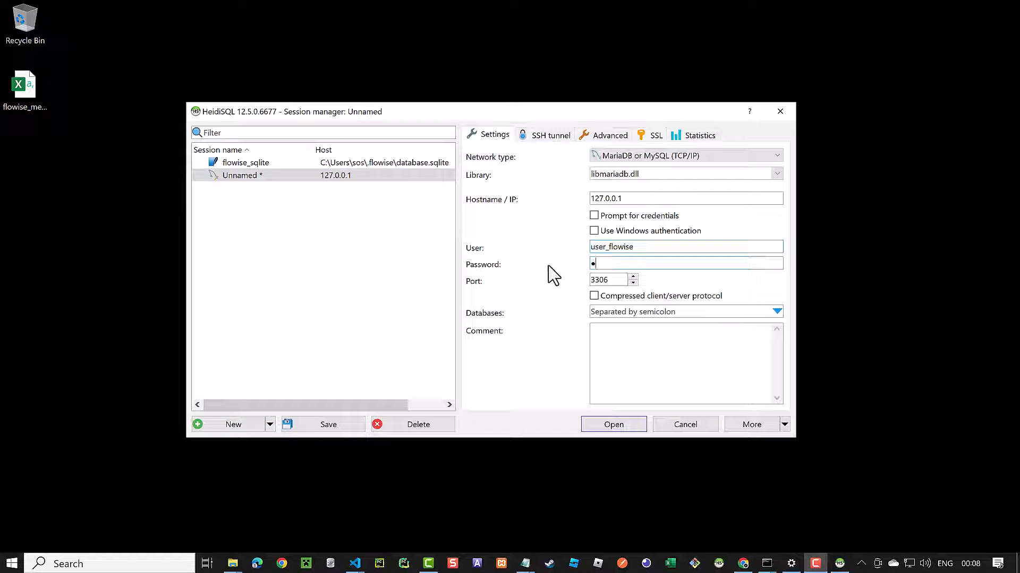
# - Rename the HeidiSQL Unnamed session to user_flowise@localhost and open the connection
pyautogui.rightClick(243, 175)
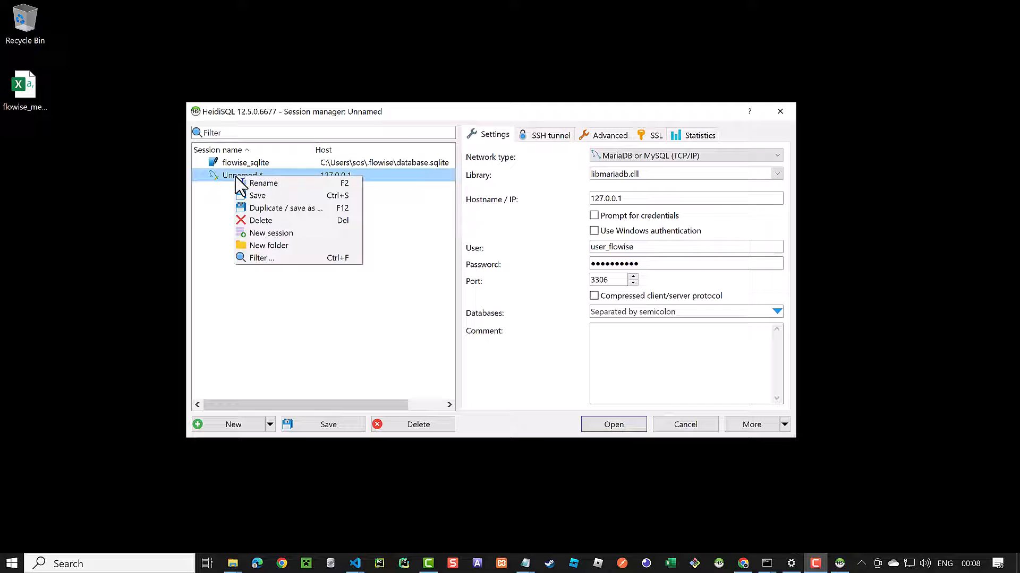
pyautogui.click(263, 183)
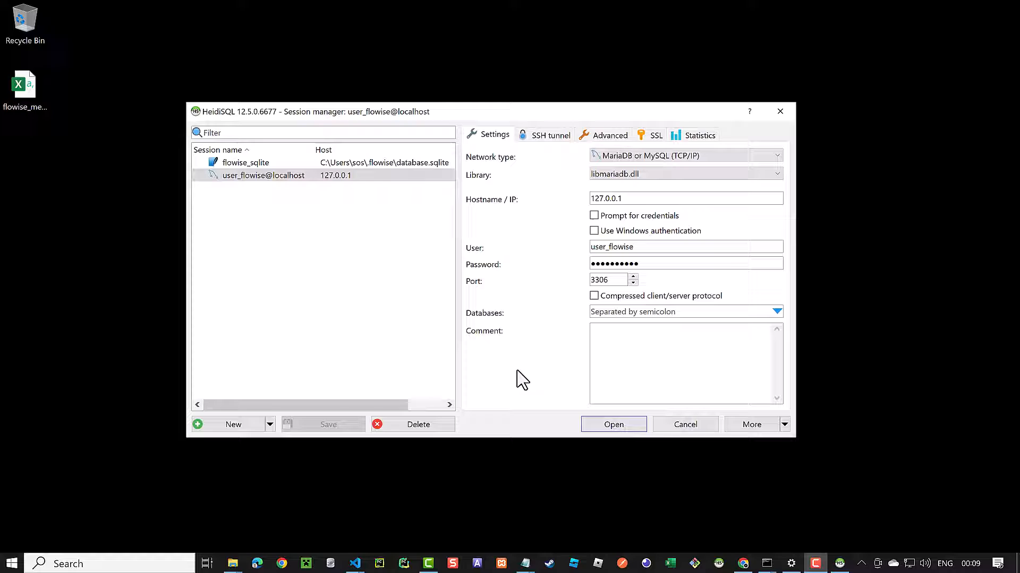
pyautogui.click(612, 423)
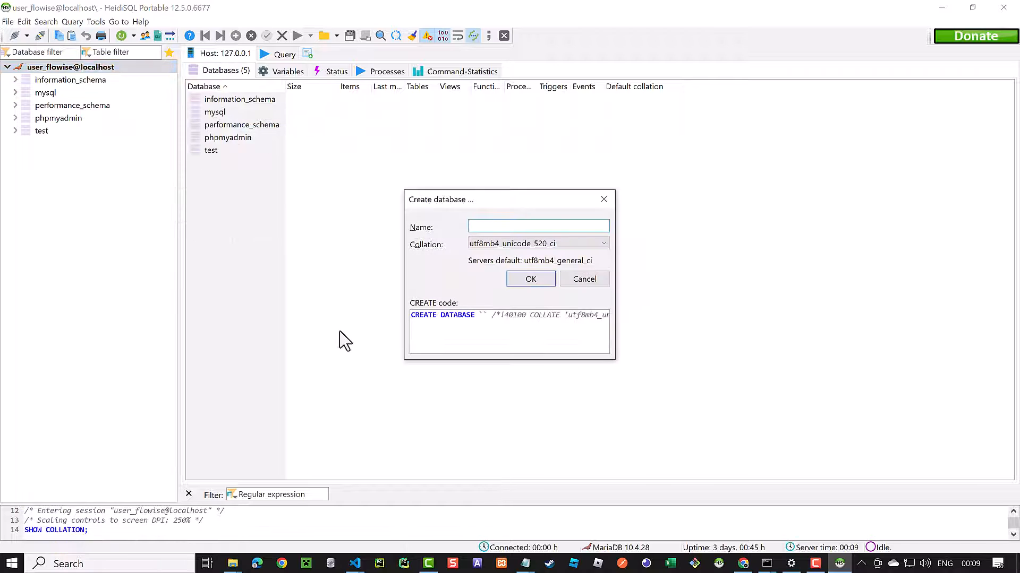
# - Name the new database flowise, choose utf8mb4_unicode_520_ci collation, and confirm
pyautogui.write('flo')
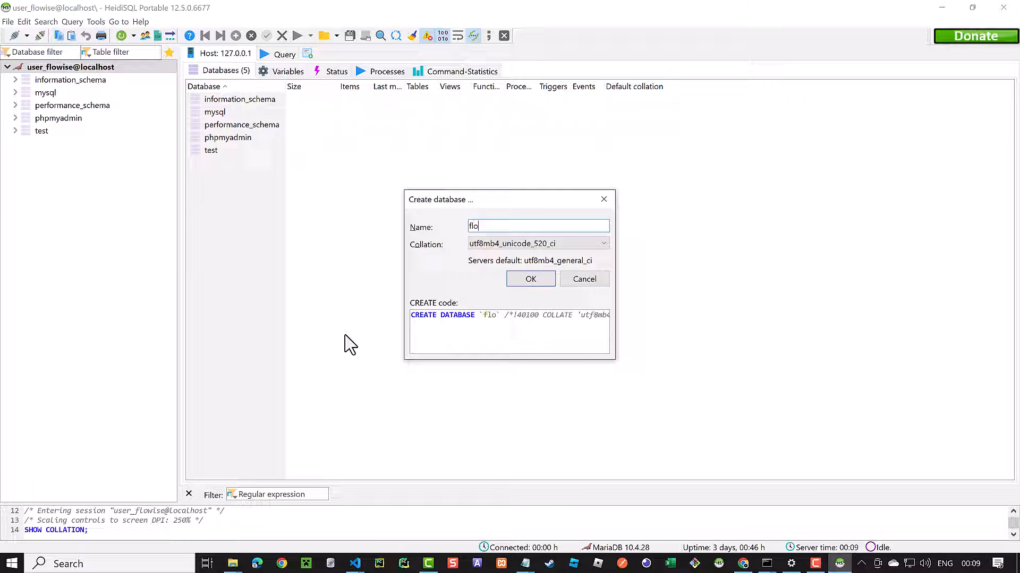
pyautogui.write('wise')
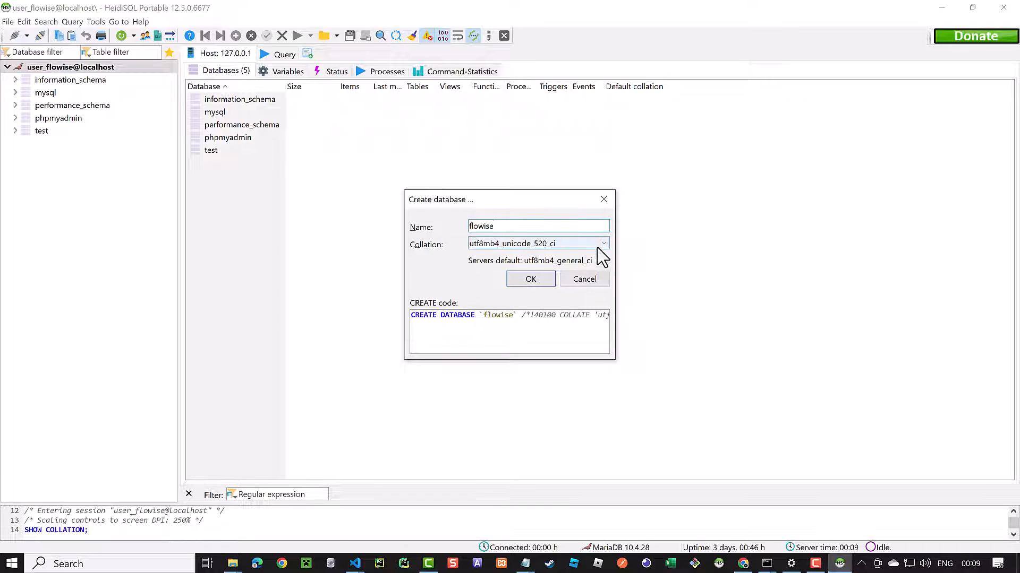
pyautogui.click(602, 243)
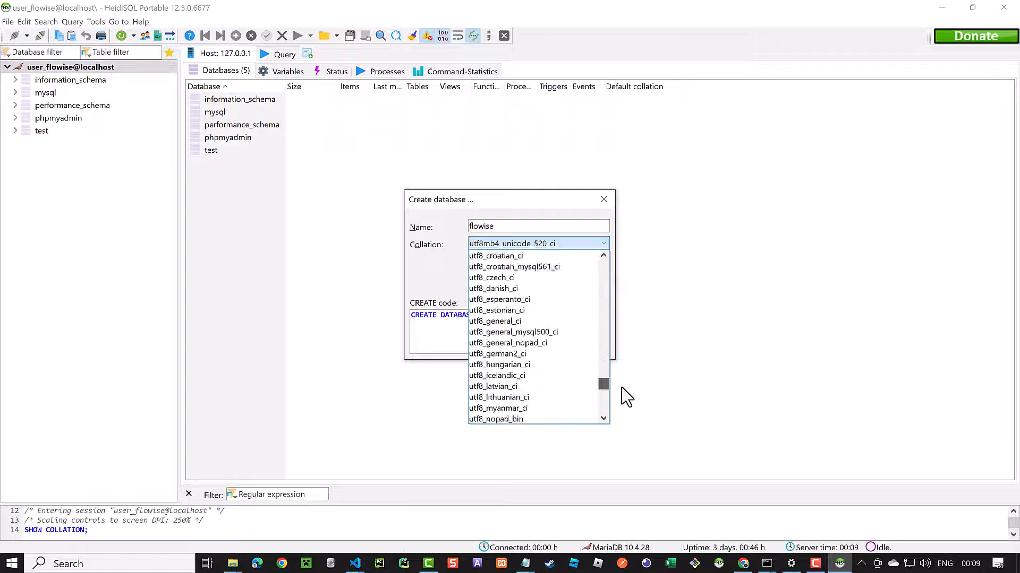
pyautogui.scroll(-3)
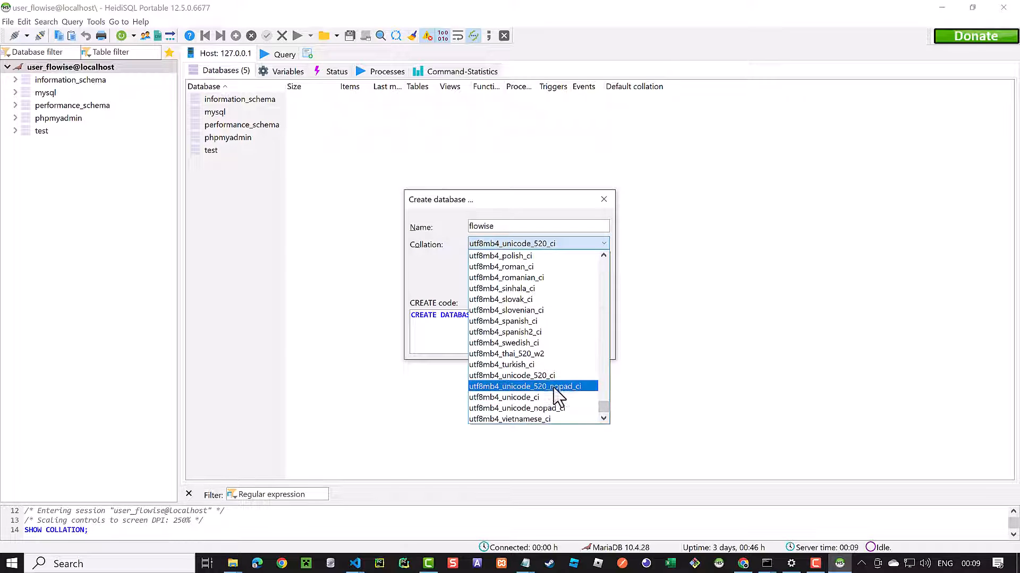
pyautogui.click(511, 375)
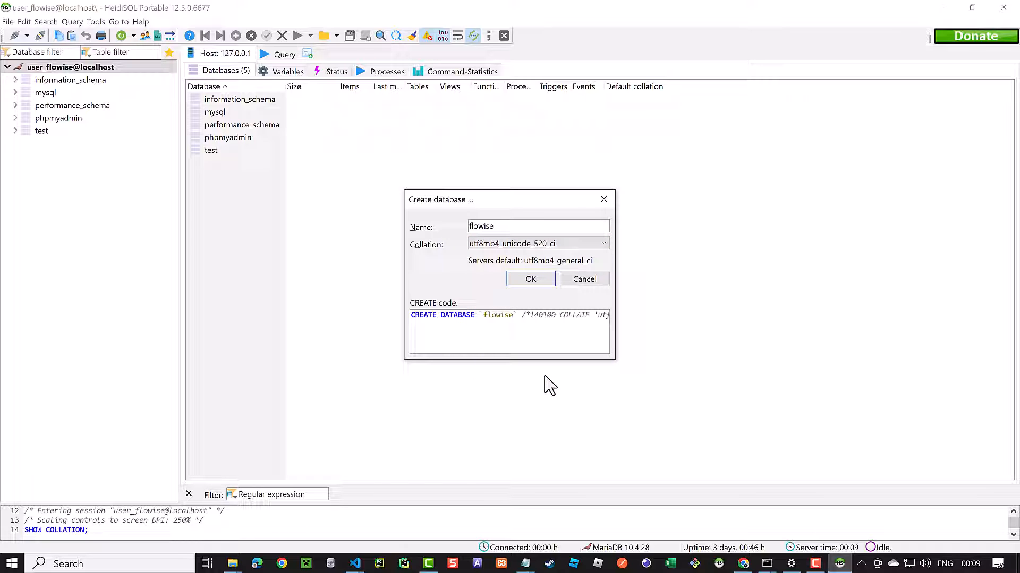
pyautogui.moveTo(533, 296)
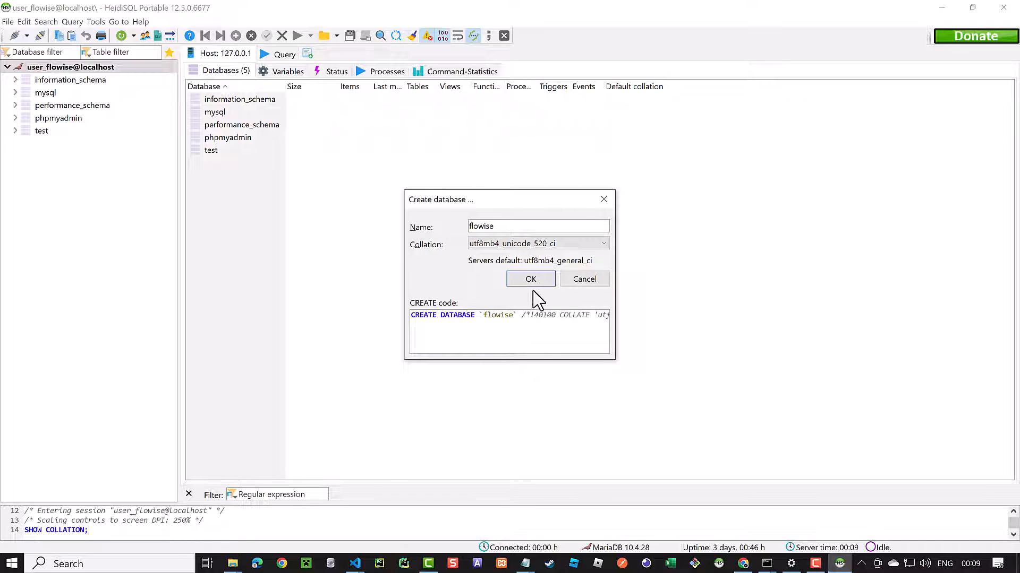
pyautogui.click(530, 279)
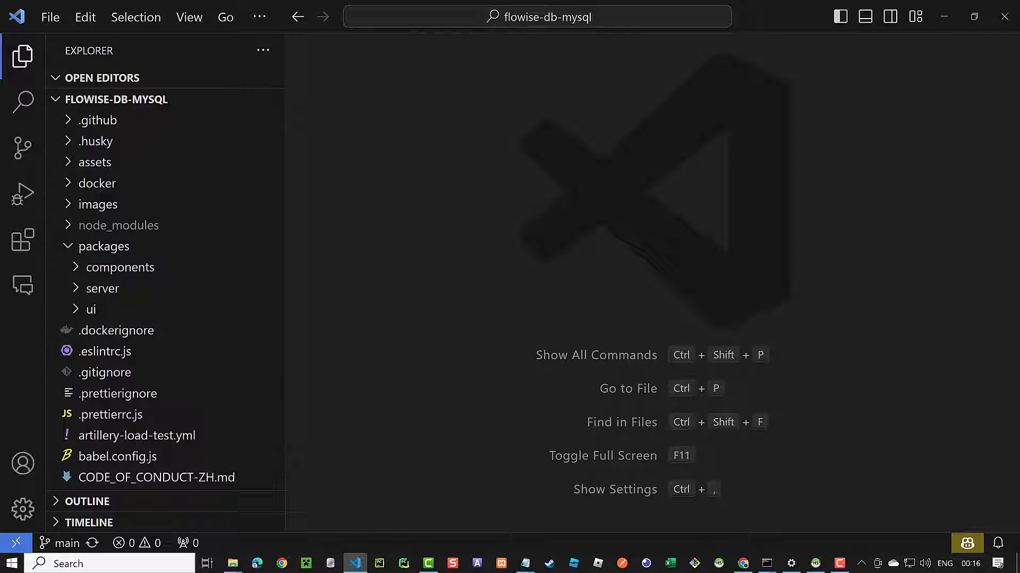
pyautogui.click(23, 102)
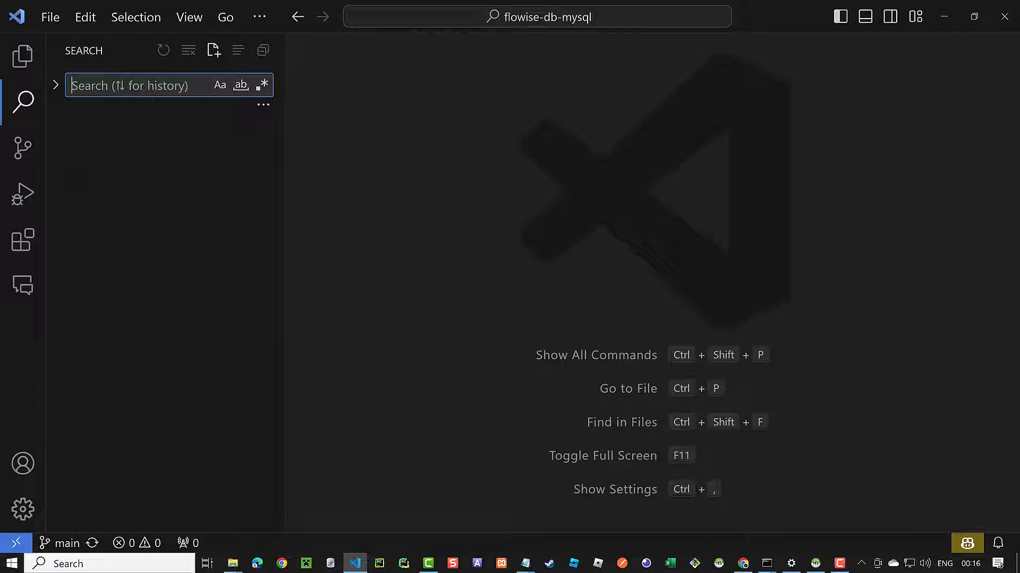
pyautogui.write('utf8mb4_0900_ai_ci')
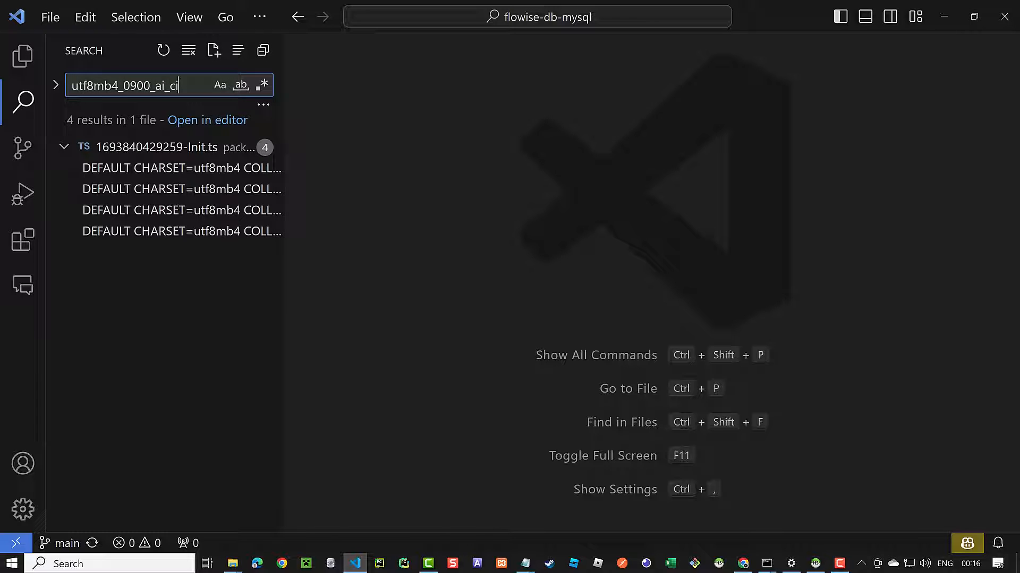
pyautogui.moveTo(78, 398)
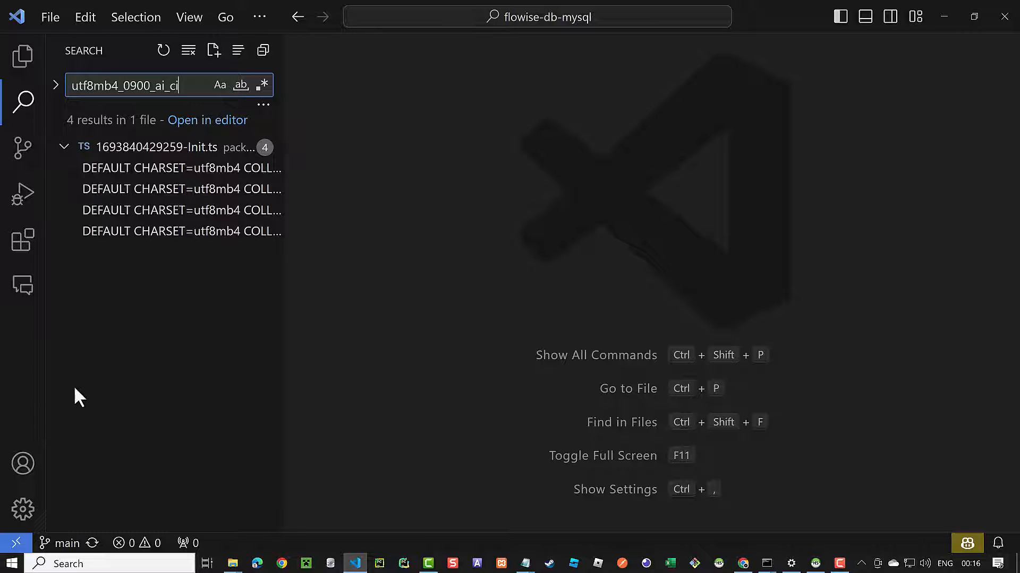
pyautogui.moveTo(181, 168)
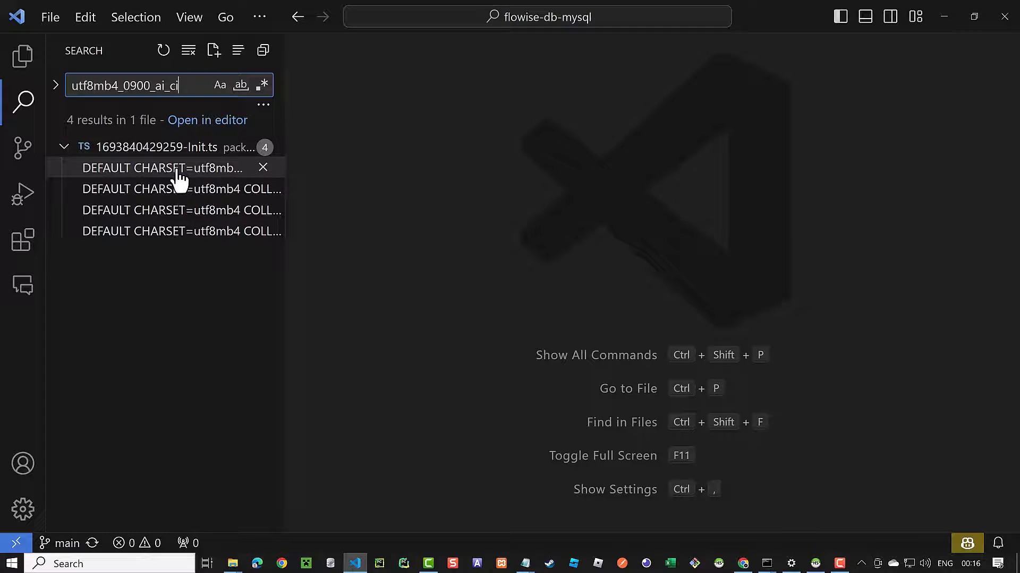
pyautogui.click(163, 168)
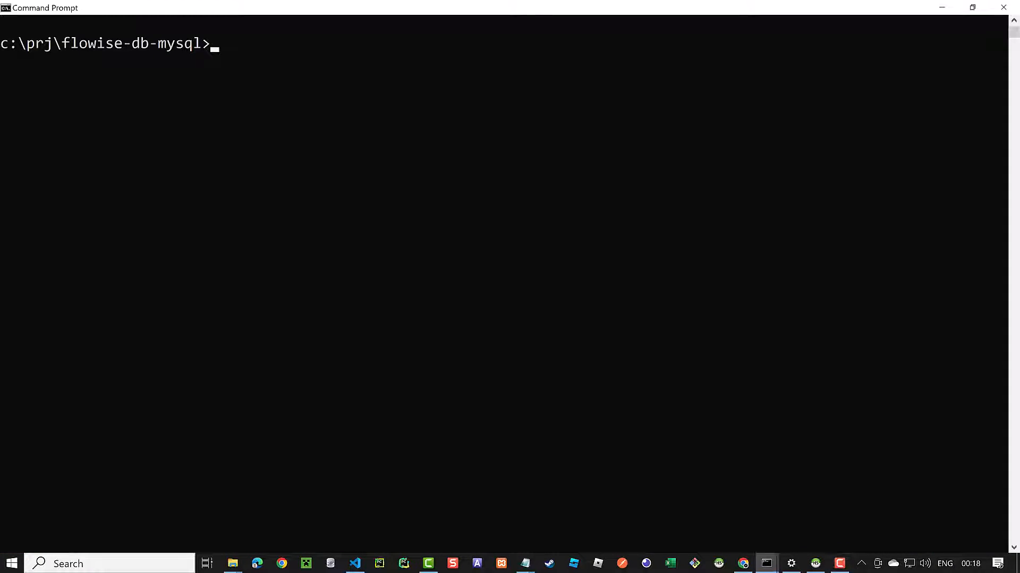
# - Discard the partial 'yarn b' command and run yarn start in c:\prj\flowise-db-mysql
pyautogui.write('yarn b')
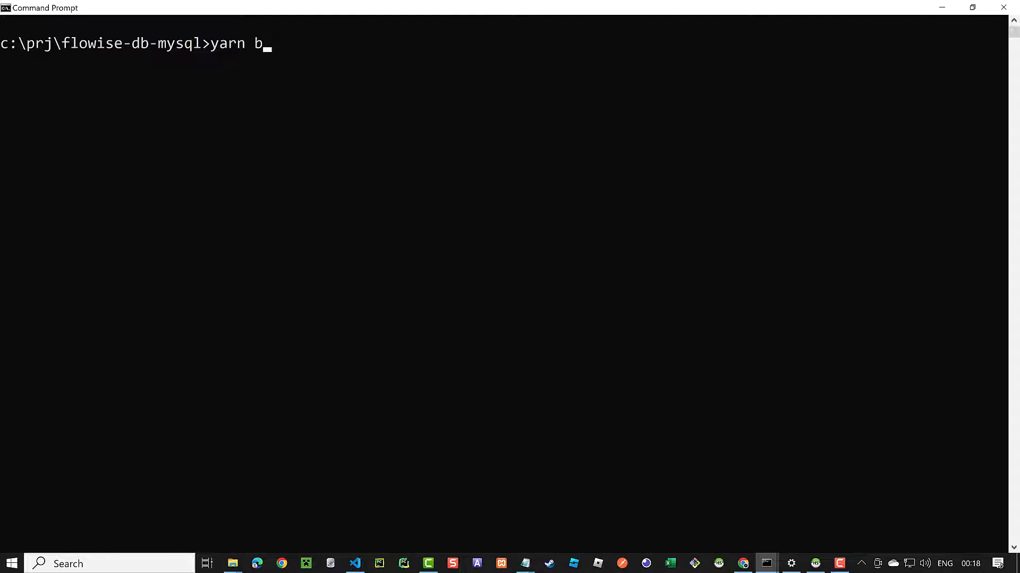
pyautogui.press('Return')
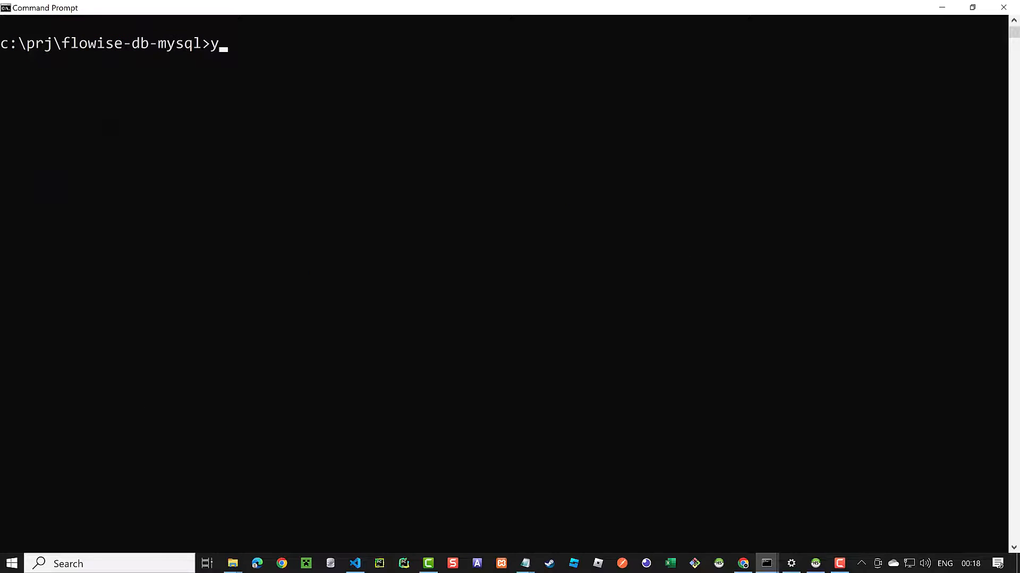
pyautogui.write('arn start')
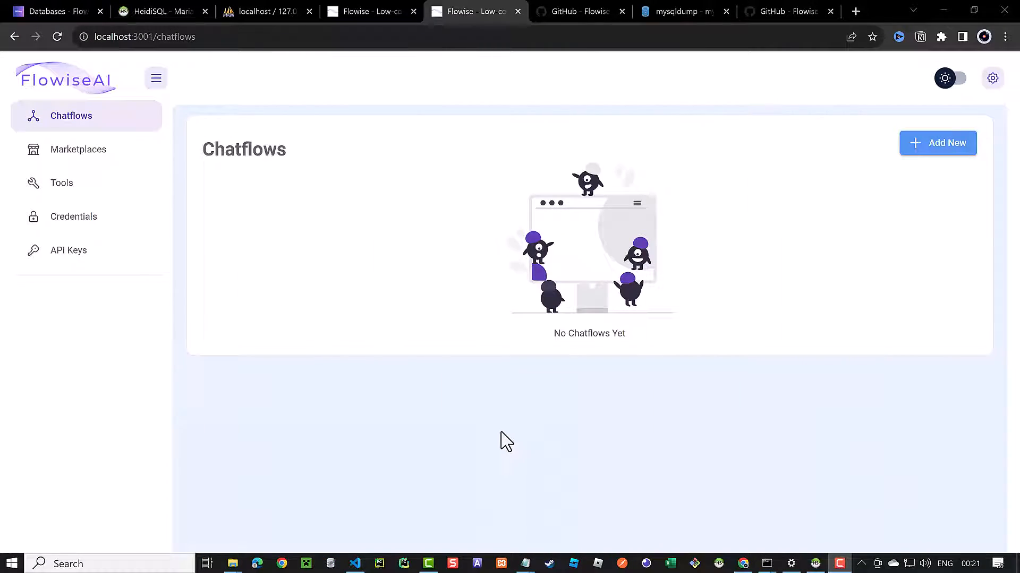
pyautogui.click(140, 37)
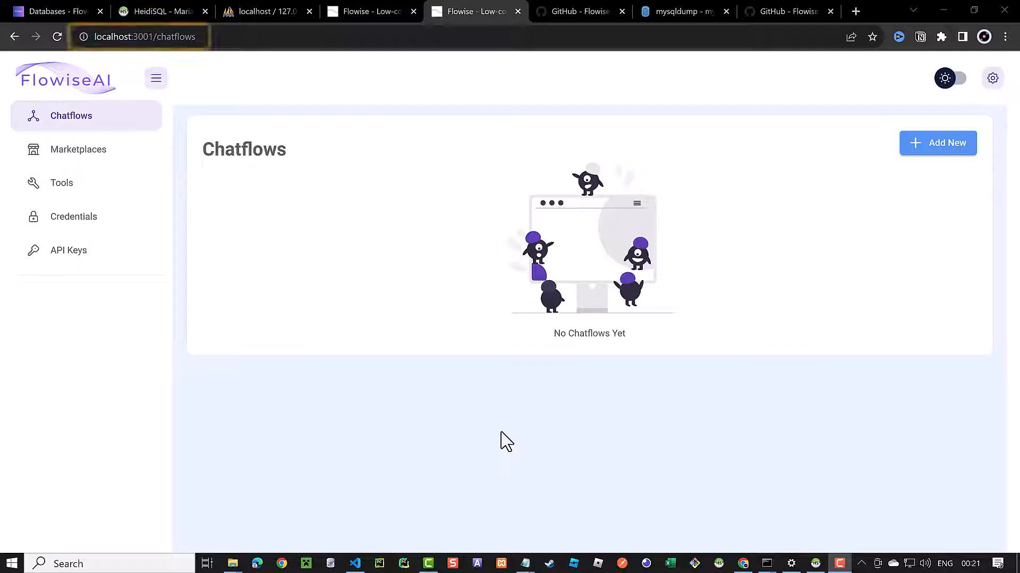
pyautogui.click(138, 37)
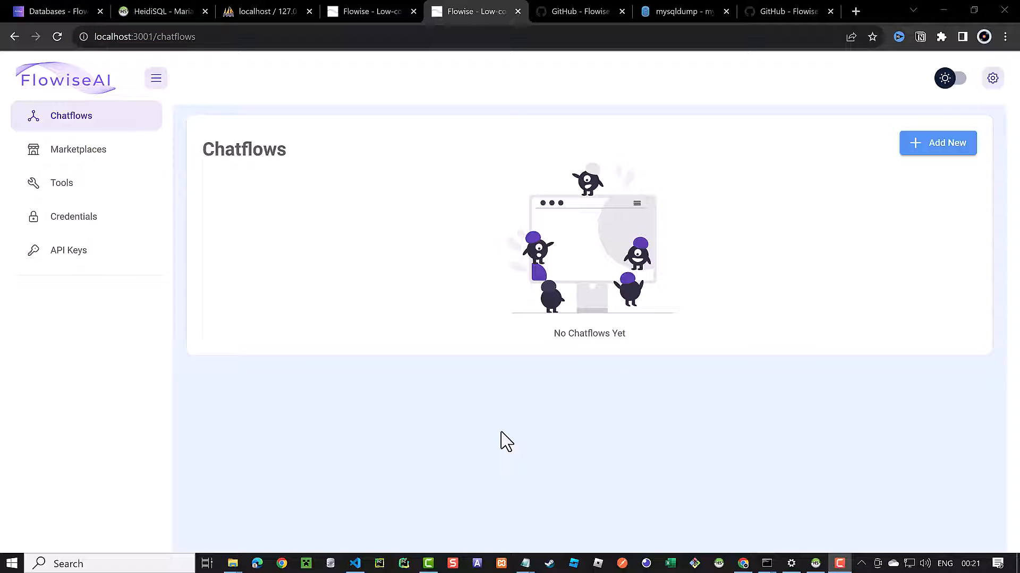
pyautogui.moveTo(476, 243)
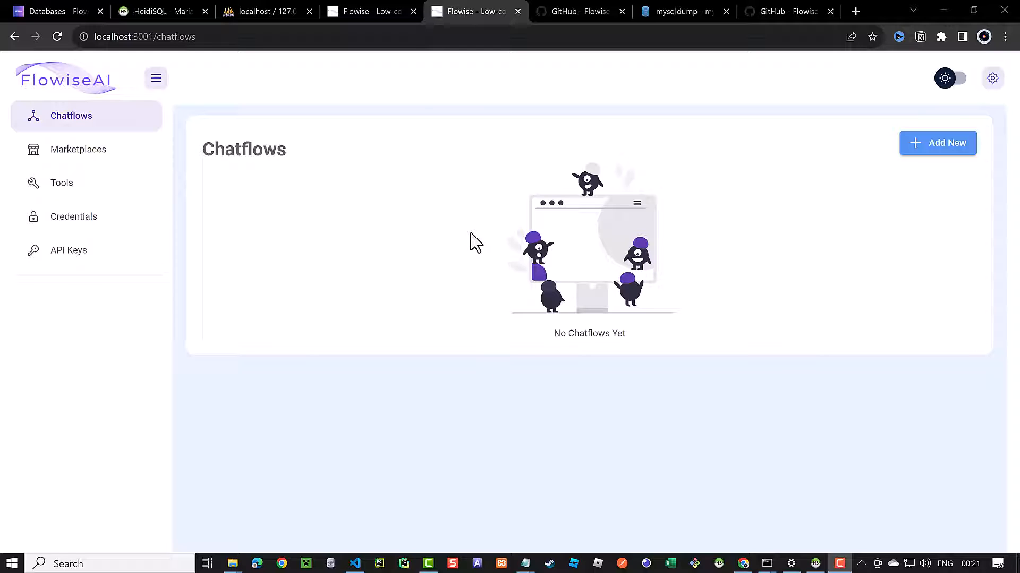
pyautogui.click(367, 11)
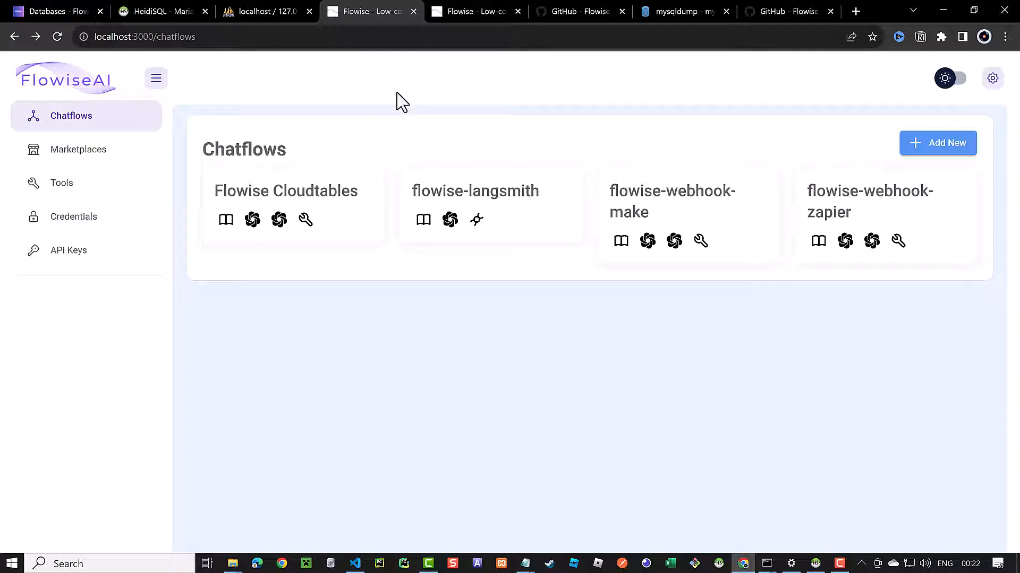
pyautogui.click(475, 11)
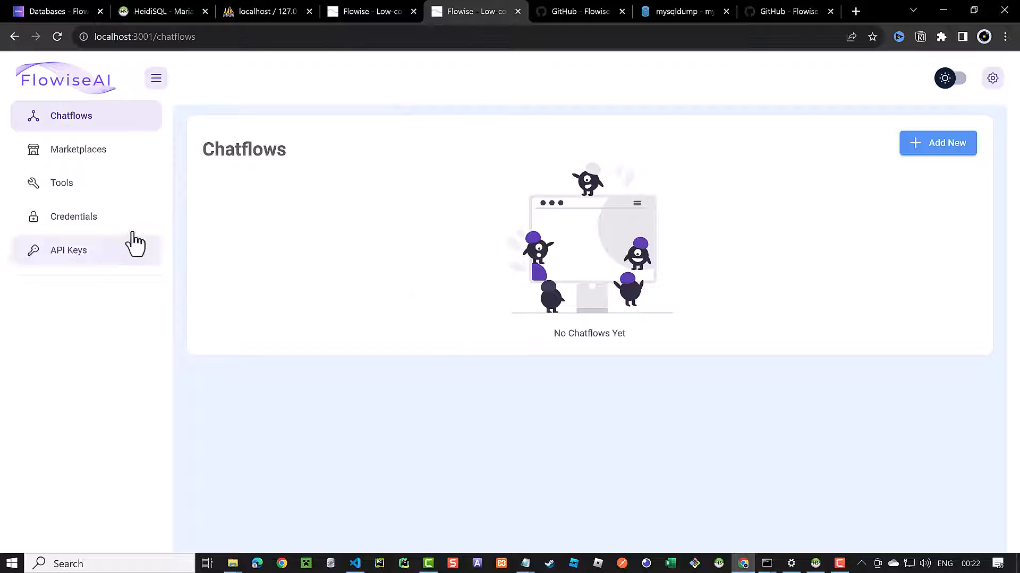
# - Create a new chatflow from the Simple Conversation Chain marketplace template
pyautogui.click(79, 149)
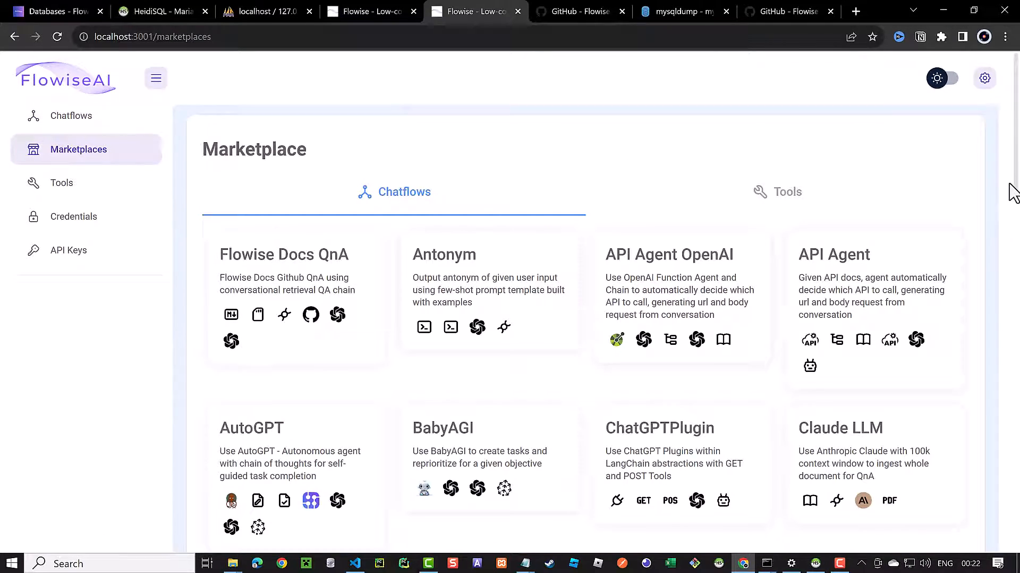
pyautogui.scroll(-3)
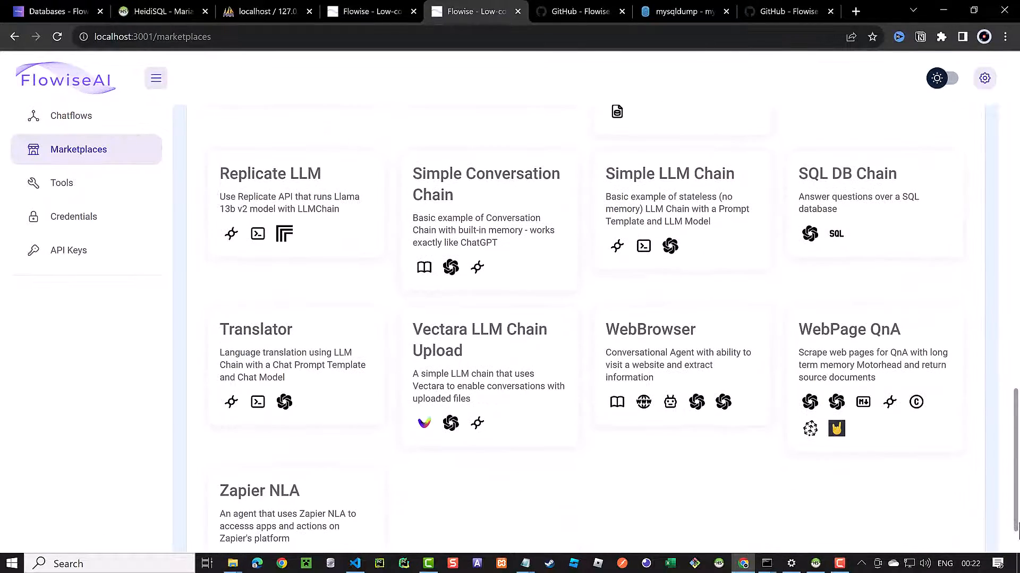
pyautogui.click(485, 183)
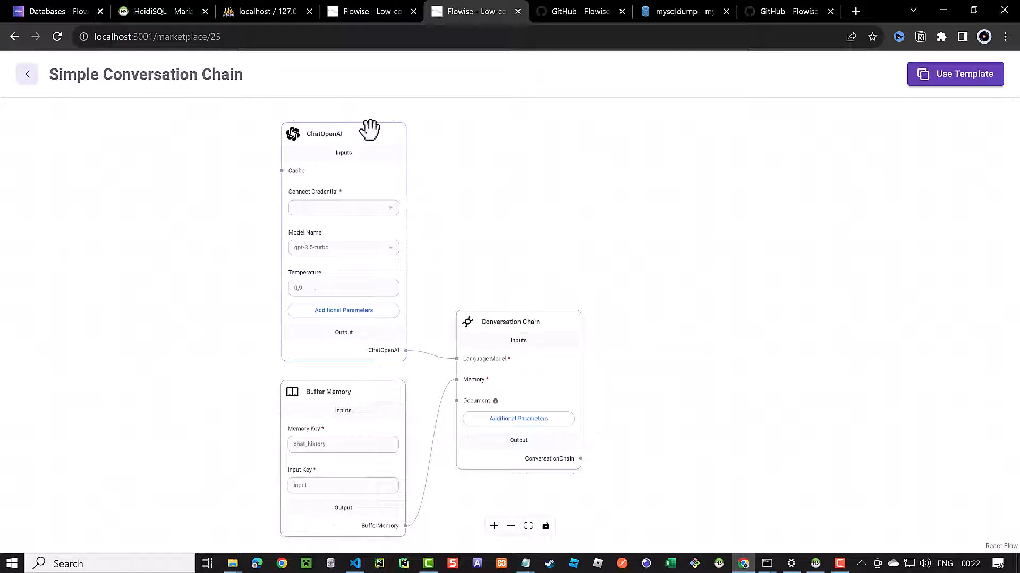
pyautogui.click(955, 74)
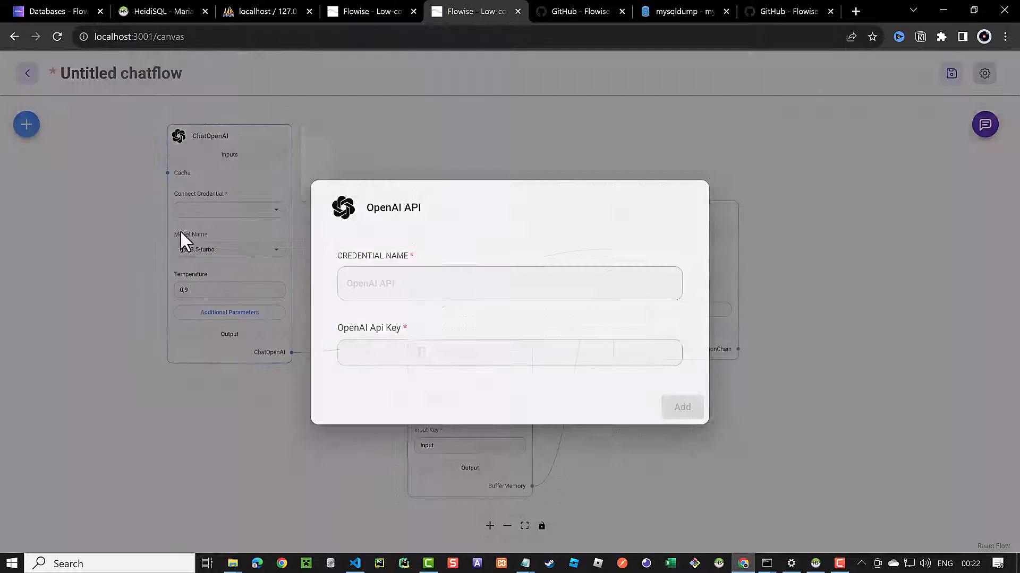
# - Add an OpenAI credential named OpenAI and set the ChatOpenAI temperature to 0.2
pyautogui.write('OpenAI')
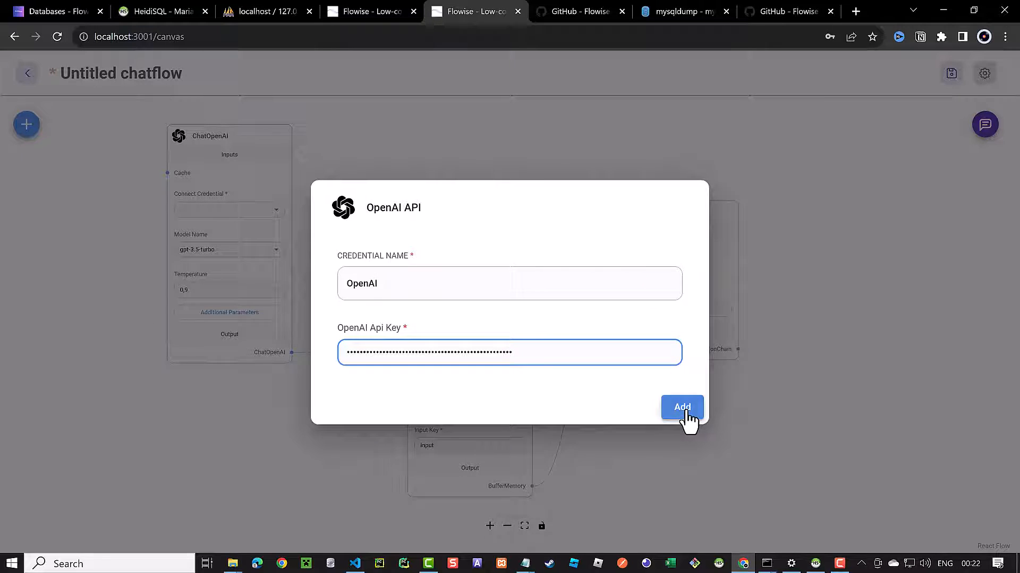
pyautogui.click(681, 407)
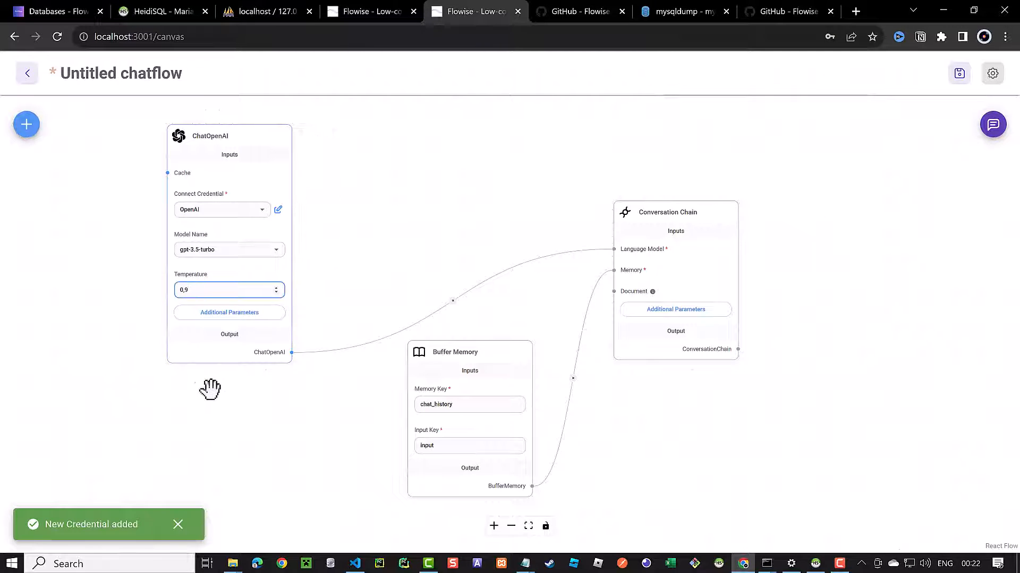
pyautogui.click(228, 290)
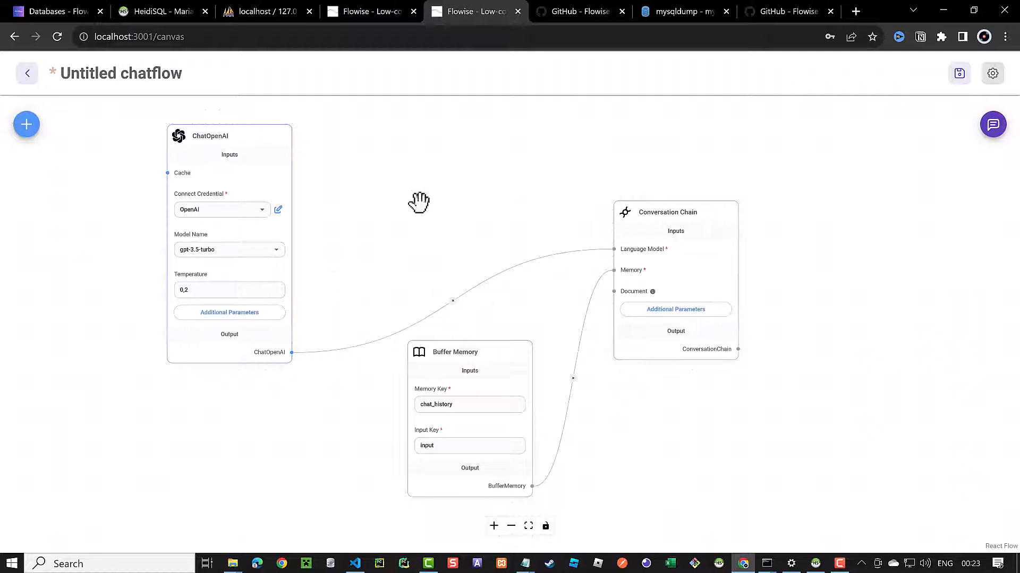
# - Save the untitled chatflow under the name flowise-db-mysql
pyautogui.click(959, 73)
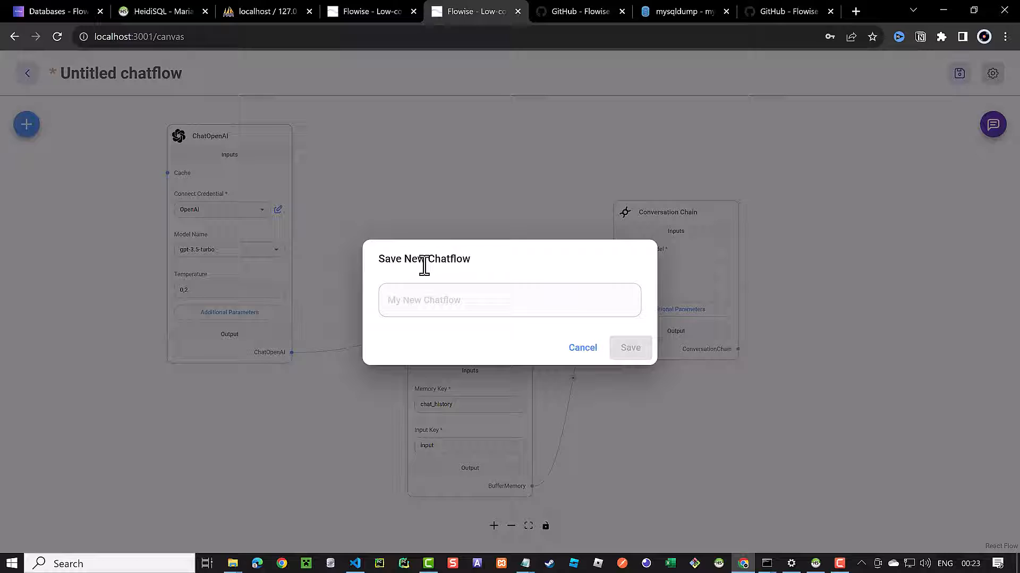
pyautogui.write('flowise')
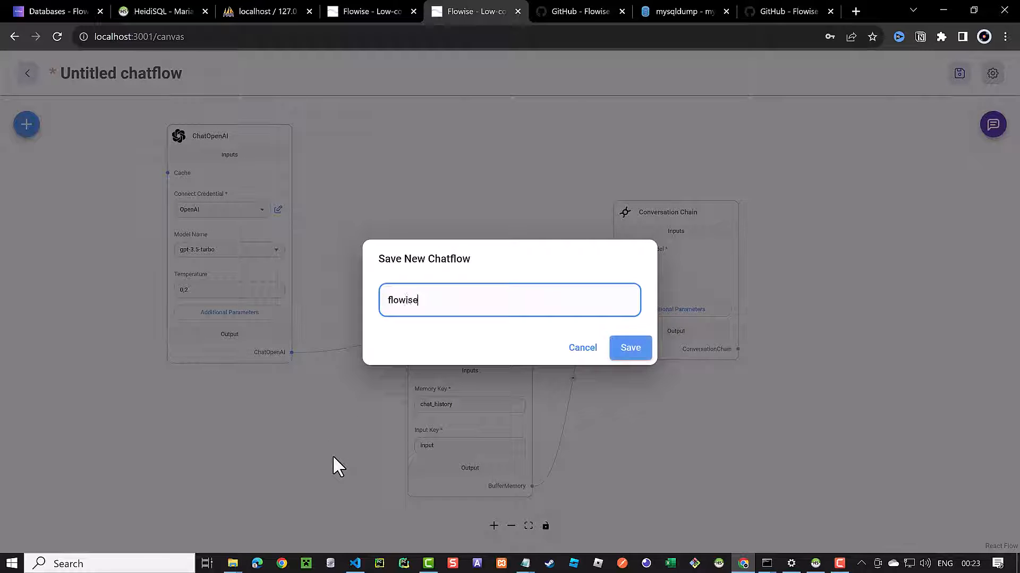
pyautogui.write('-db-mysql')
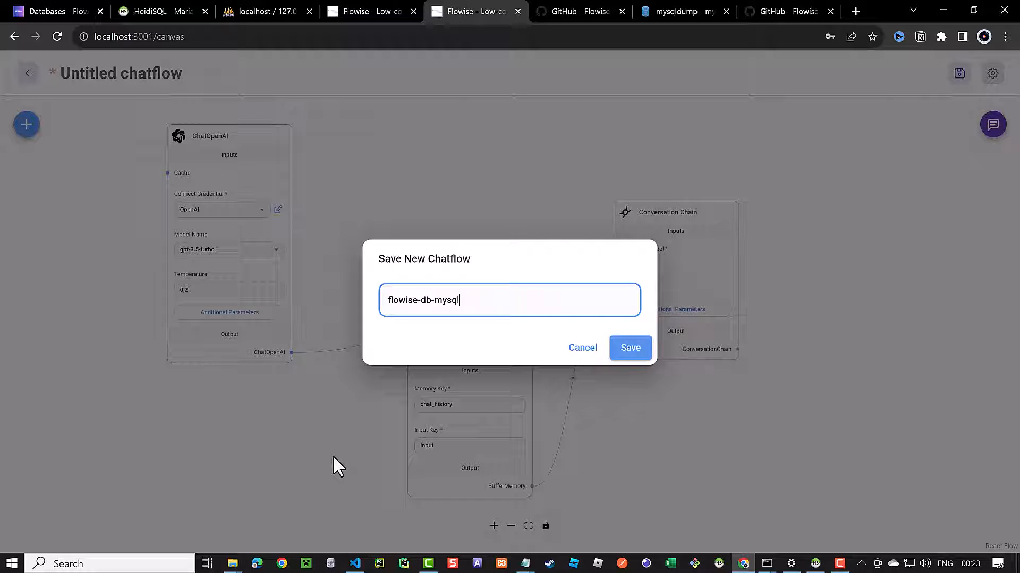
pyautogui.click(628, 348)
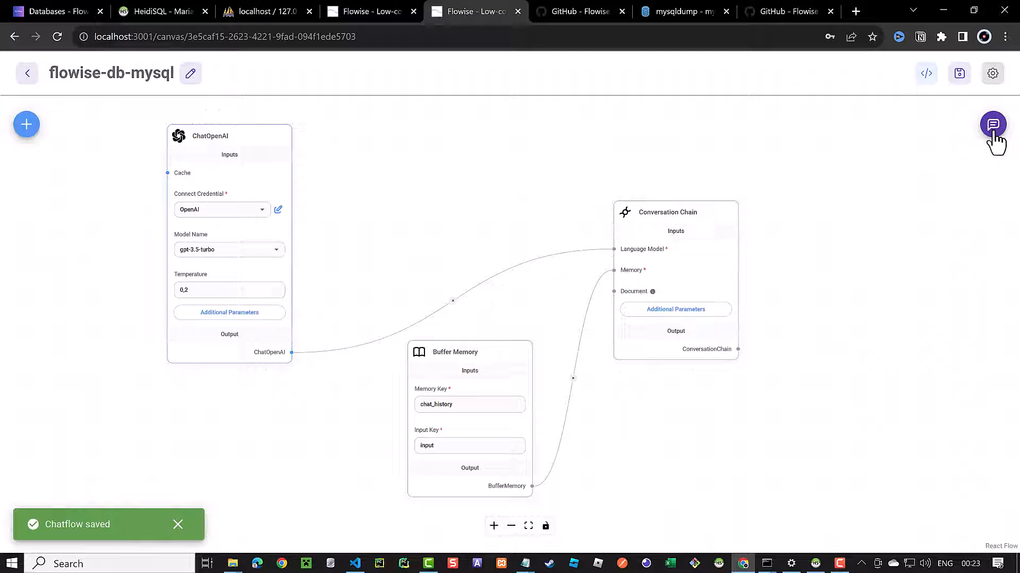
# - Ask the chatflow 'What is a collation in mysql'
pyautogui.click(993, 124)
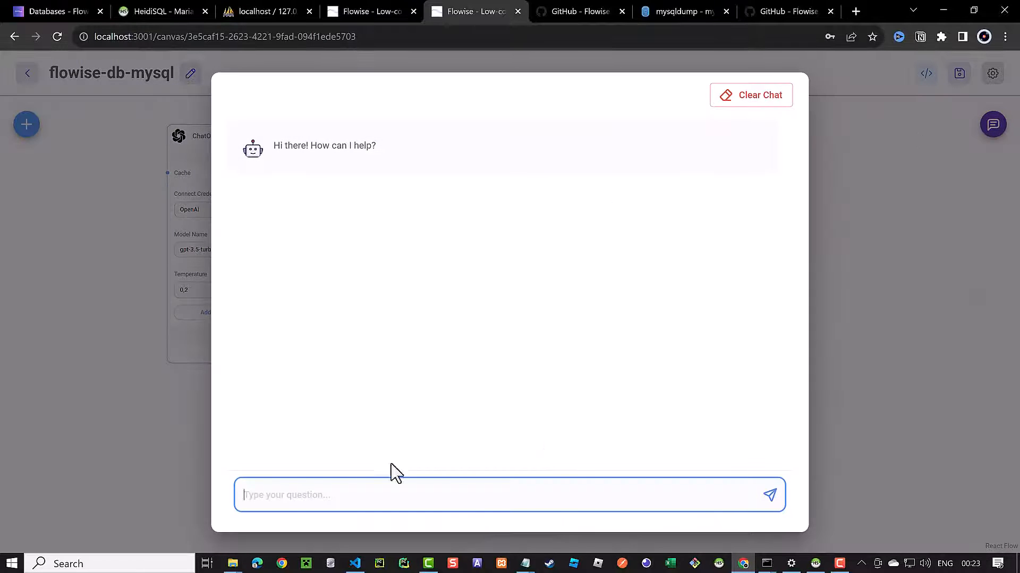
pyautogui.write('What is a')
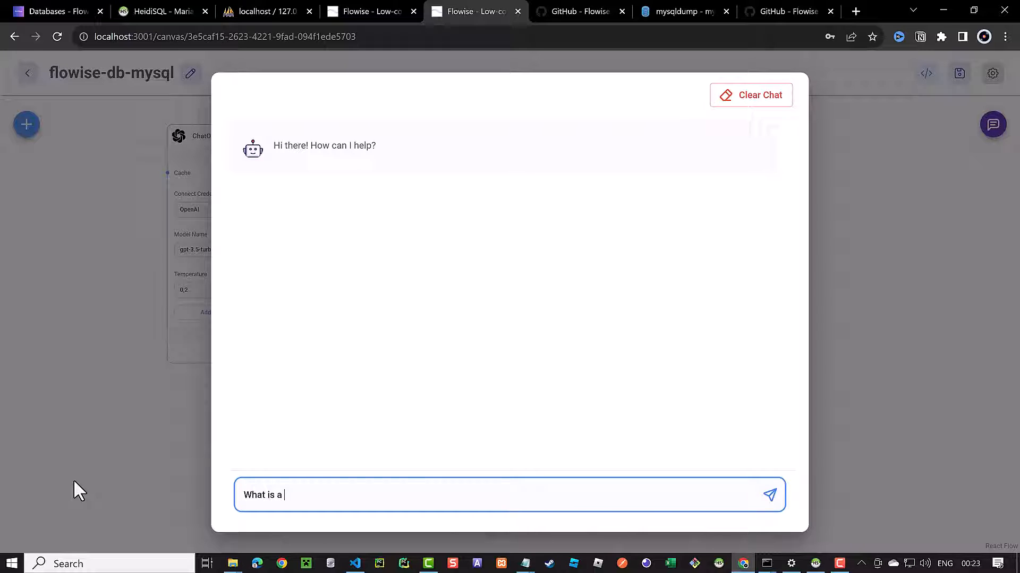
pyautogui.write('collation in mysql')
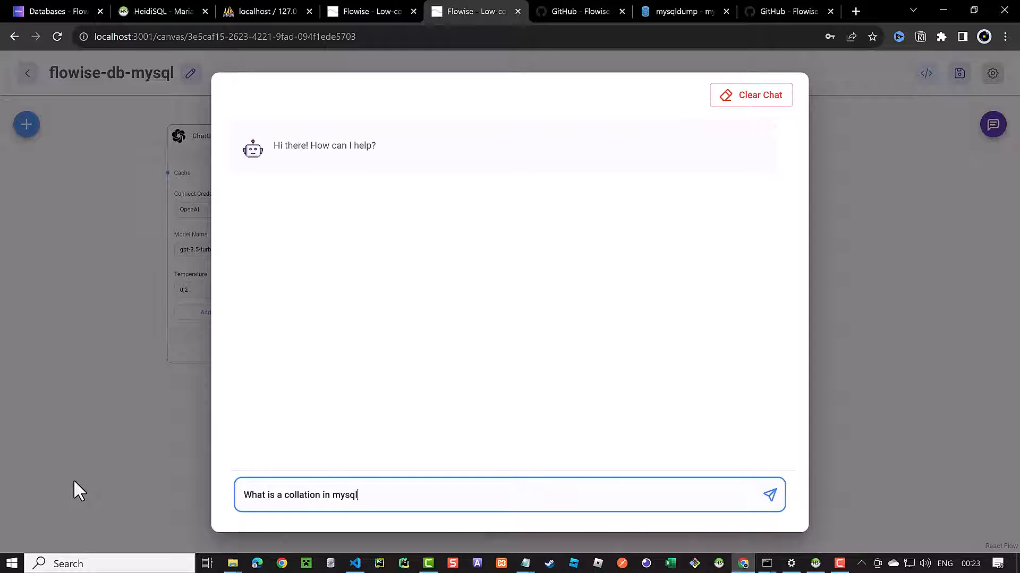
pyautogui.click(769, 494)
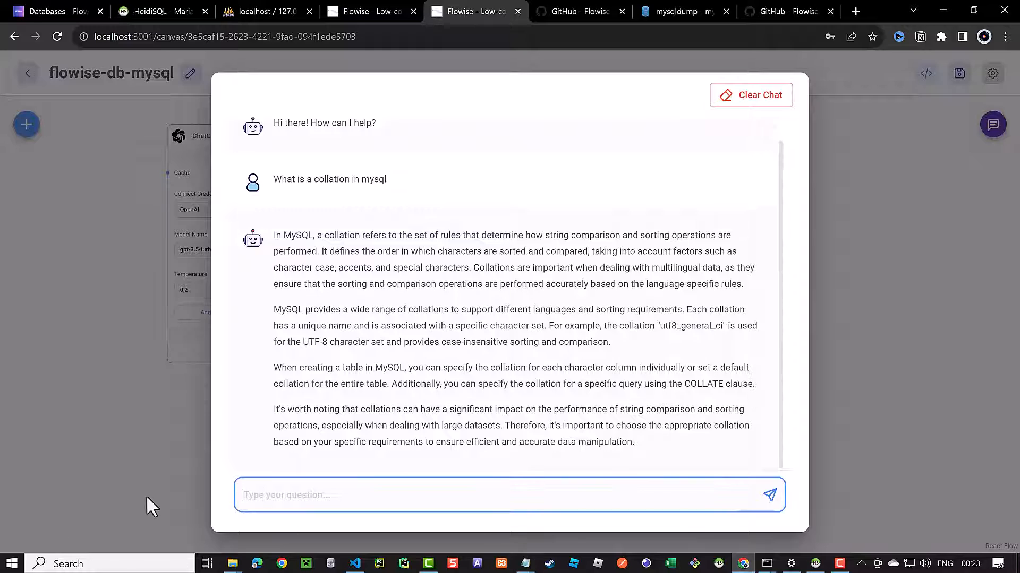
# - Ask how utf8mb4_0900_ai_ci differs from utf8mb4_unicode_520_ci and read the streamed answer
pyautogui.write('what is the')
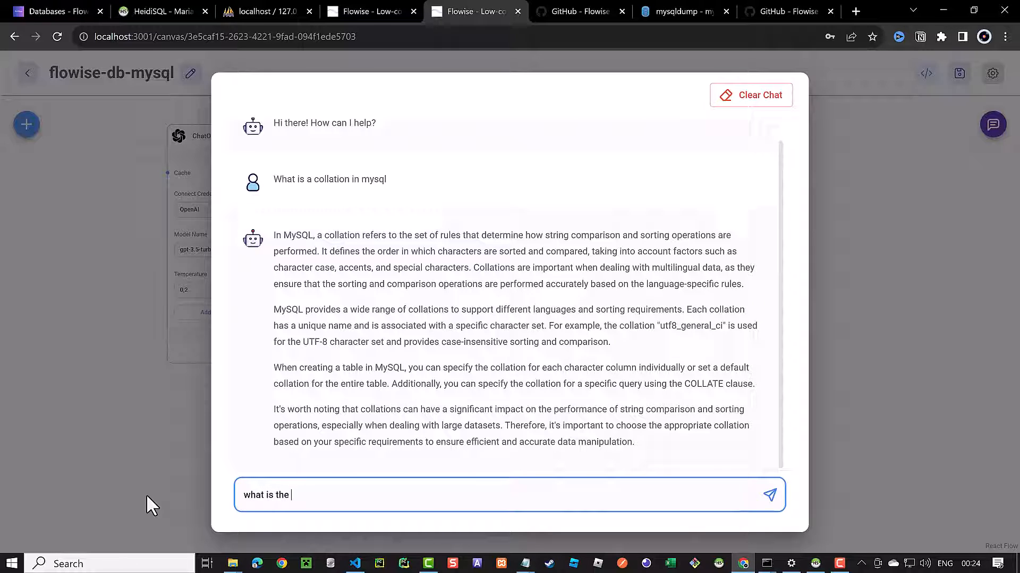
pyautogui.write('difference be')
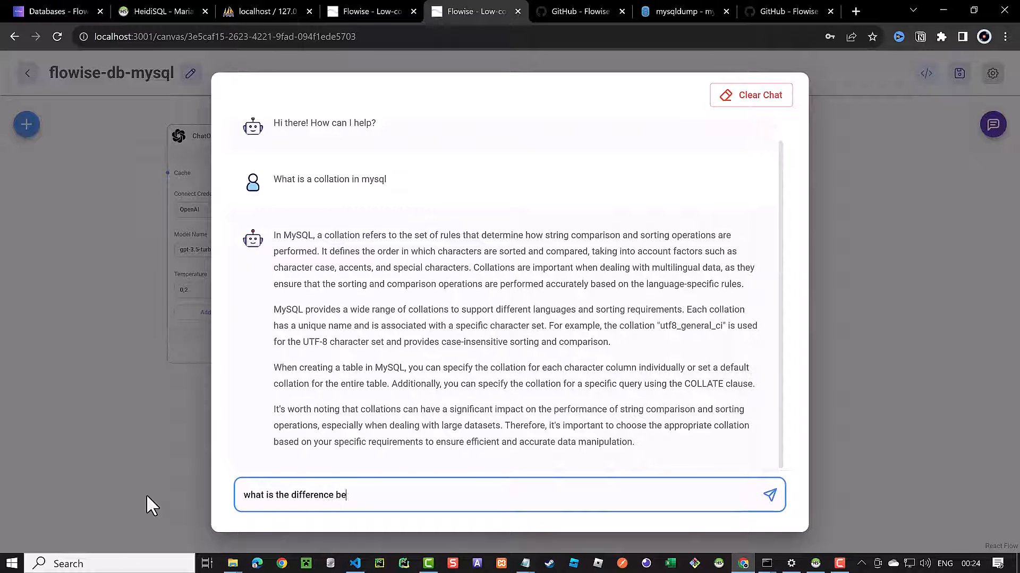
pyautogui.write('tween utf8mb4_0900_ai_ci')
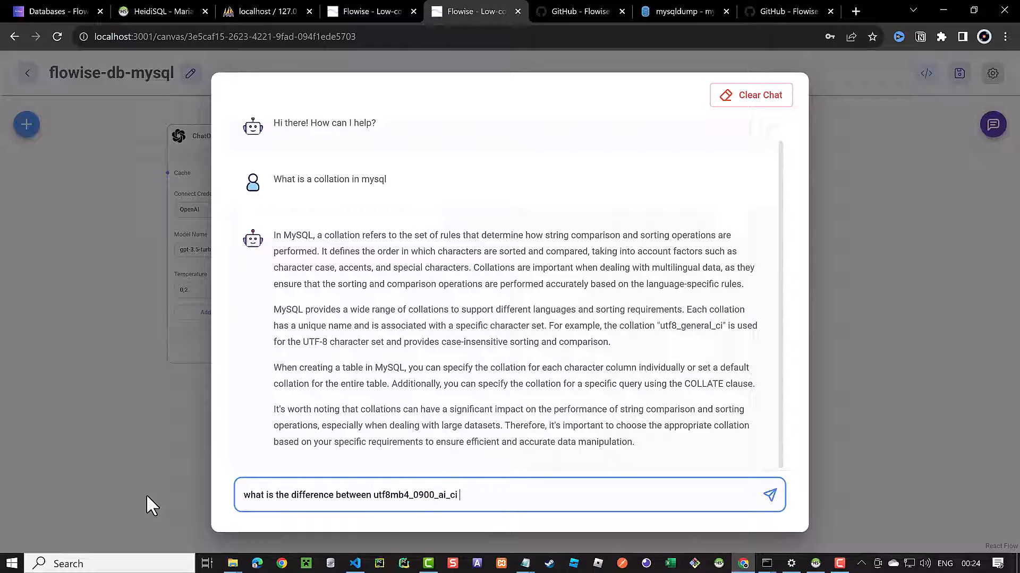
pyautogui.write('and')
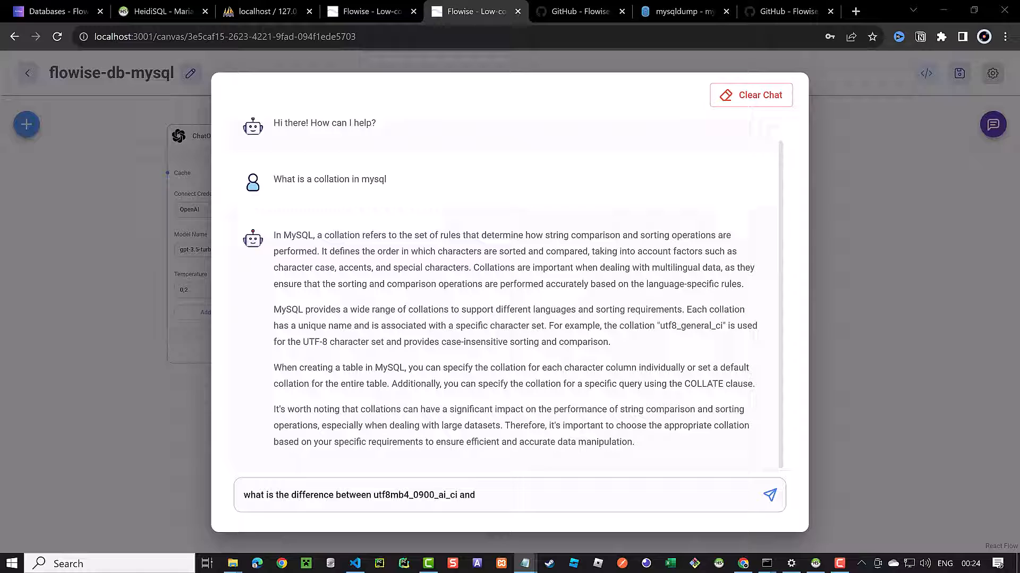
pyautogui.write('utf8mb4_unicode_520_ci')
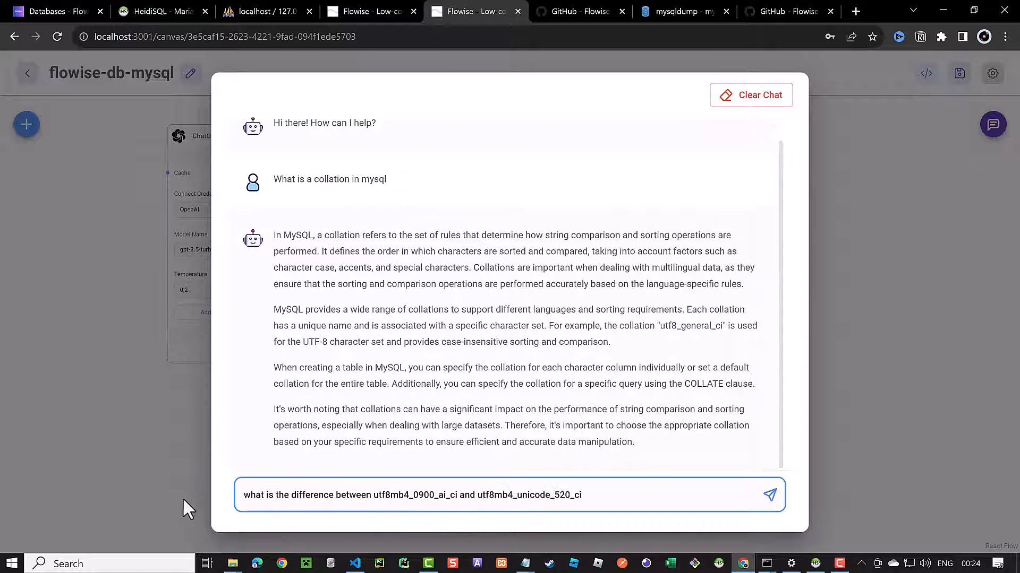
pyautogui.click(769, 495)
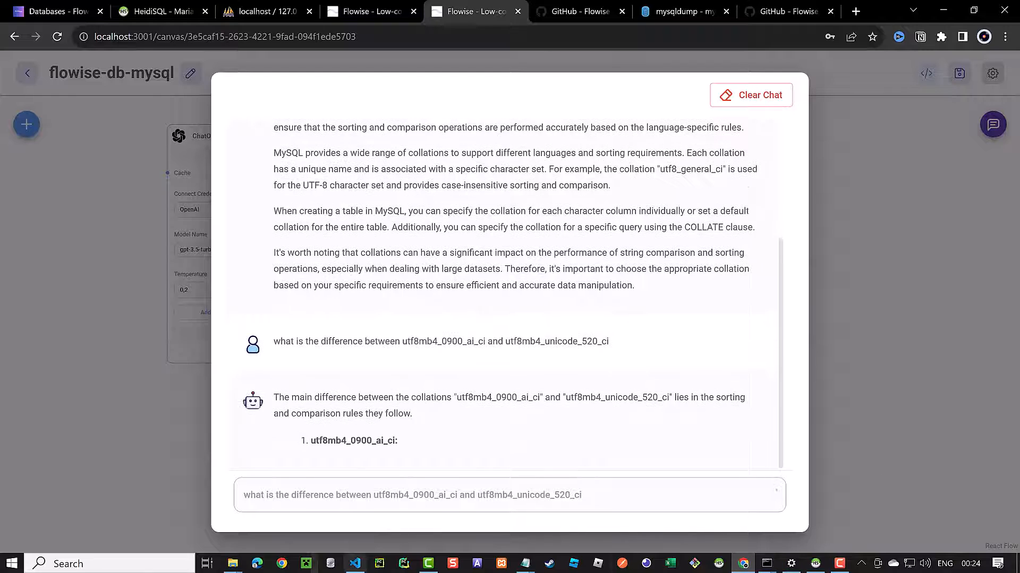
pyautogui.scroll(-3)
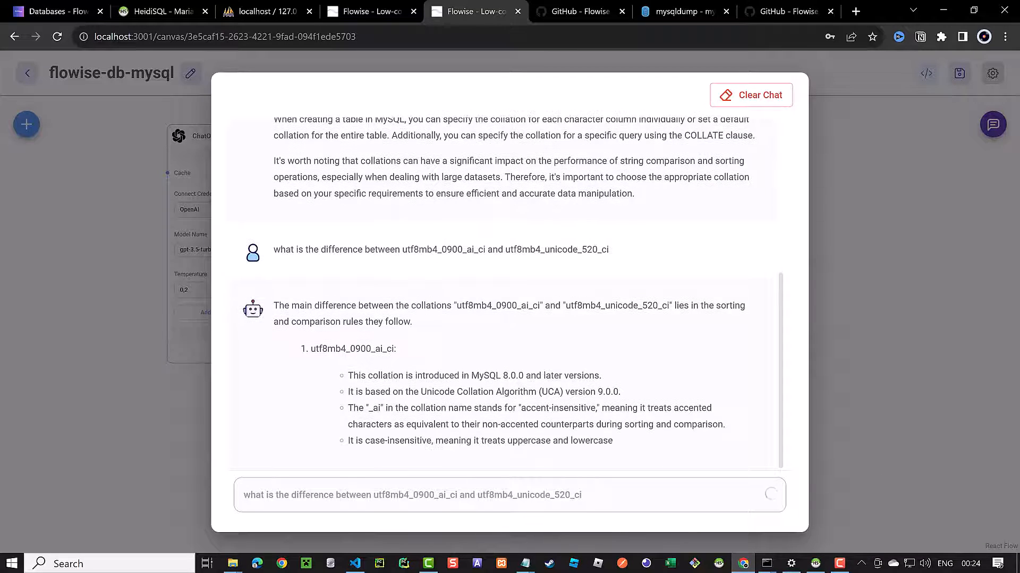
pyautogui.scroll(-3)
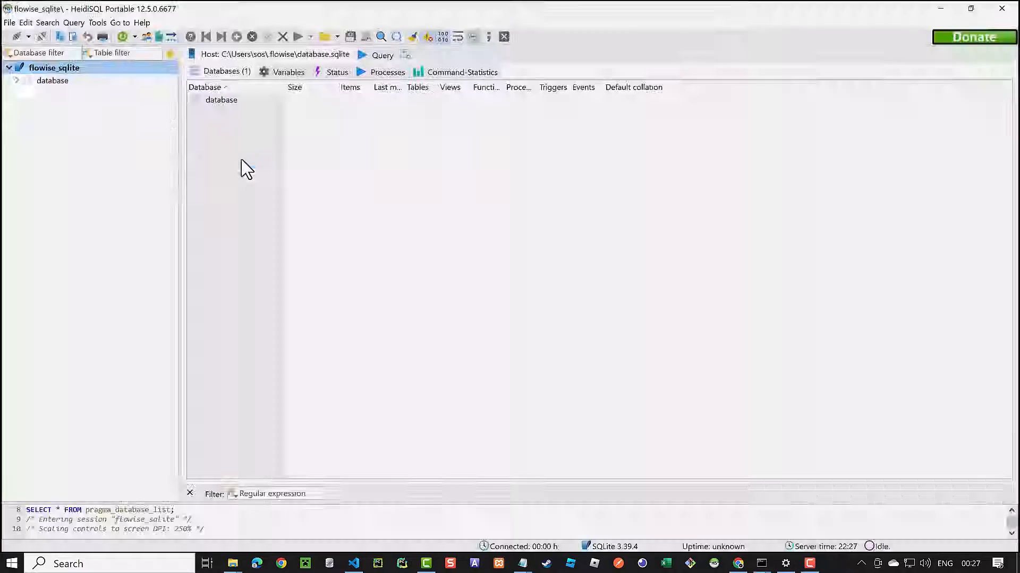
# - View the SQLite chat_flow rows, then connect to MariaDB user_flowise and view its chat_flow rows
pyautogui.click(15, 81)
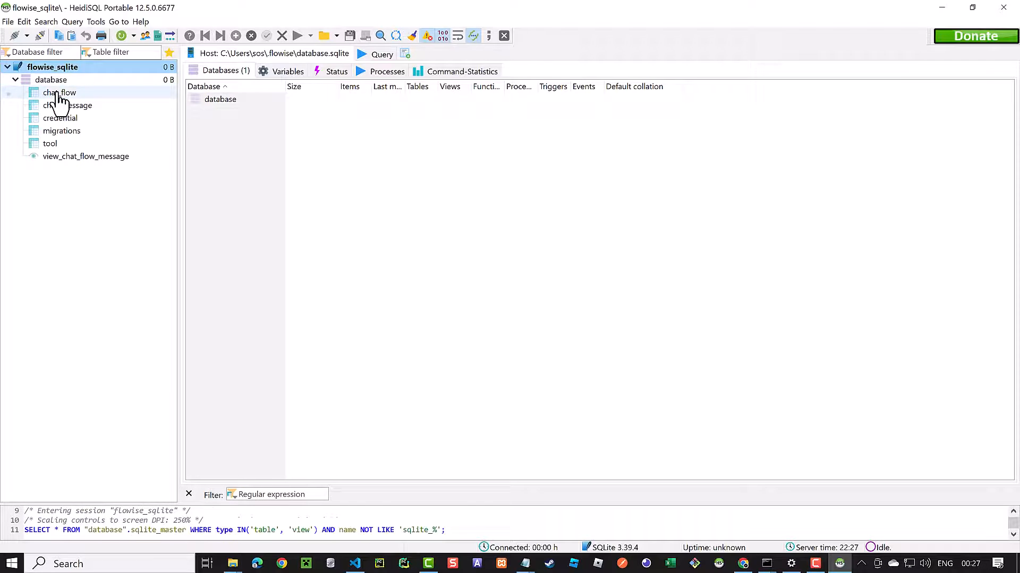
pyautogui.doubleClick(60, 92)
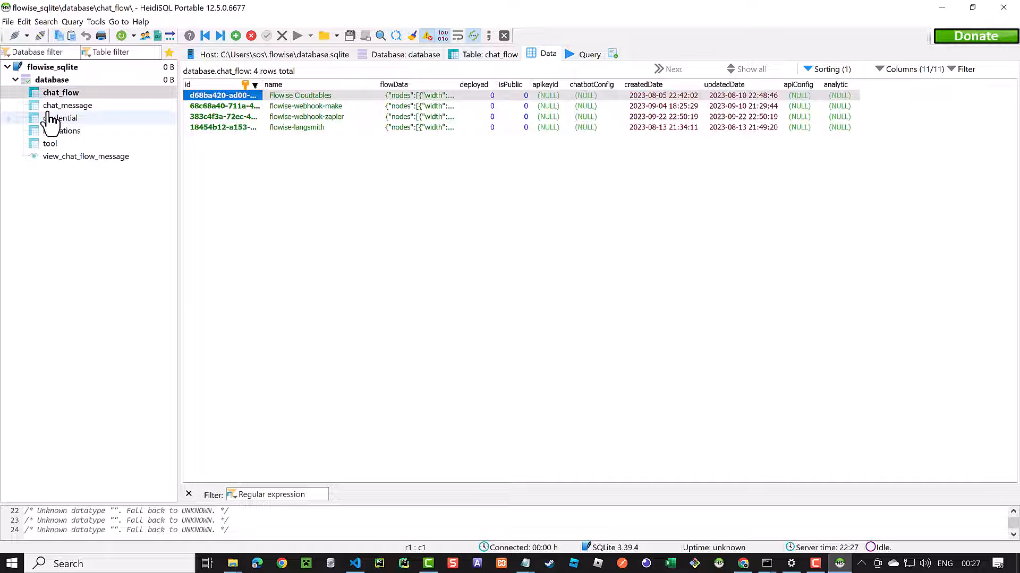
pyautogui.click(8, 21)
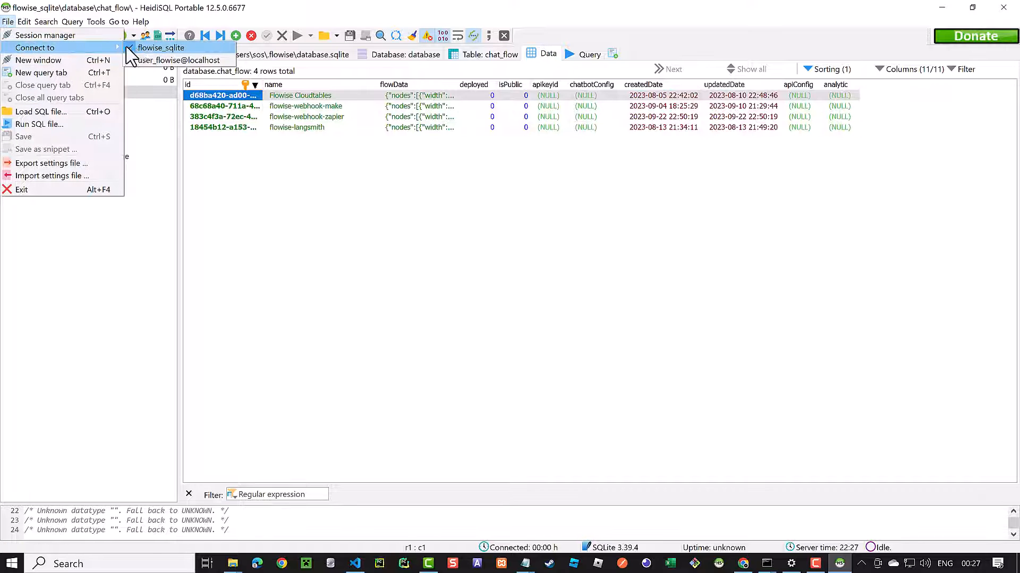
pyautogui.click(176, 60)
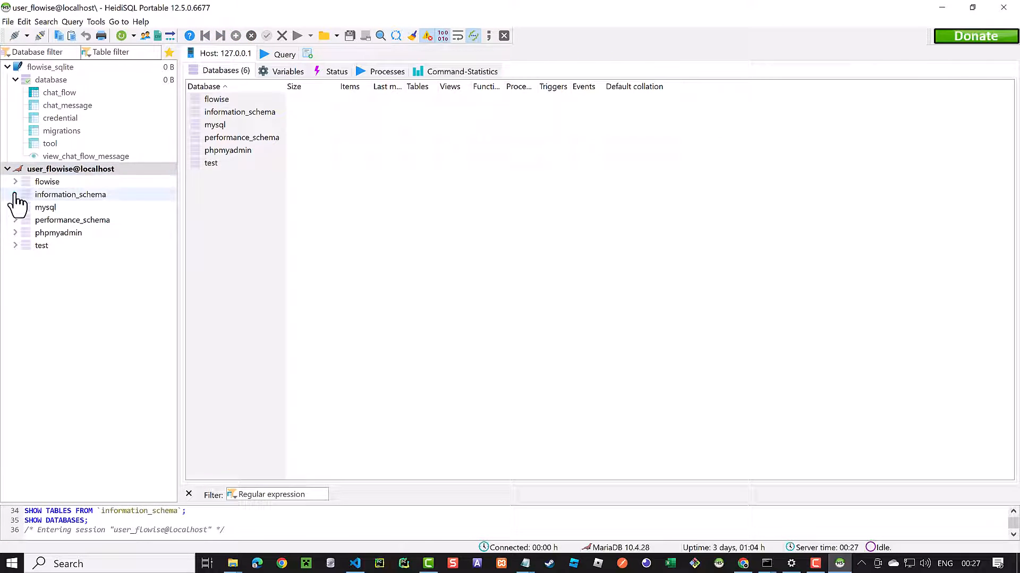
pyautogui.doubleClick(61, 194)
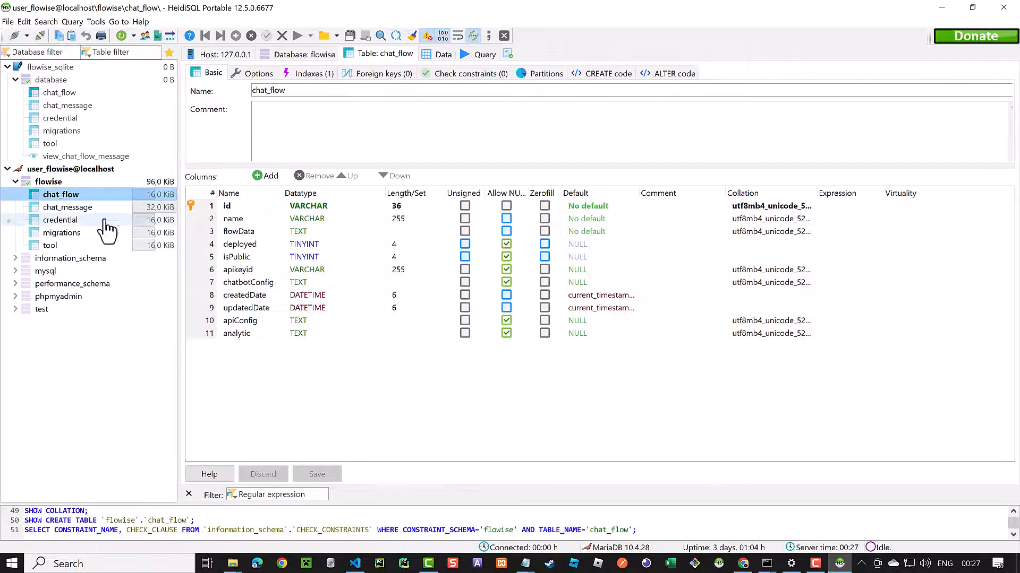
pyautogui.click(442, 54)
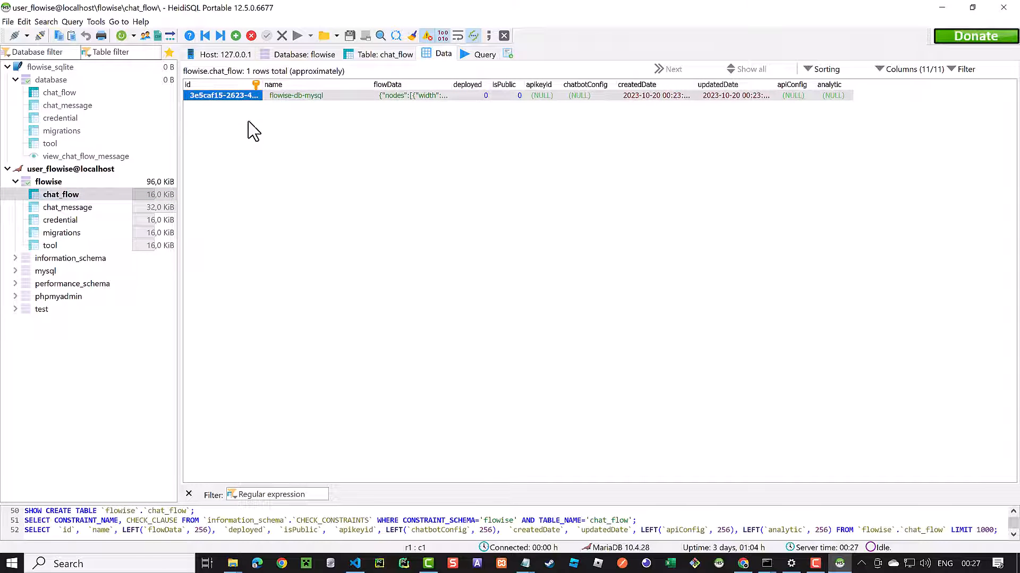
# - Return to the SQLite chat_flow table and view the SQLite chat_message rows
pyautogui.click(60, 93)
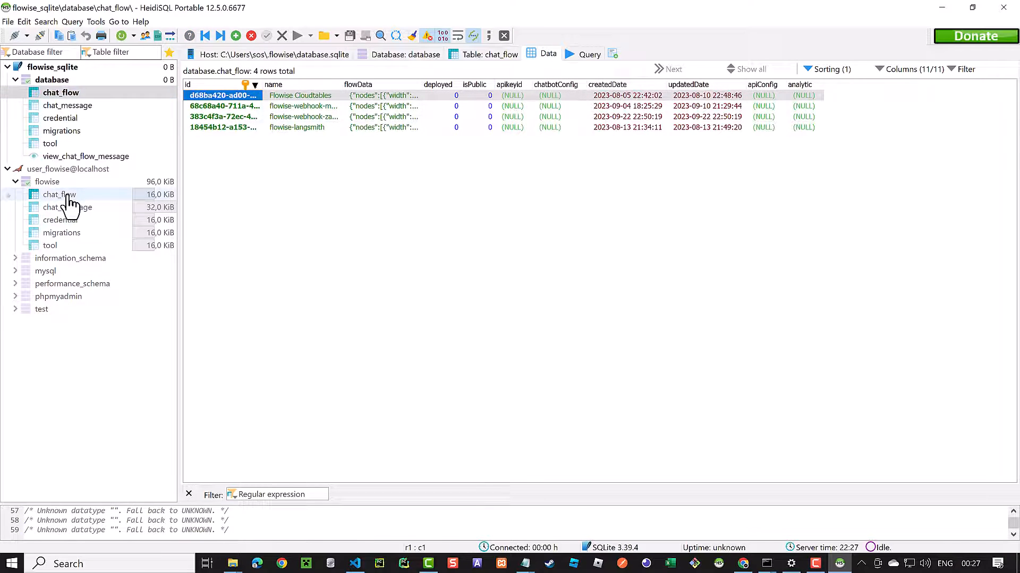
pyautogui.click(68, 104)
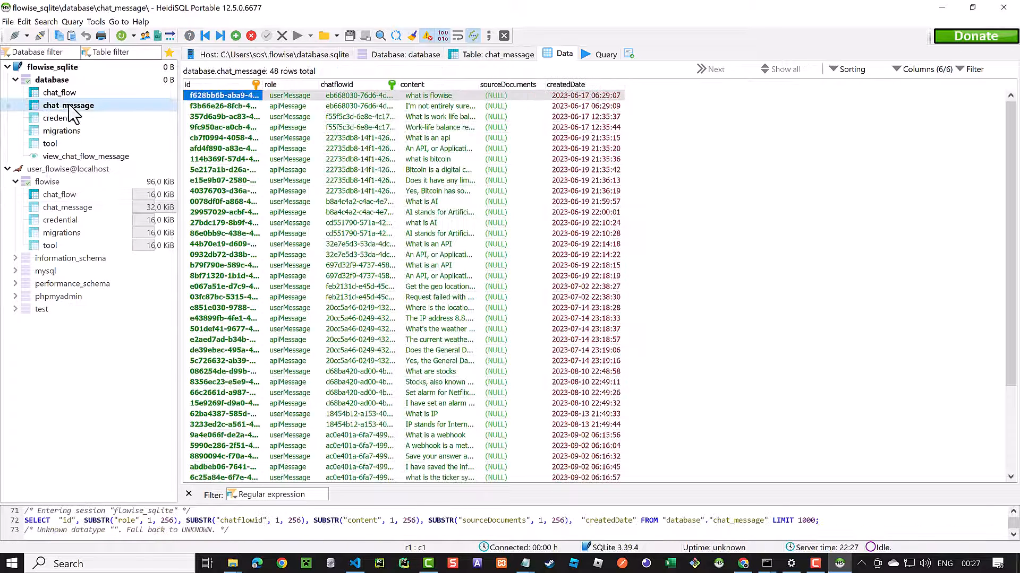
pyautogui.click(67, 207)
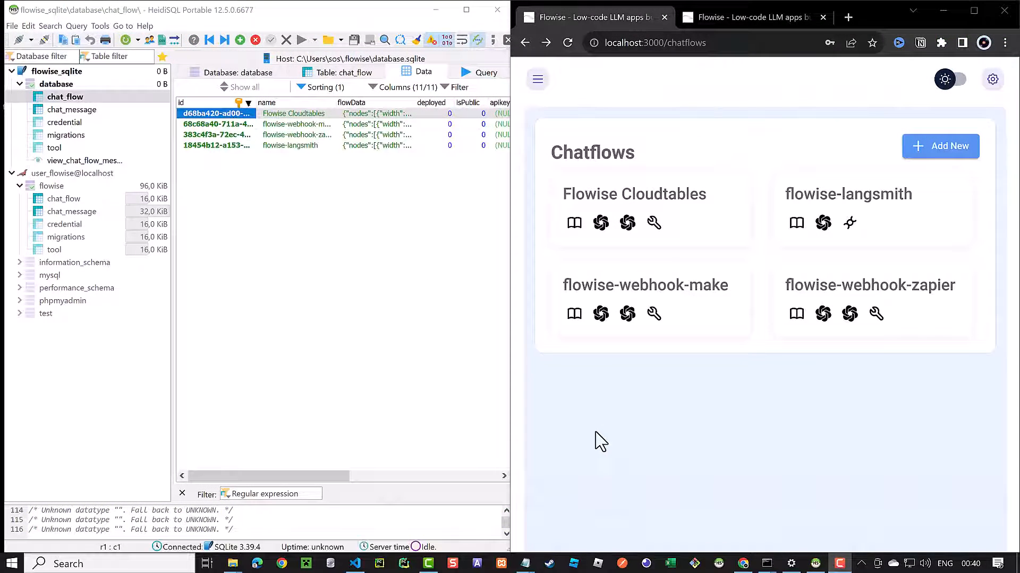
pyautogui.moveTo(328, 121)
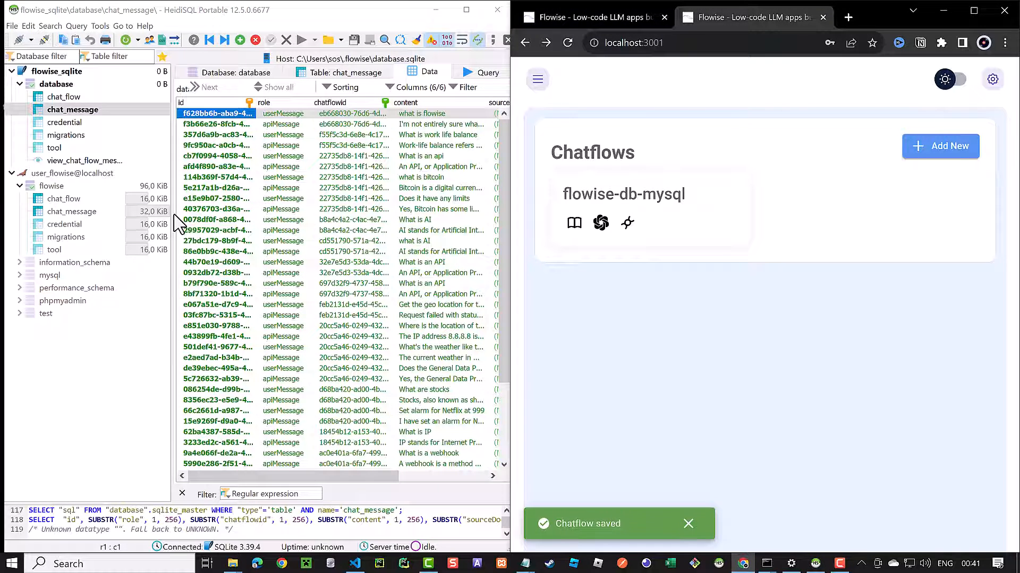
# - View MariaDB flowise chat_flow and chat_message rows, then open the flowise-db-mysql chatflow
pyautogui.click(65, 198)
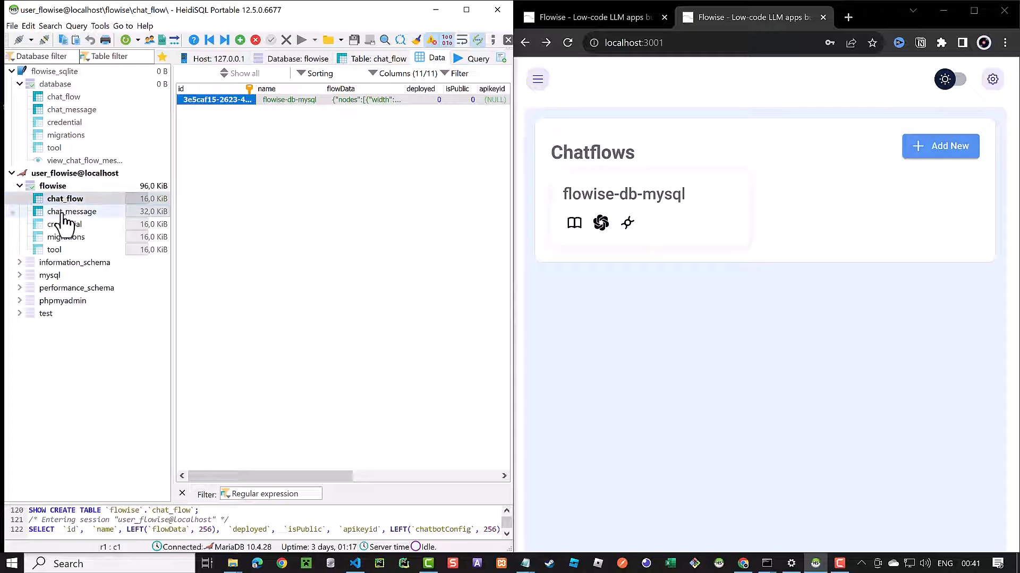
pyautogui.click(72, 211)
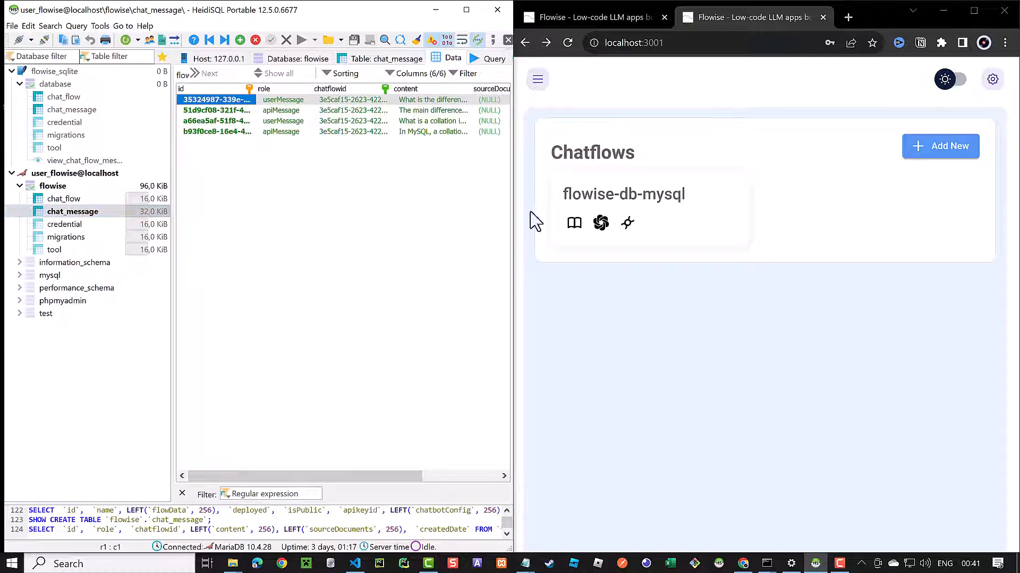
pyautogui.click(622, 194)
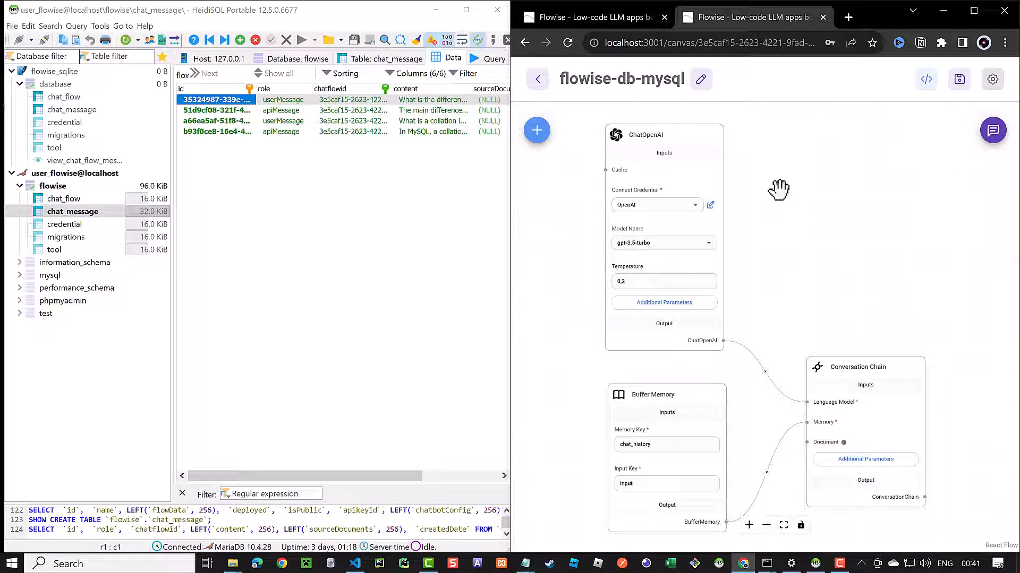
# - Ask the expanded chat 'What is utf', then refresh HeidiSQL's MariaDB chat_message table
pyautogui.click(993, 131)
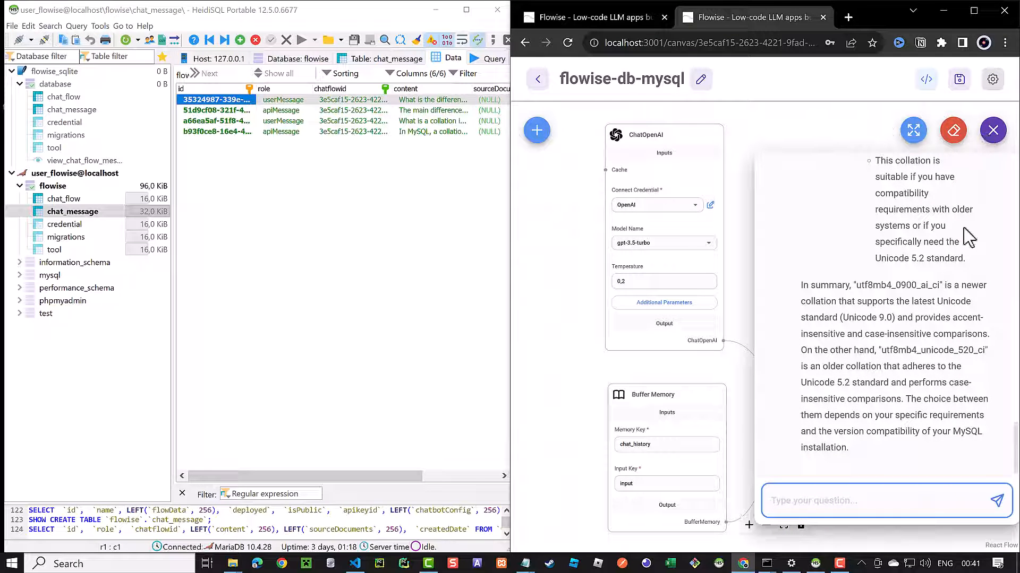
pyautogui.click(912, 130)
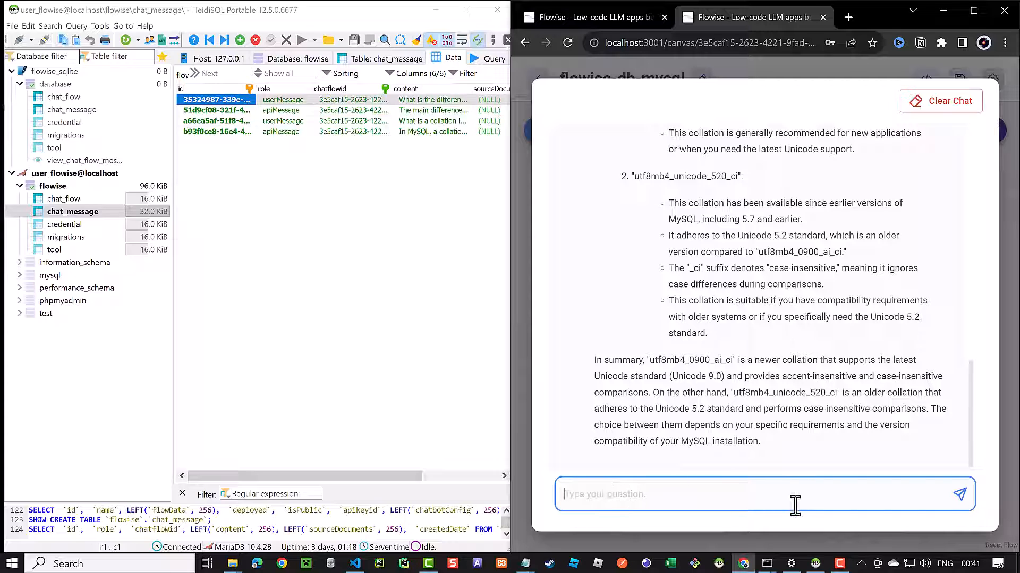
pyautogui.write('What is utf8')
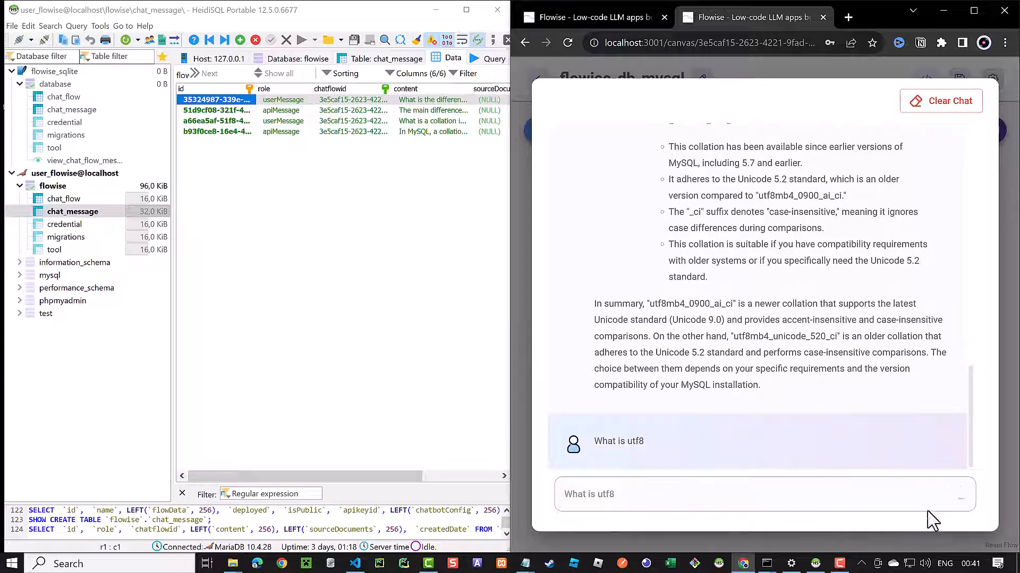
pyautogui.press('Return')
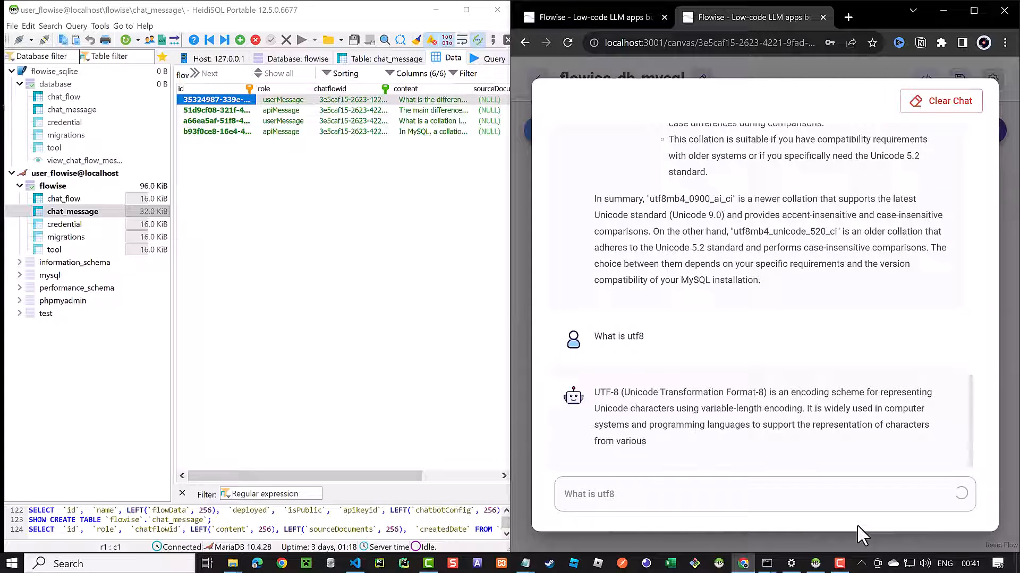
pyautogui.scroll(-3)
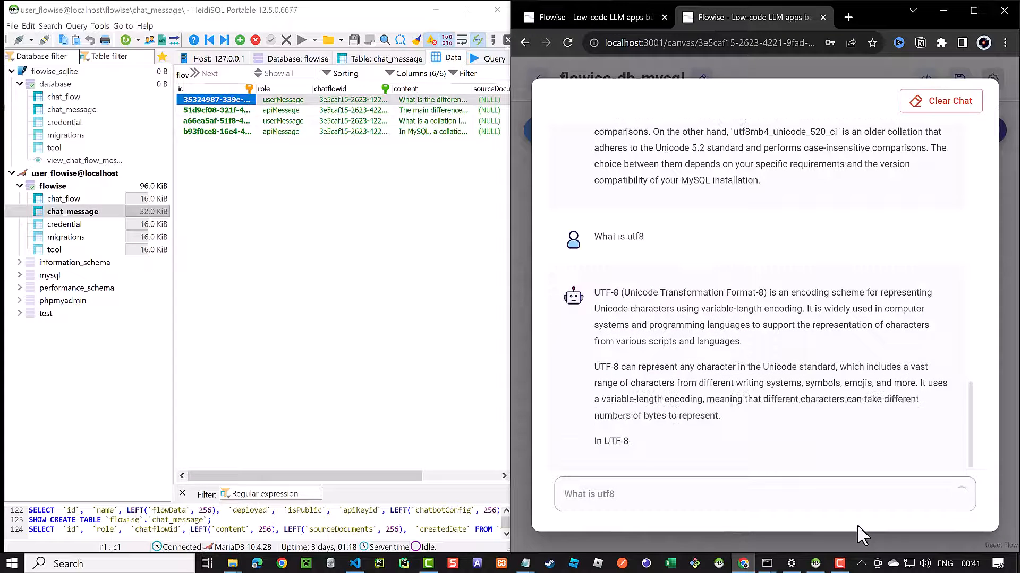
pyautogui.scroll(-3)
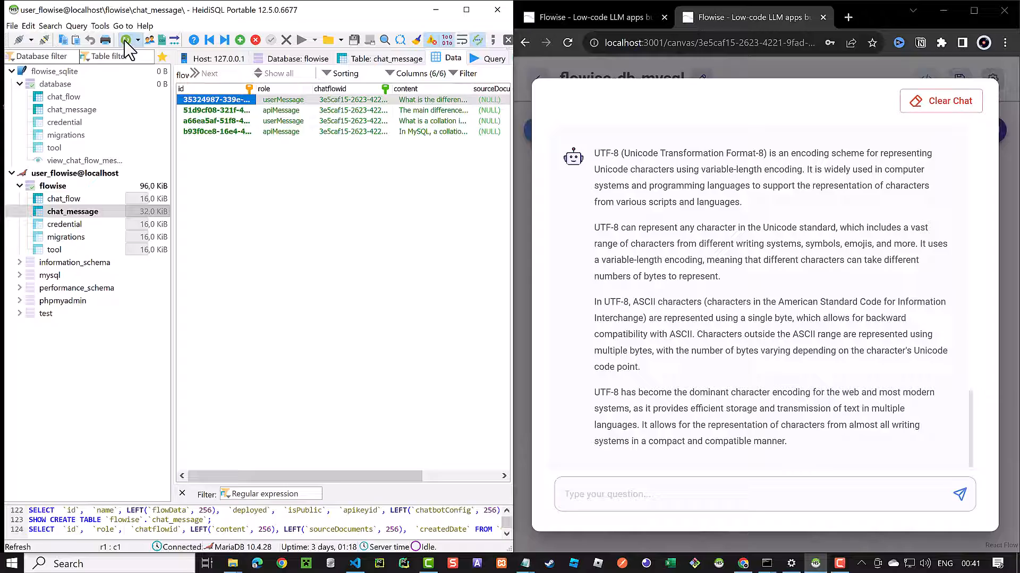
pyautogui.click(131, 40)
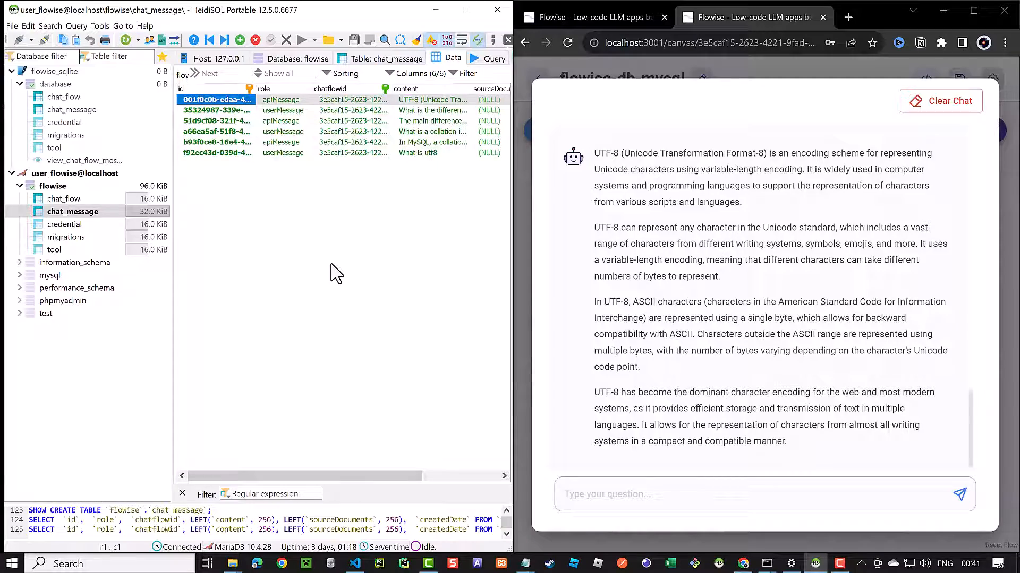